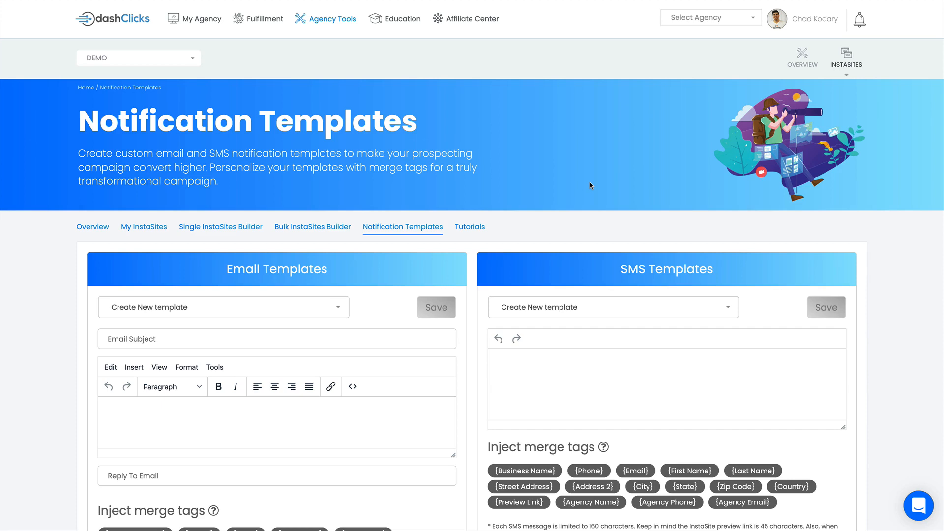
pyautogui.moveTo(563, 190)
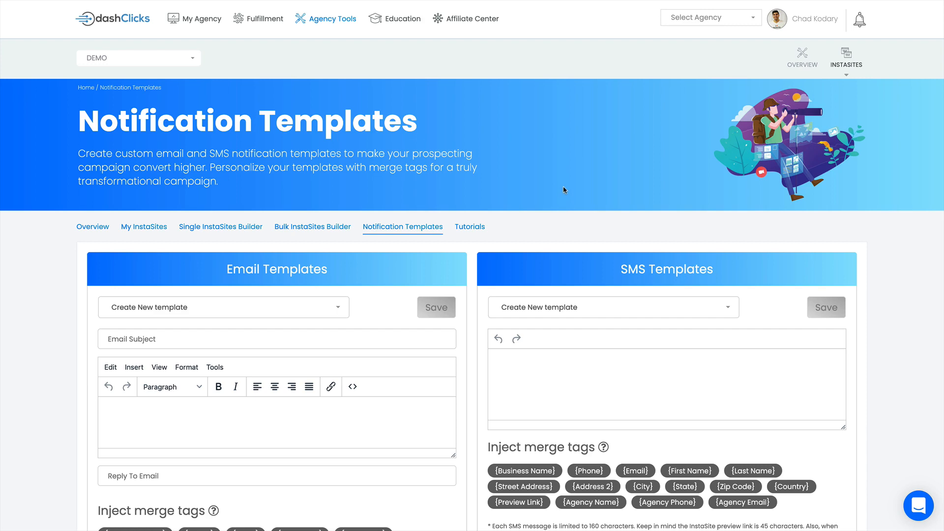
# - Set the email subject to 'New Website for {Business Name}!' and place the cursor in the body
pyautogui.scroll(-3)
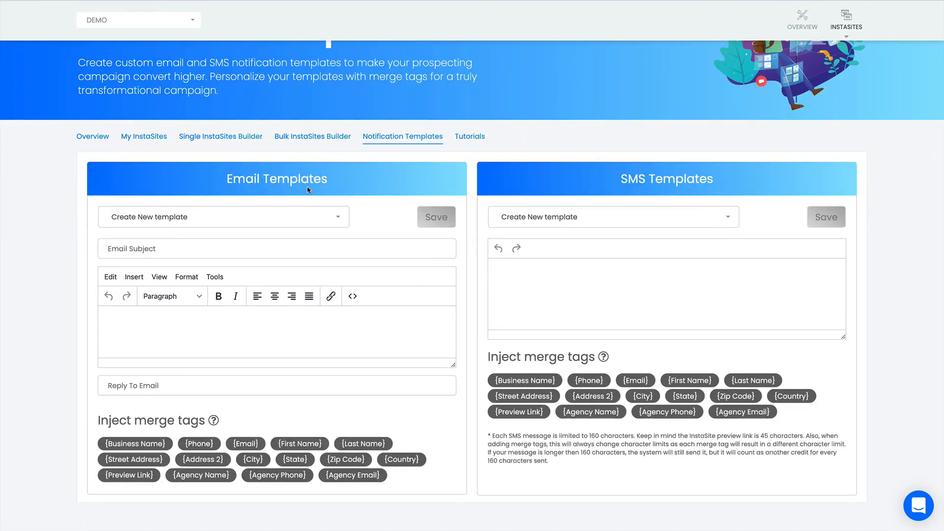
pyautogui.moveTo(190, 159)
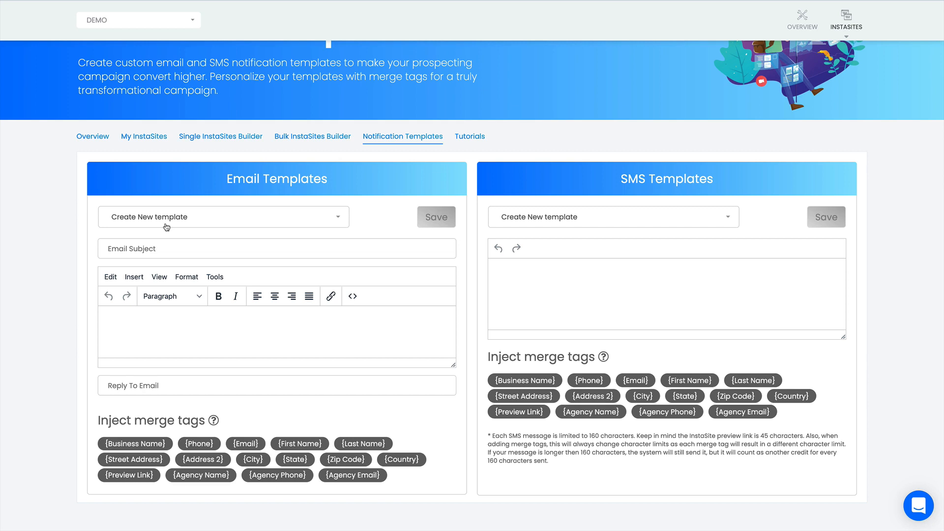
pyautogui.moveTo(152, 223)
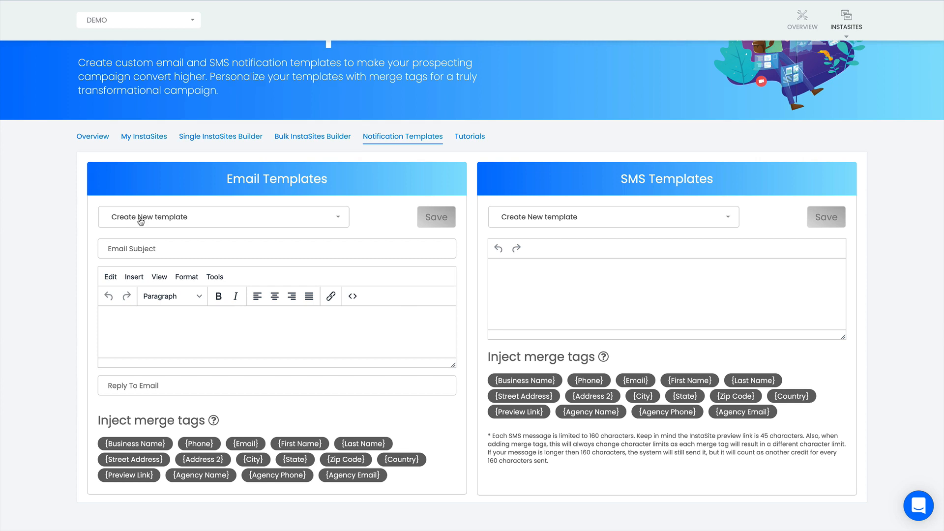
pyautogui.moveTo(158, 219)
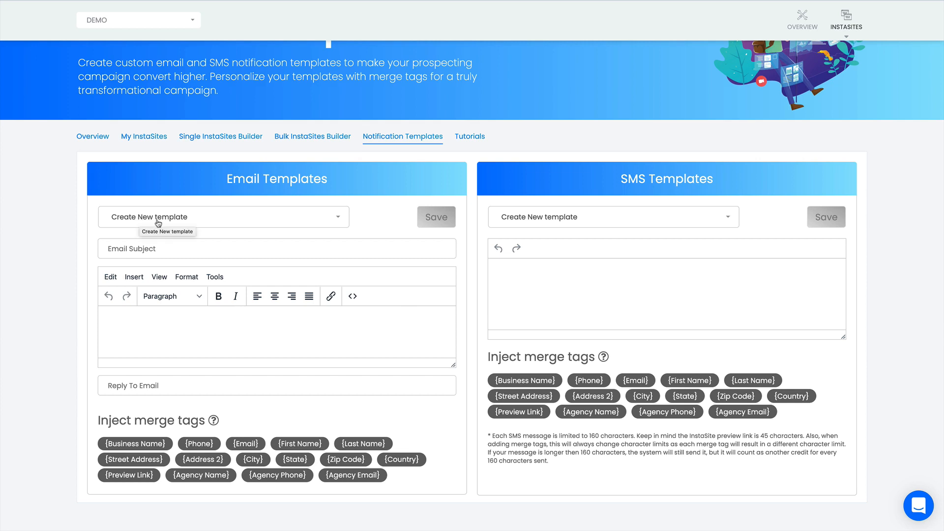
pyautogui.moveTo(312, 235)
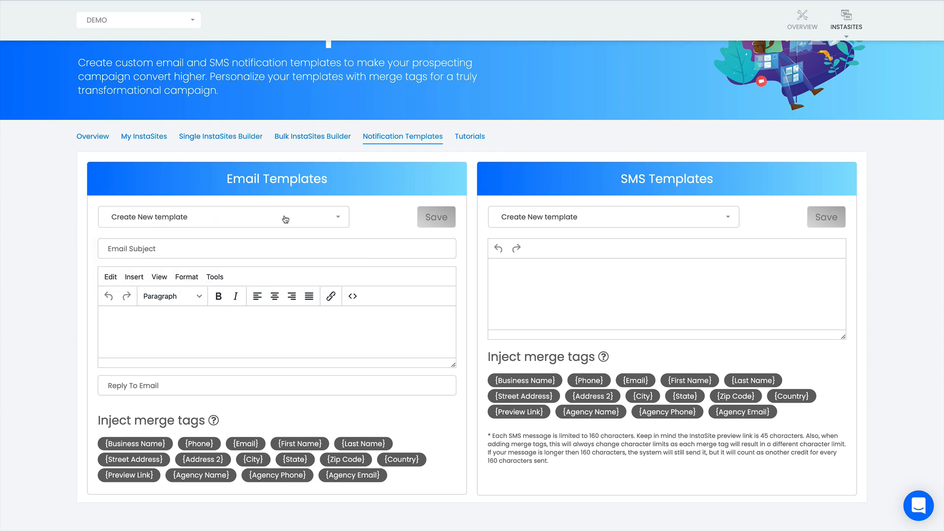
pyautogui.moveTo(283, 217)
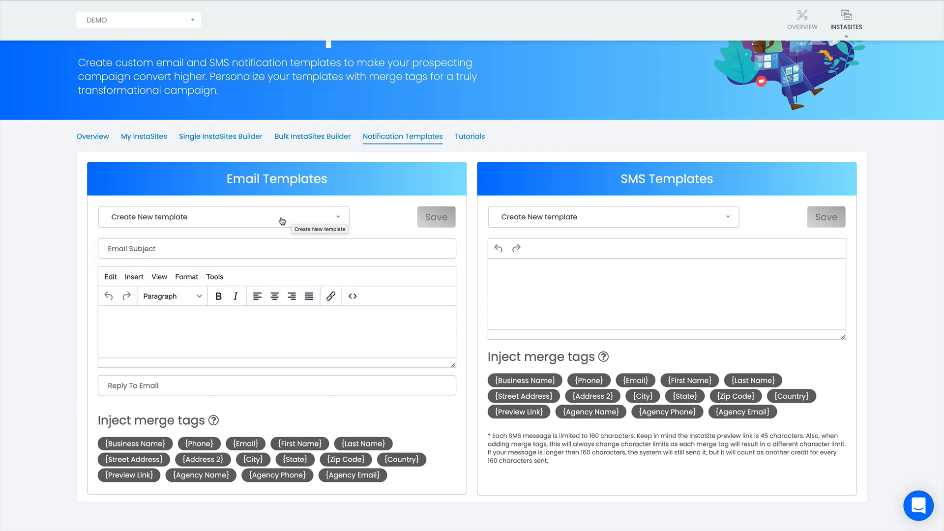
pyautogui.click(276, 248)
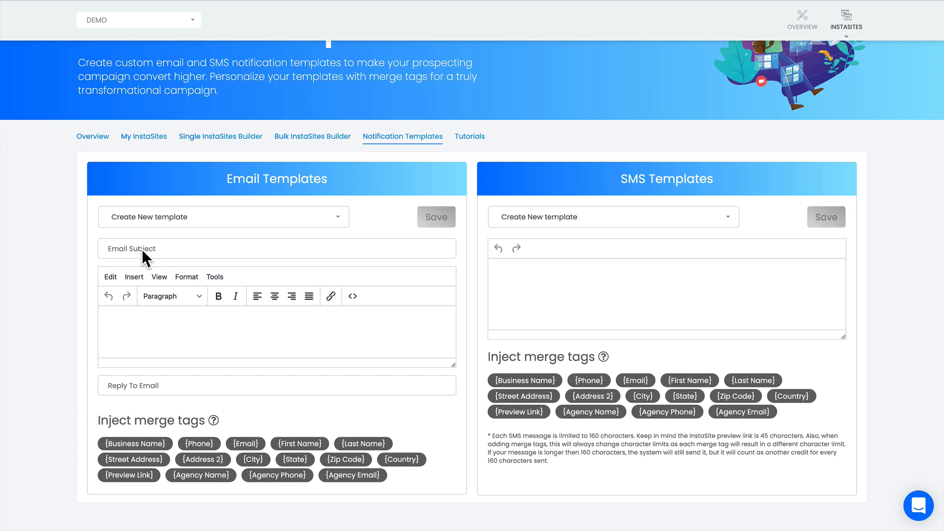
pyautogui.moveTo(153, 340)
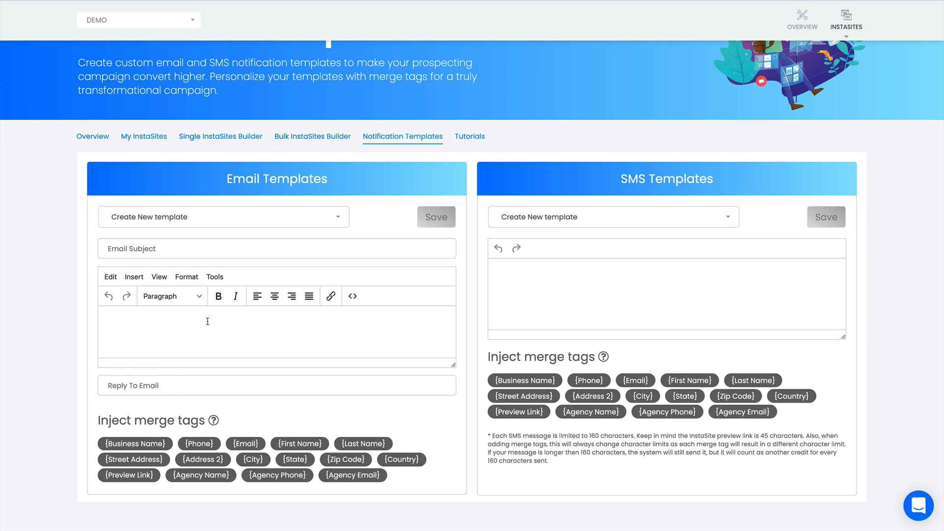
pyautogui.moveTo(164, 250)
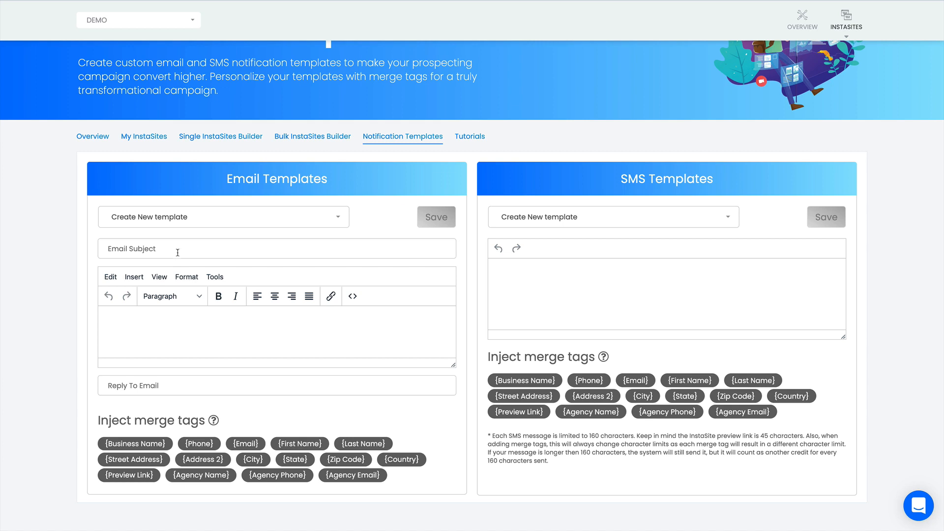
pyautogui.moveTo(95, 426)
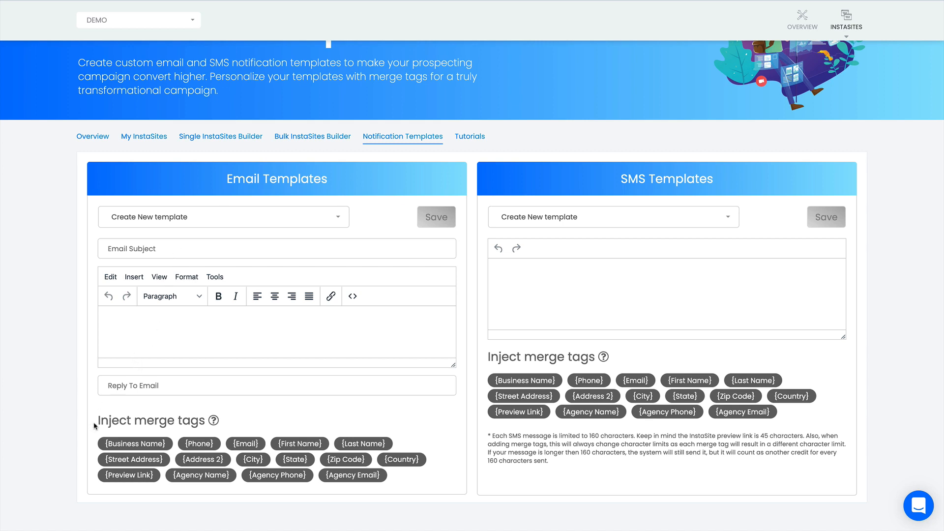
pyautogui.doubleClick(149, 419)
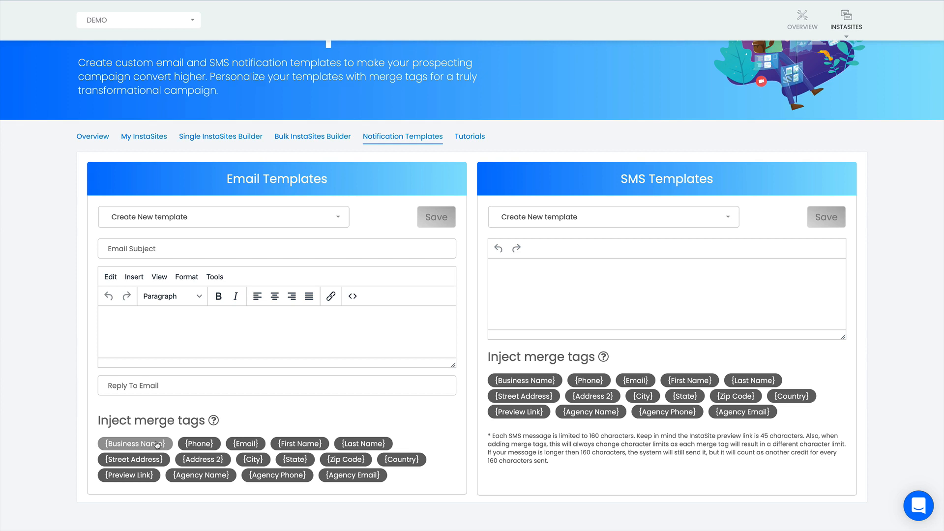
pyautogui.moveTo(198, 444)
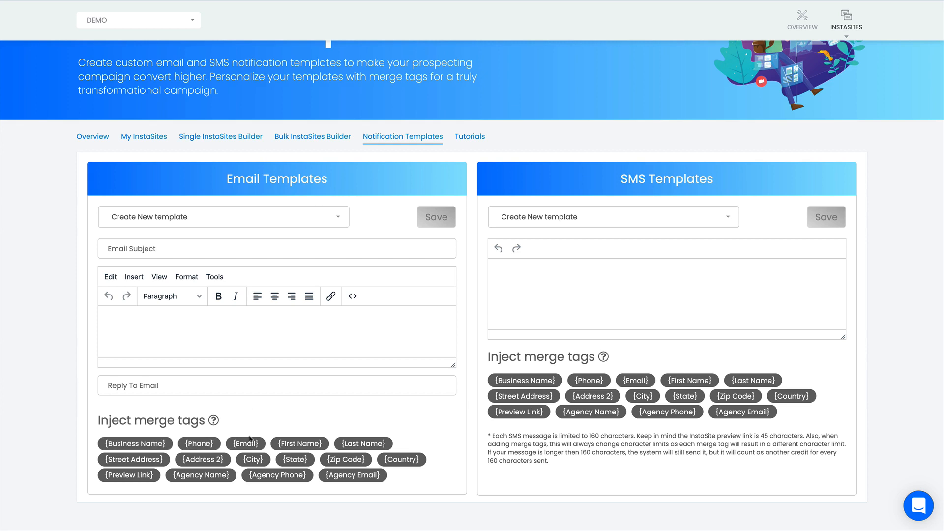
pyautogui.moveTo(300, 444)
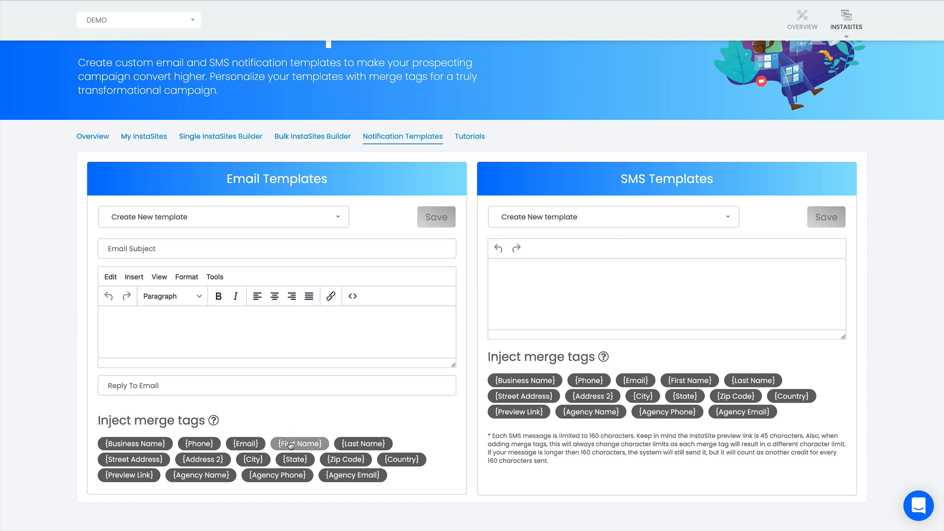
pyautogui.moveTo(363, 443)
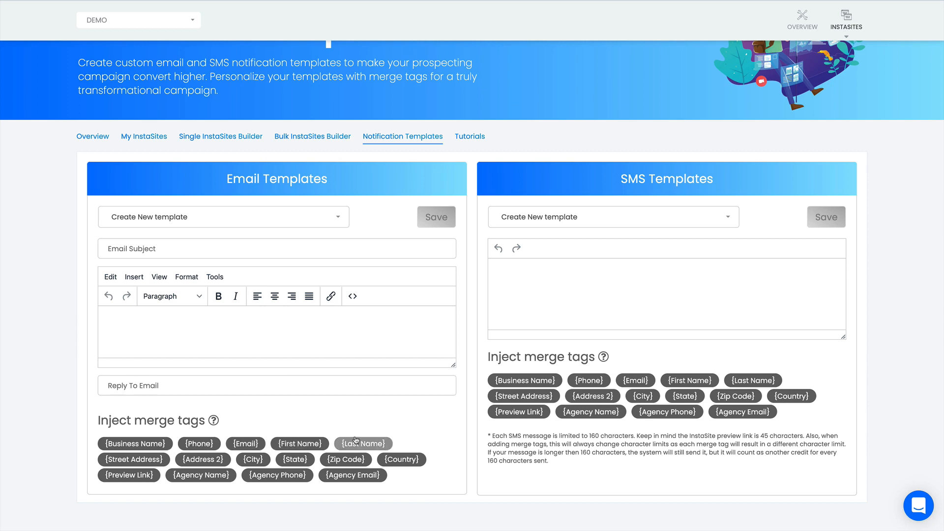
pyautogui.moveTo(133, 459)
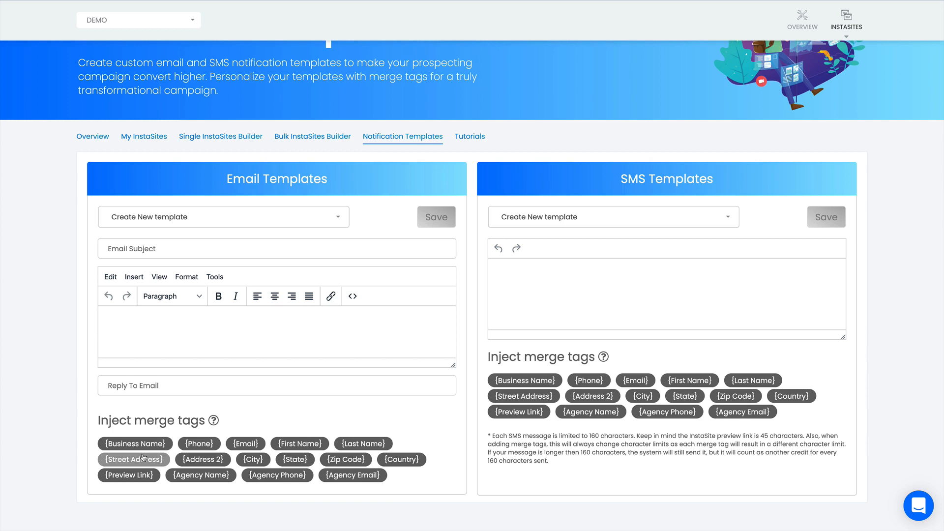
pyautogui.moveTo(202, 459)
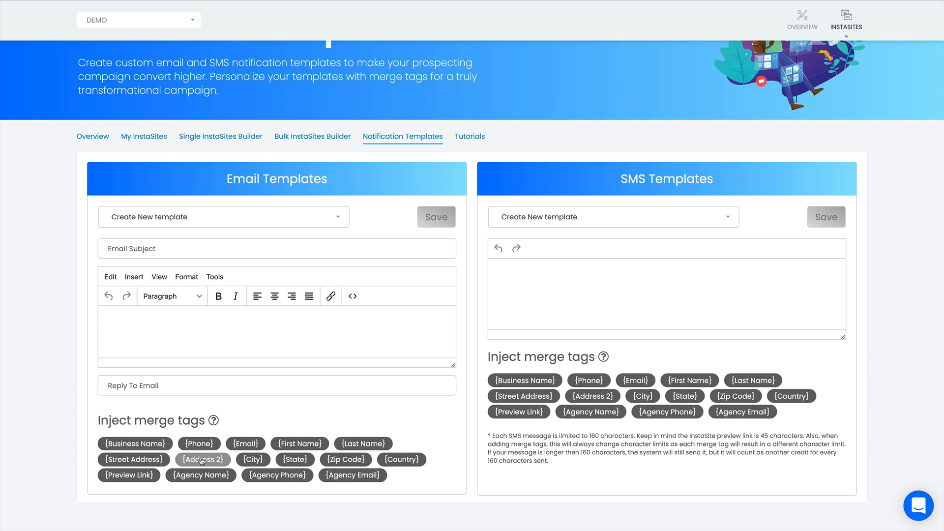
pyautogui.moveTo(295, 459)
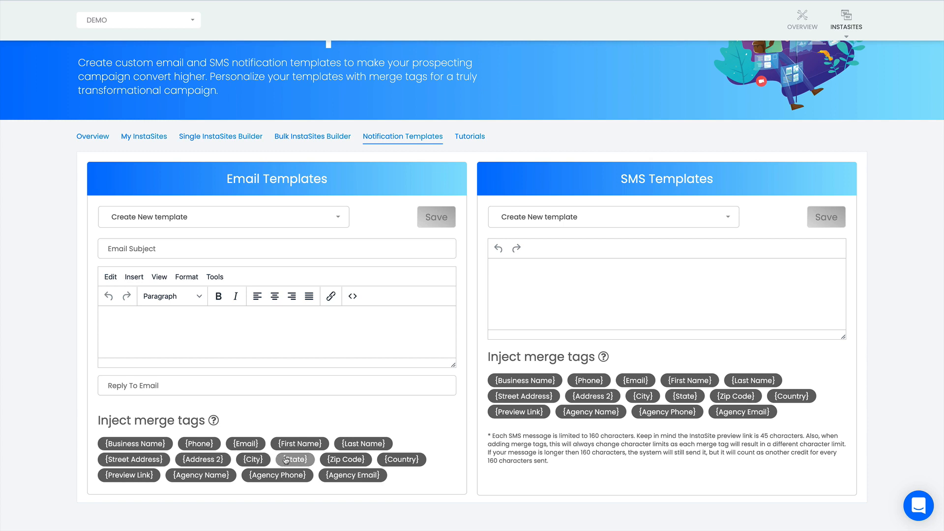
pyautogui.moveTo(401, 459)
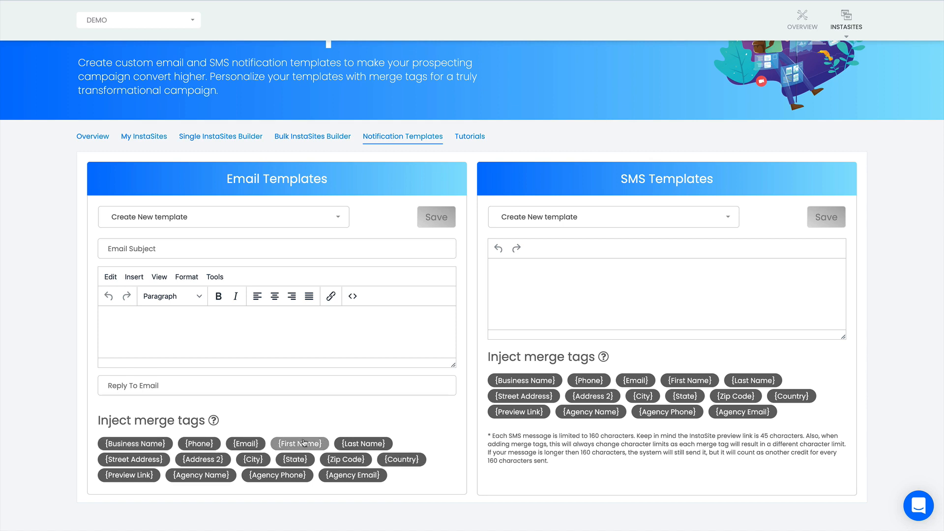
pyautogui.moveTo(363, 443)
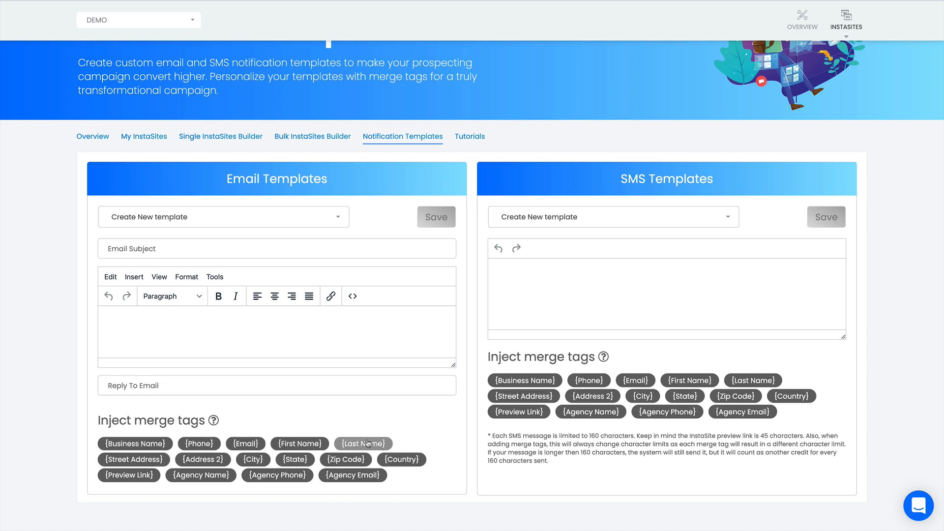
pyautogui.moveTo(129, 474)
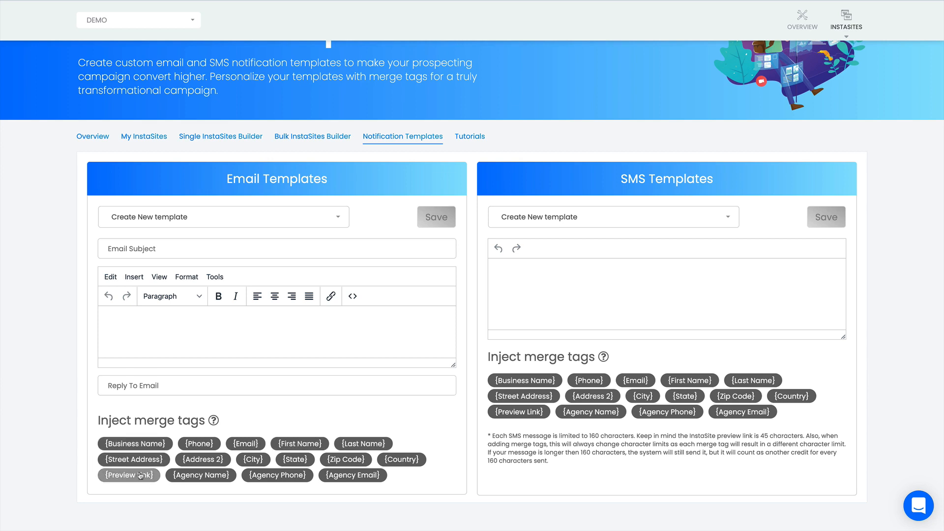
pyautogui.moveTo(213, 481)
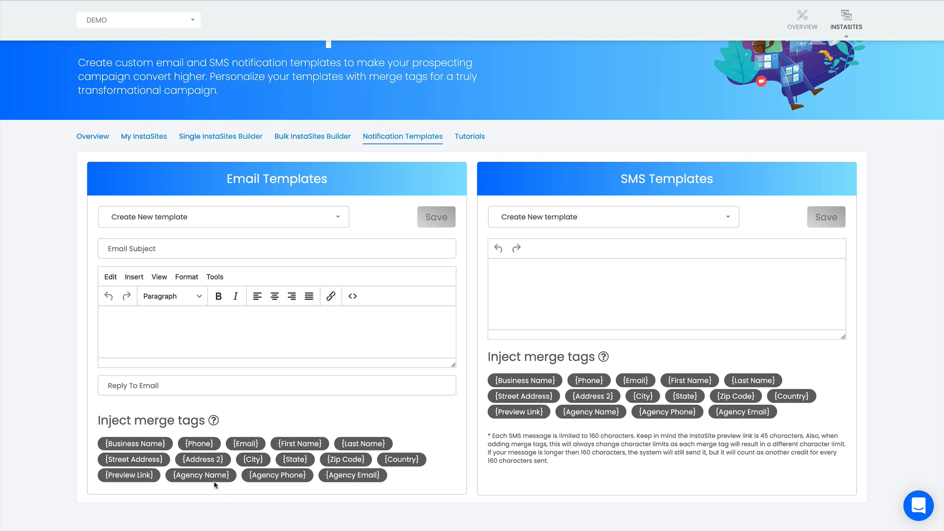
pyautogui.moveTo(276, 475)
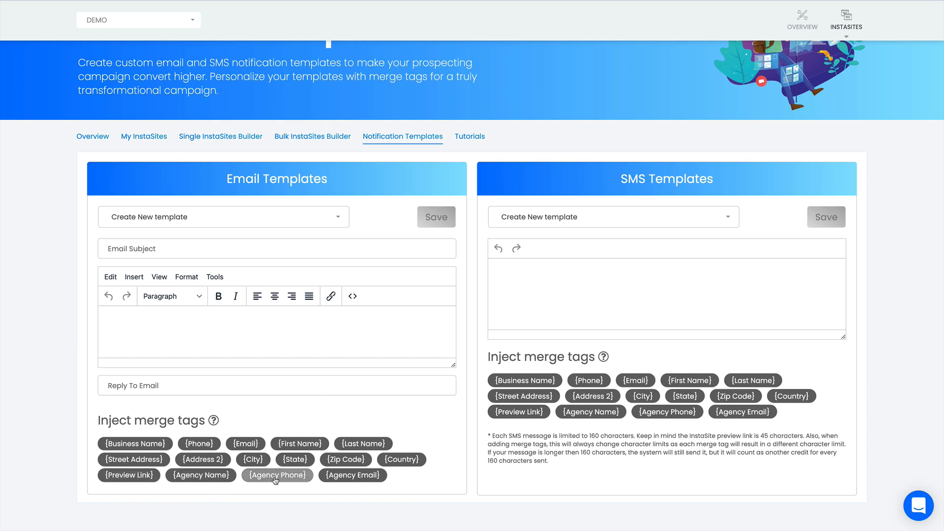
pyautogui.moveTo(352, 475)
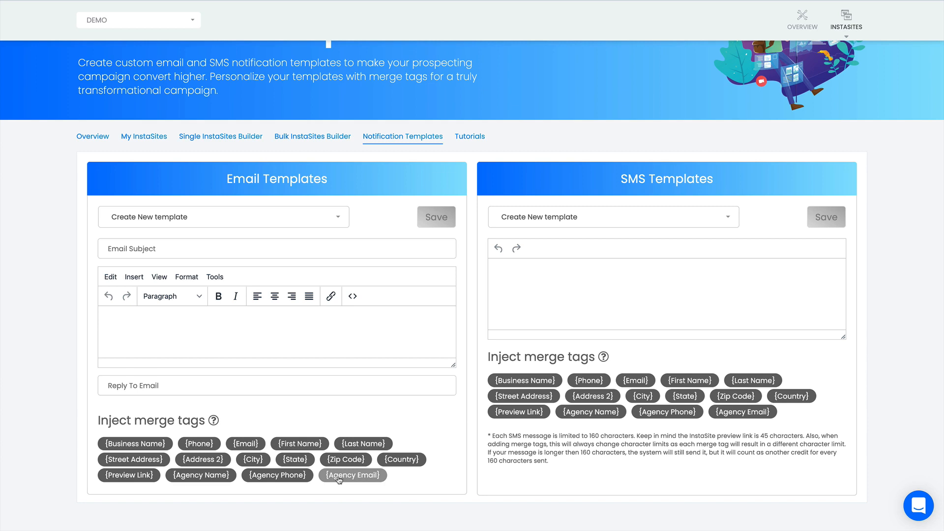
pyautogui.moveTo(107, 414)
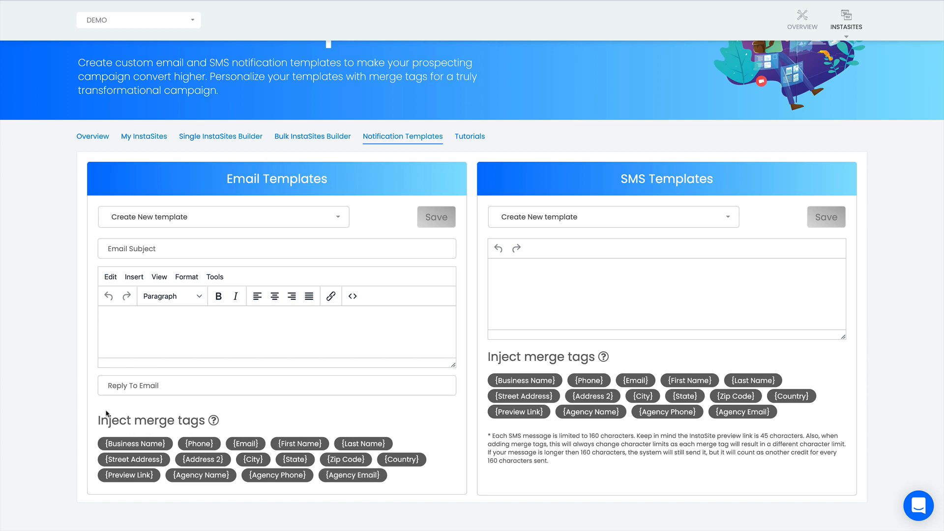
pyautogui.moveTo(110, 416)
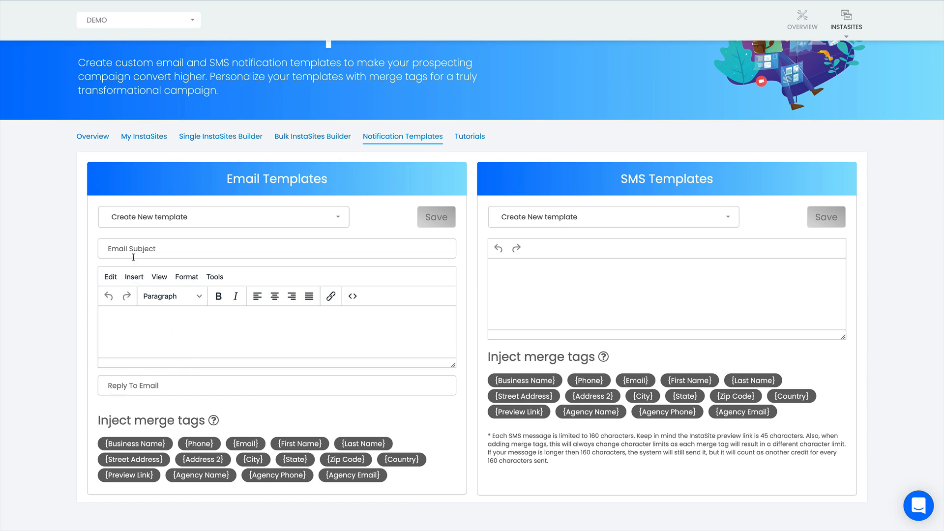
pyautogui.moveTo(163, 248)
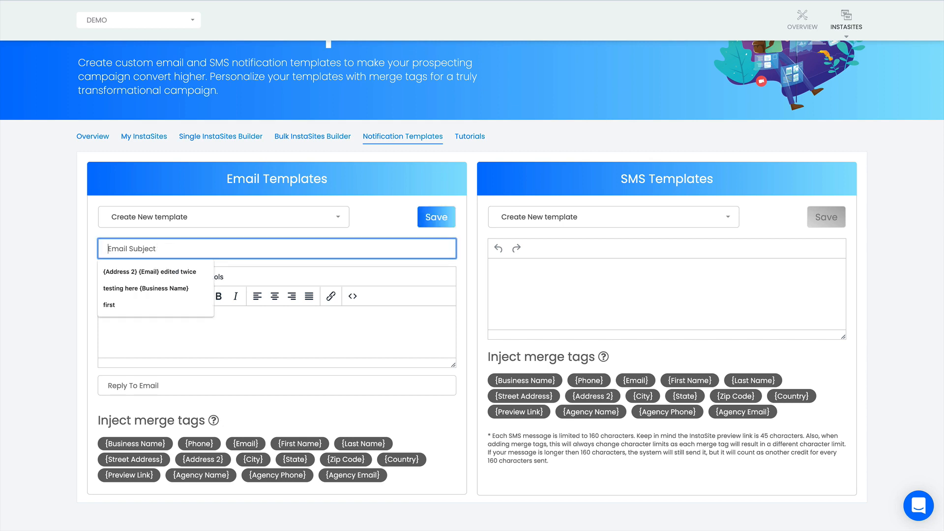
pyautogui.write('New Website')
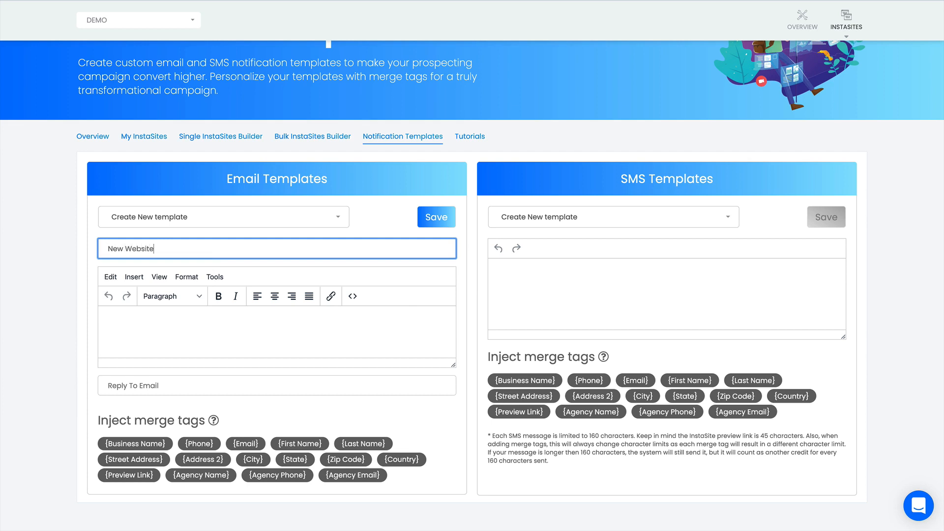
pyautogui.write('for')
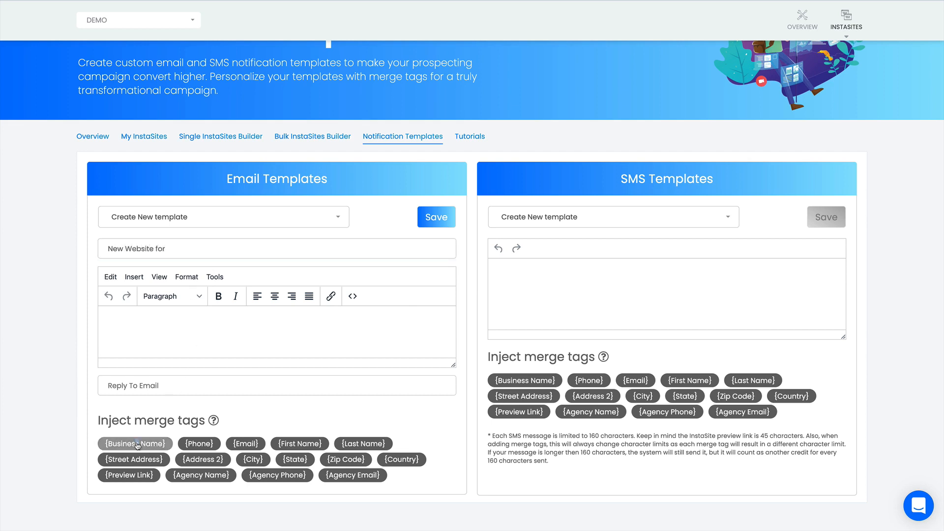
pyautogui.click(134, 444)
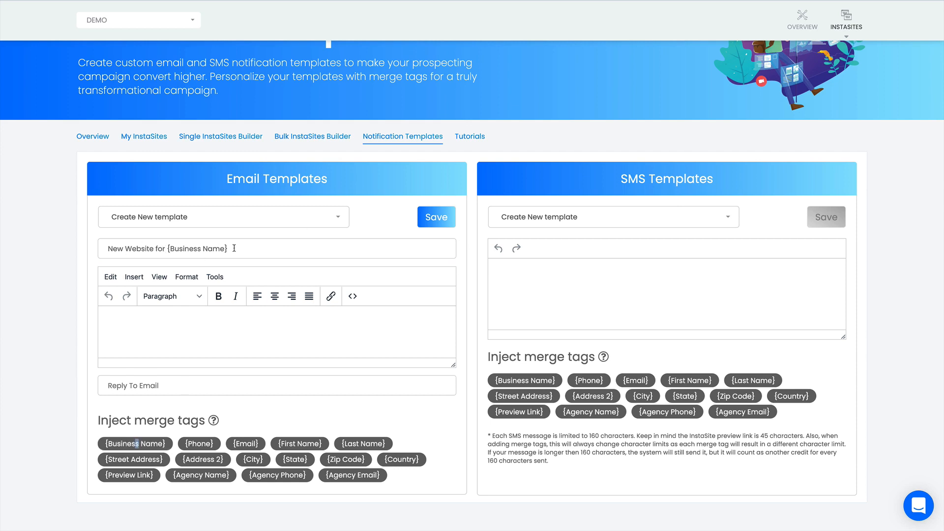
pyautogui.write('!')
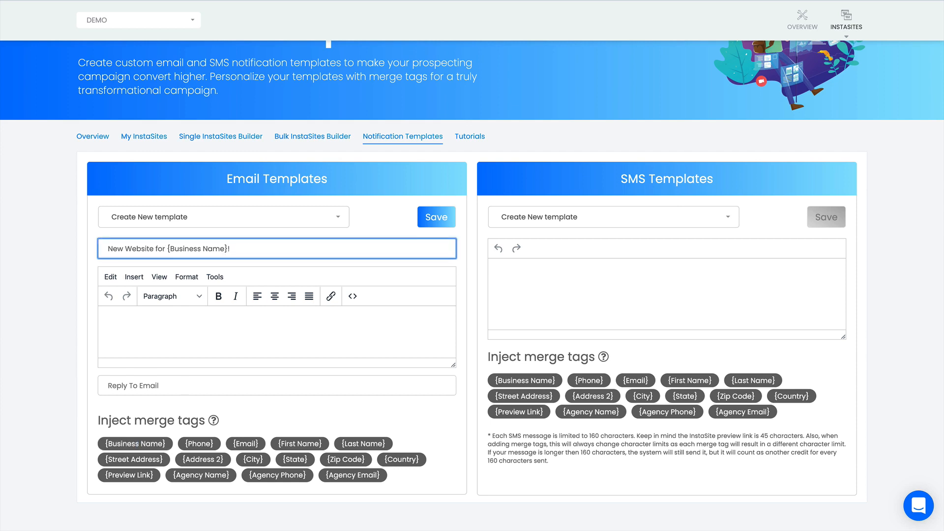
pyautogui.click(241, 319)
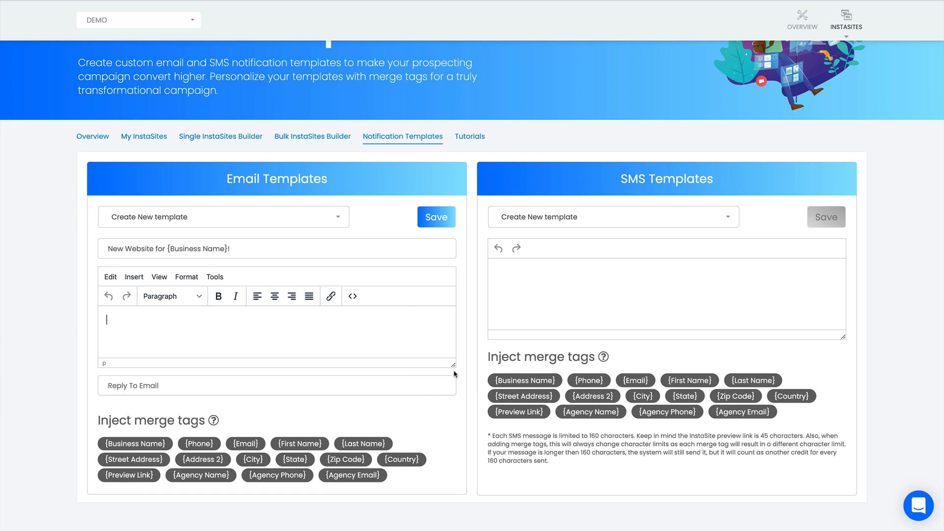
# - Start the email body with the greeting 'Hey {First Name}!'
pyautogui.scroll(-3)
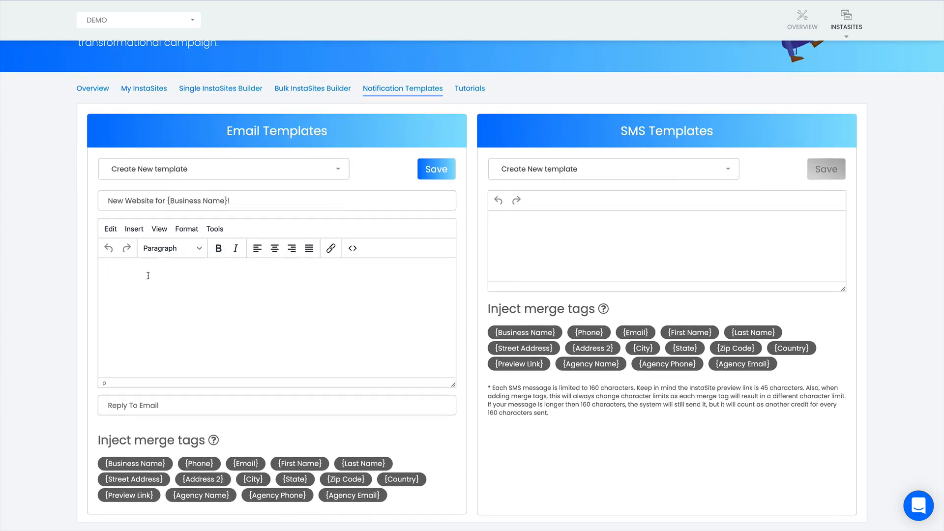
pyautogui.write('Hey')
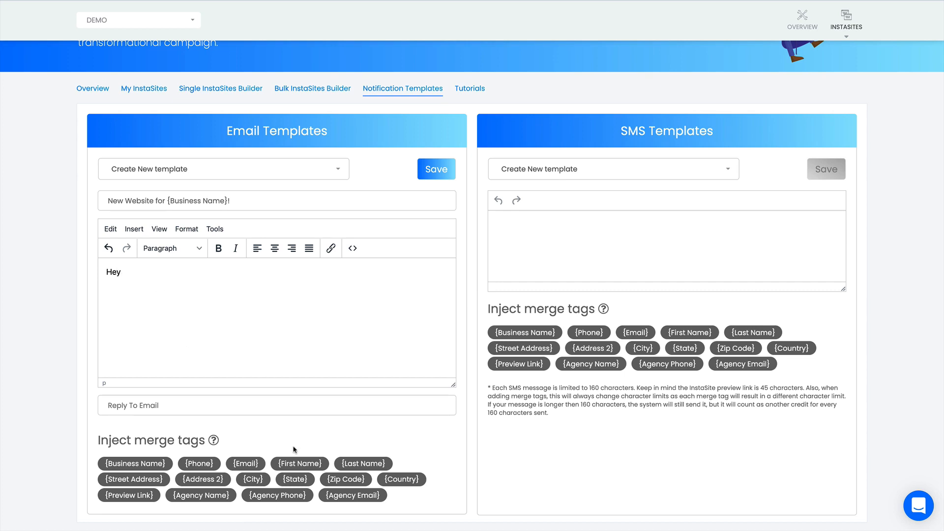
pyautogui.click(299, 463)
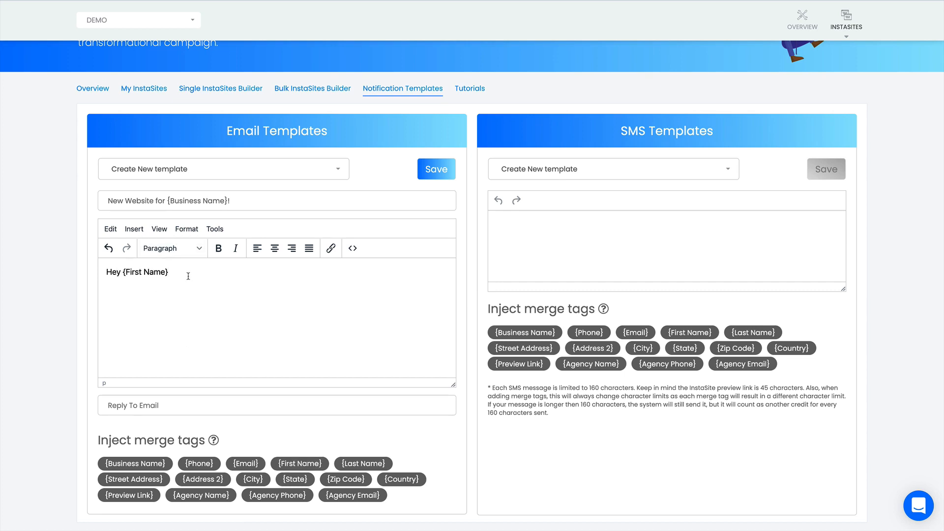
pyautogui.write('!')
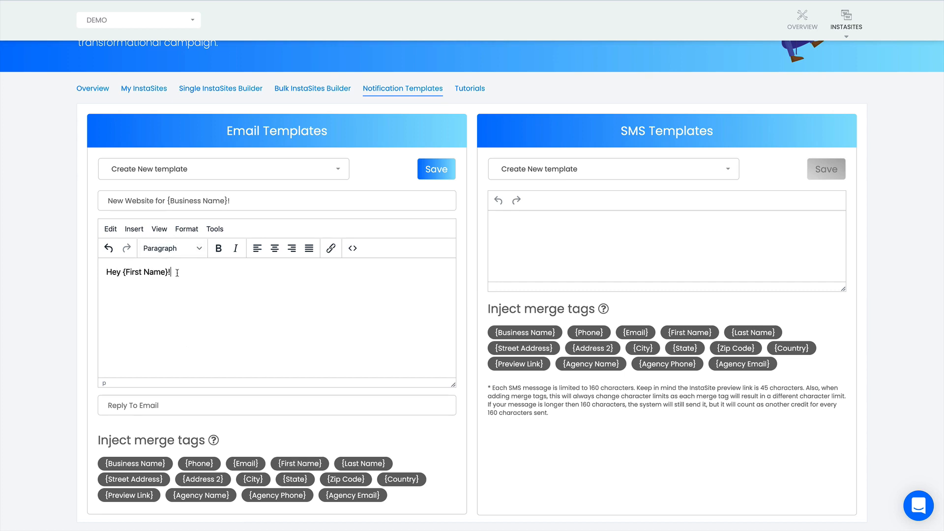
# - Add the line 'I wanted to take the time to build a brand new website for {Business Name}'
pyautogui.doubleClick(143, 271)
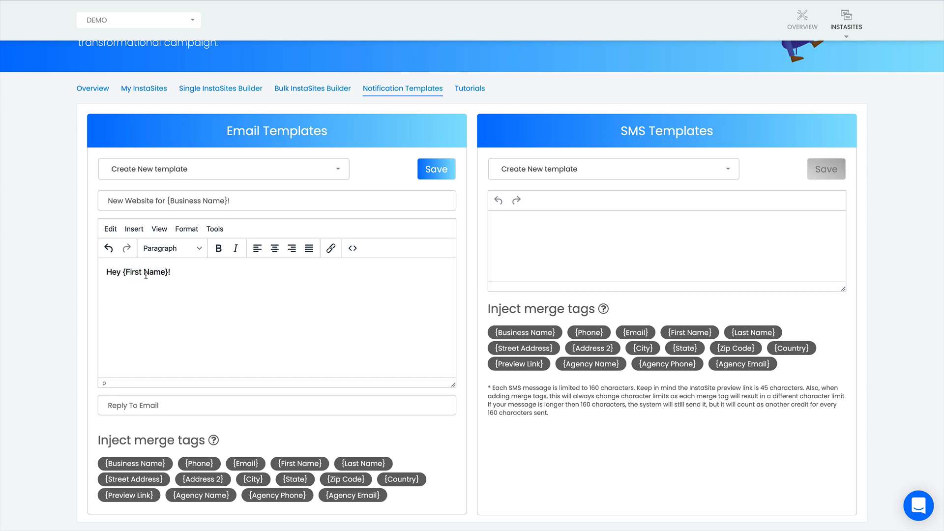
pyautogui.doubleClick(142, 271)
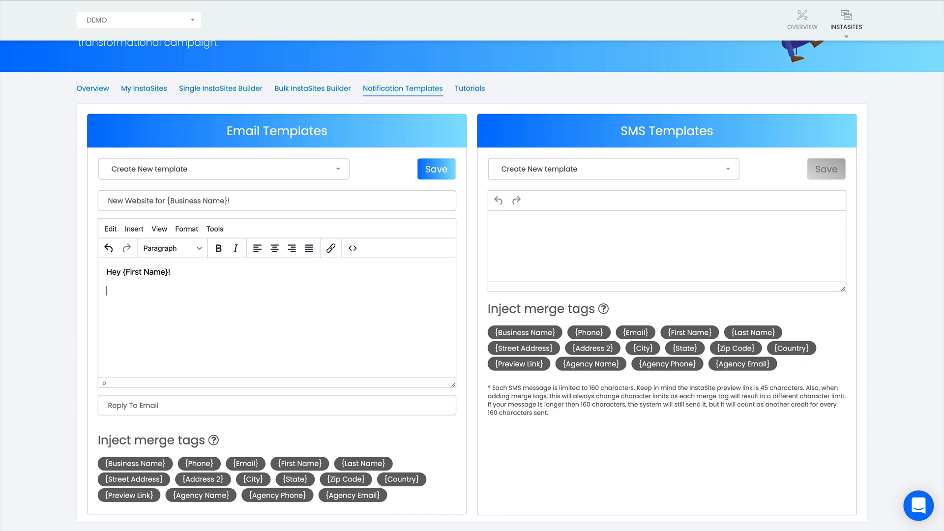
pyautogui.write('I wante')
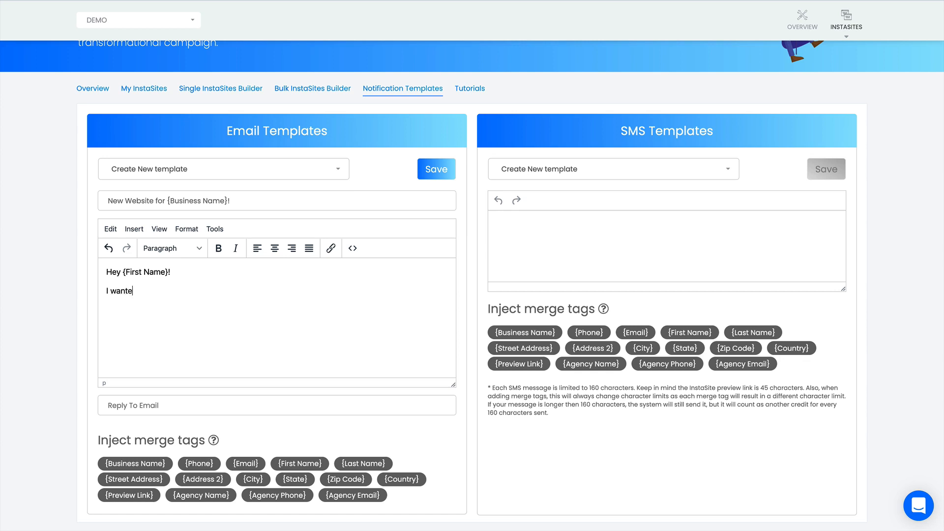
pyautogui.write('d to take the time')
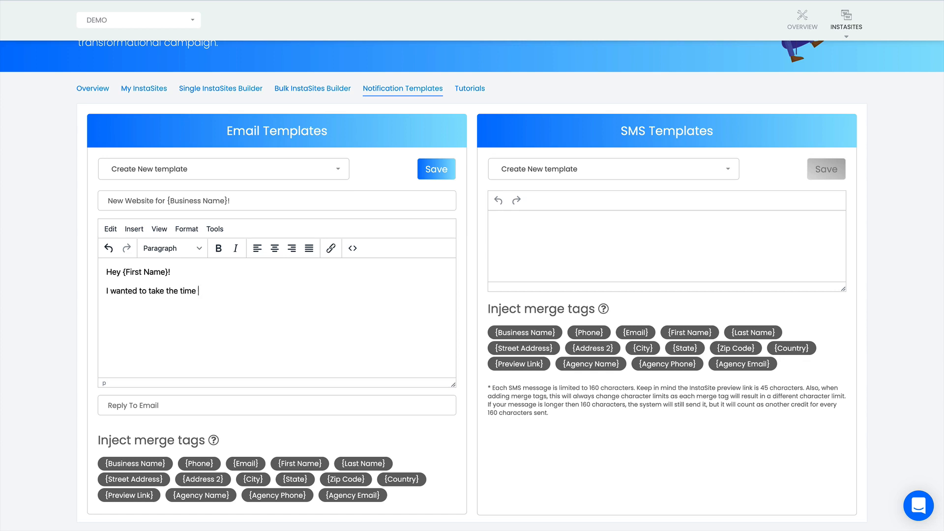
pyautogui.write('to build')
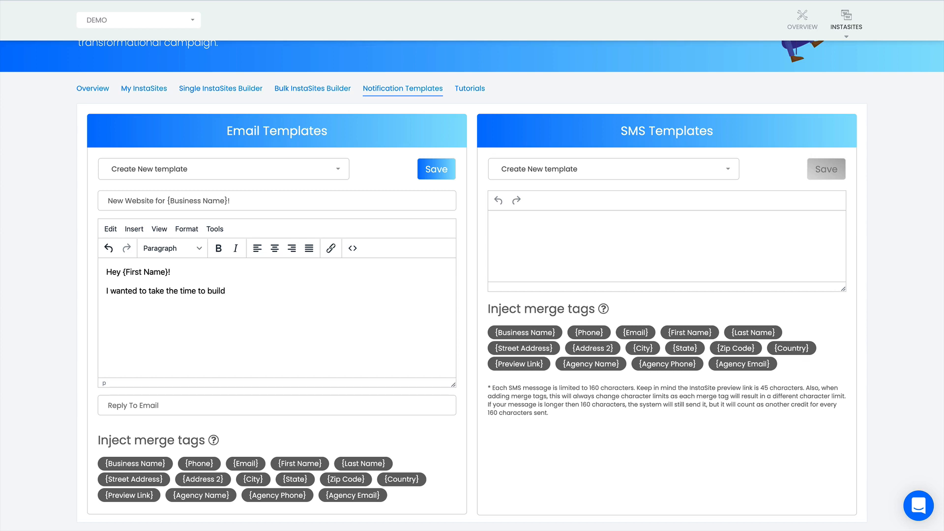
pyautogui.write('a brand new')
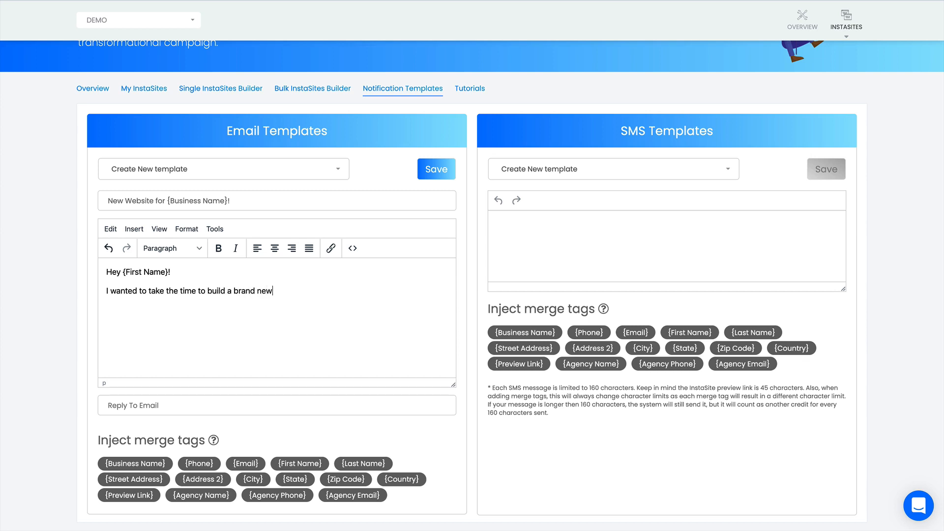
pyautogui.write('website for')
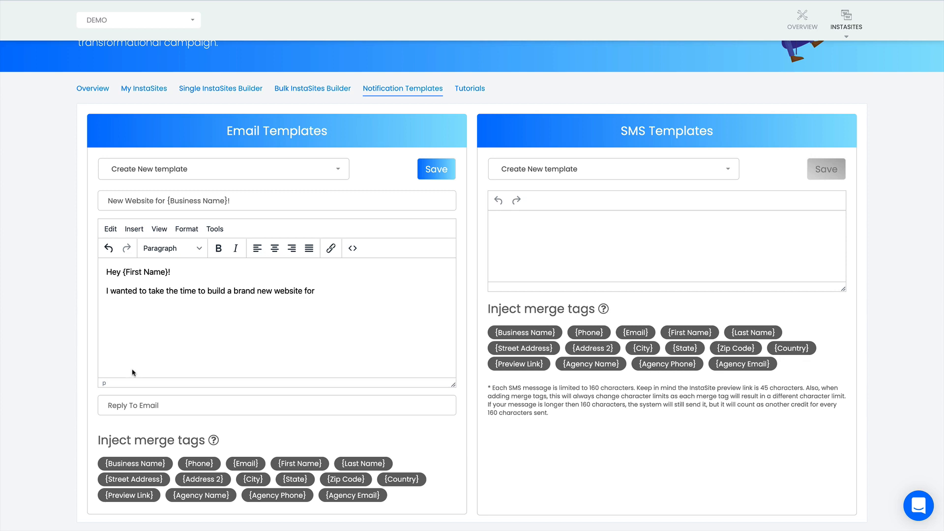
pyautogui.click(135, 463)
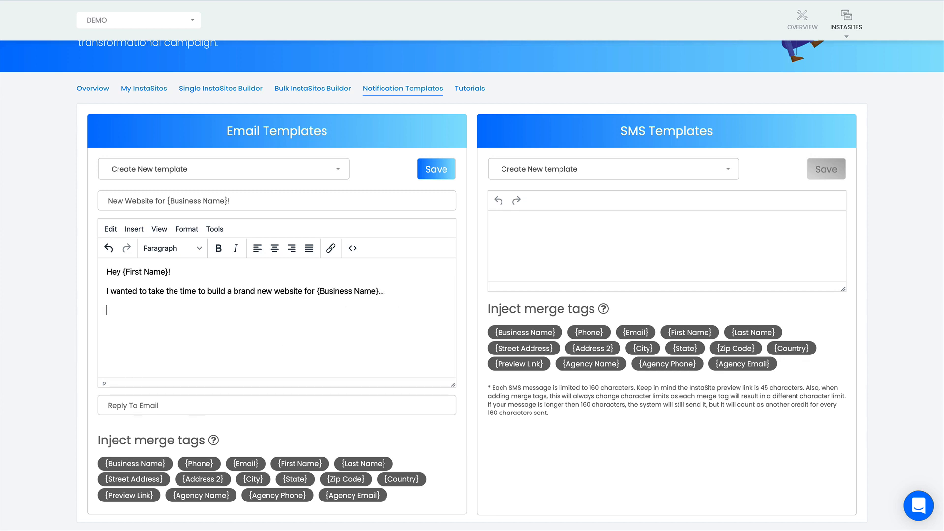
# - Add the paragraph about handling online marketing needs and building the website for free
pyautogui.write('I think I would be a great')
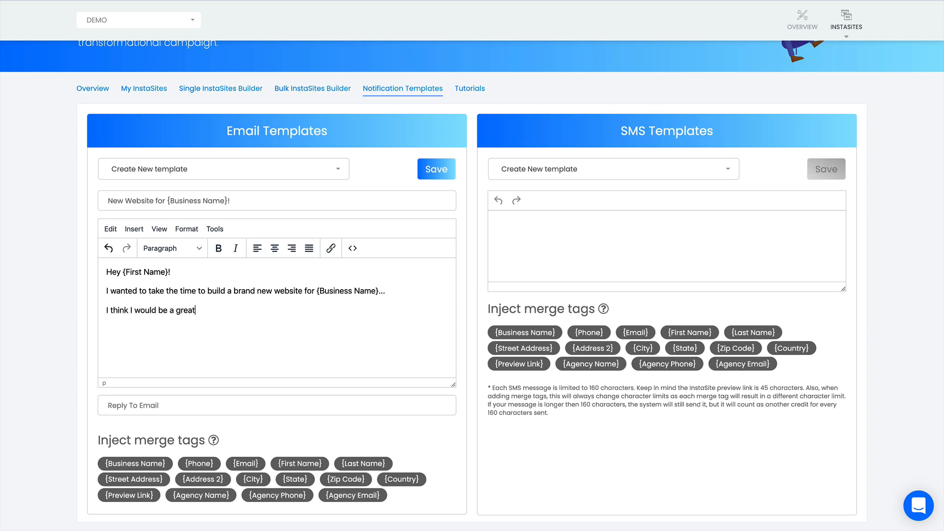
pyautogui.write('fit to')
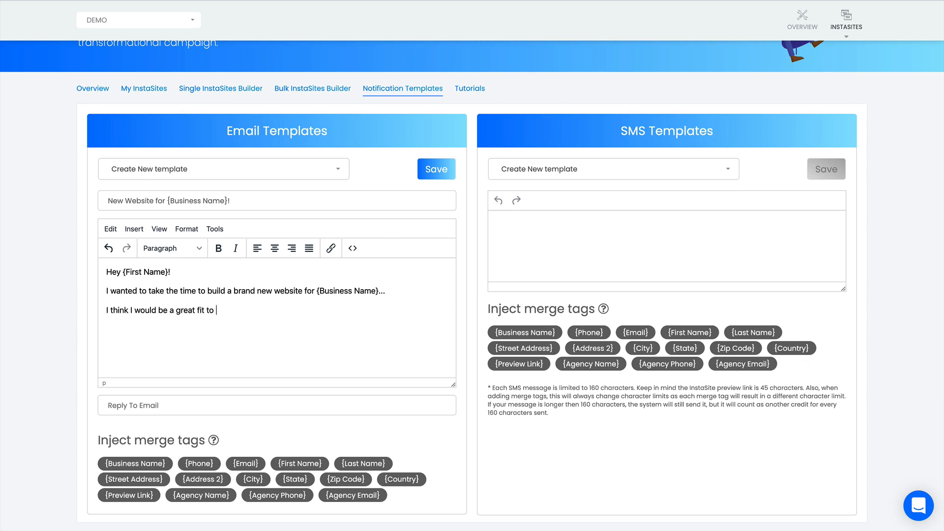
pyautogui.write('handle your')
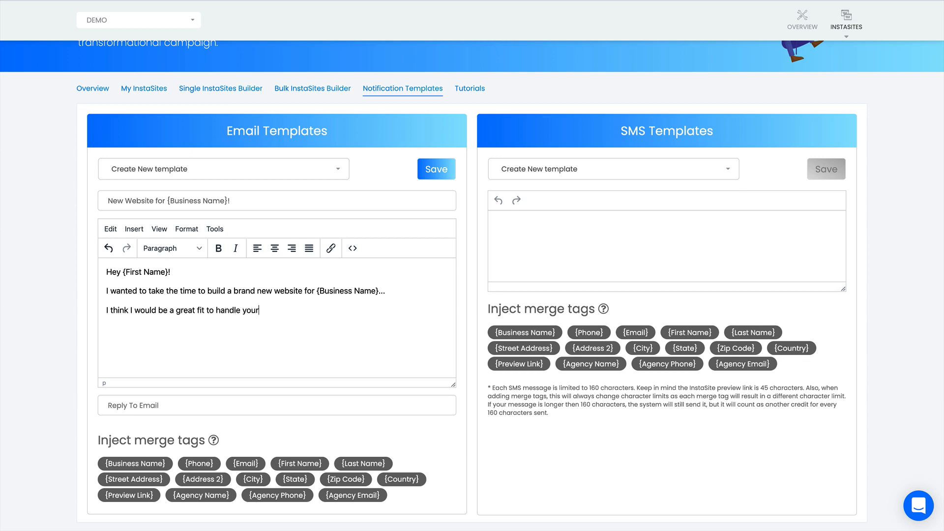
pyautogui.write('online marketing')
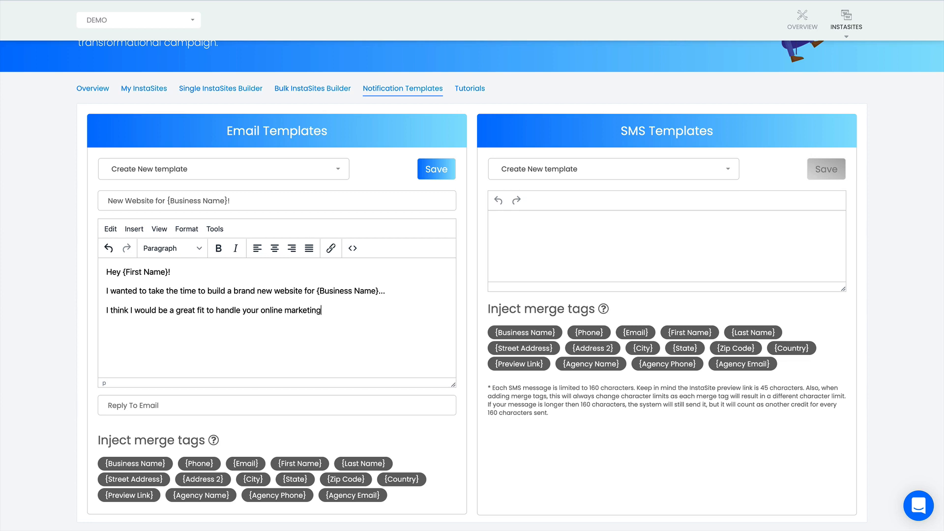
pyautogui.write('needs,')
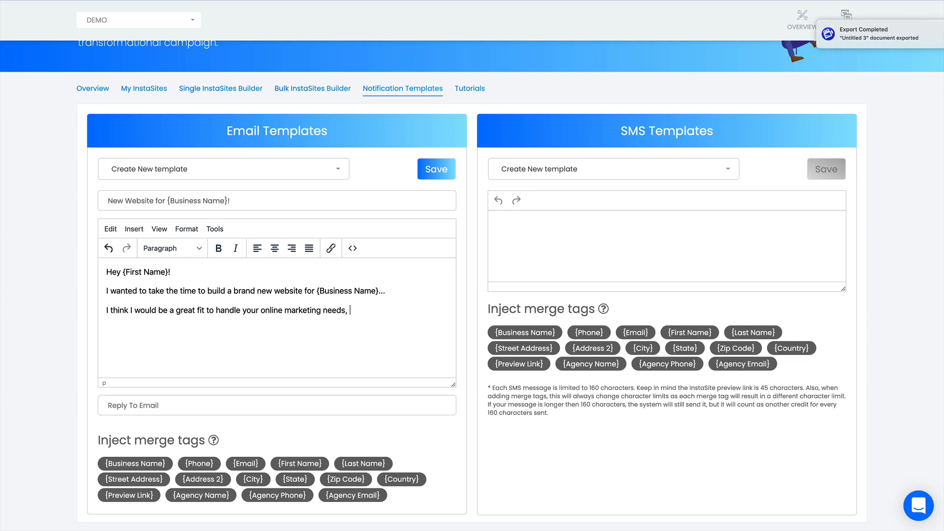
pyautogui.write('so I')
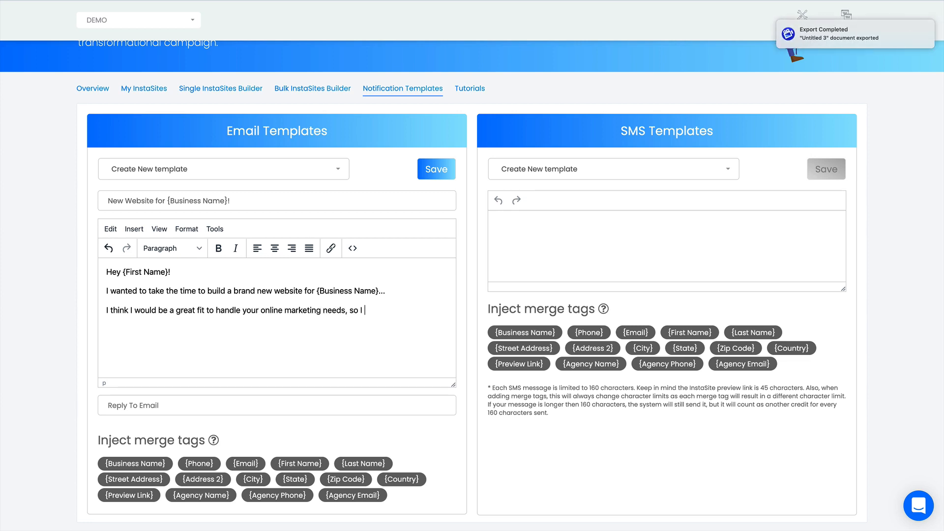
pyautogui.write('decided to build you a custom')
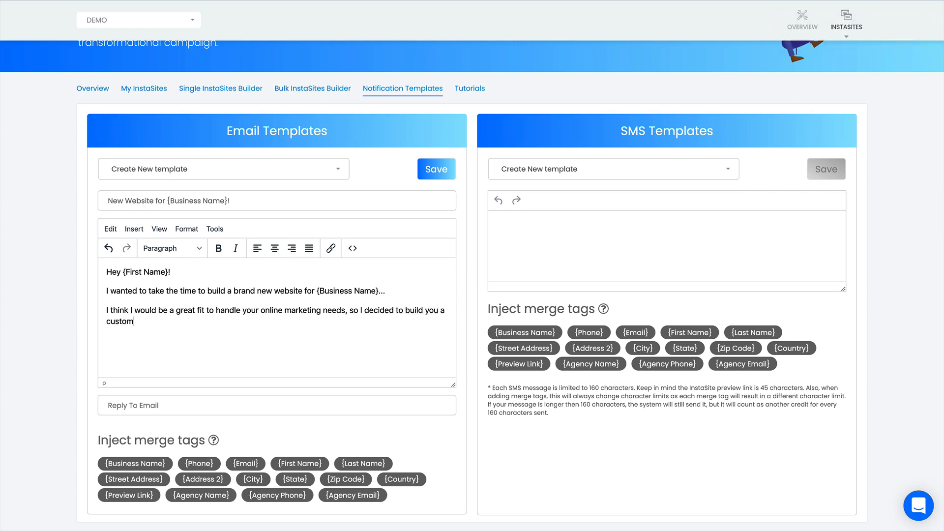
pyautogui.write('website')
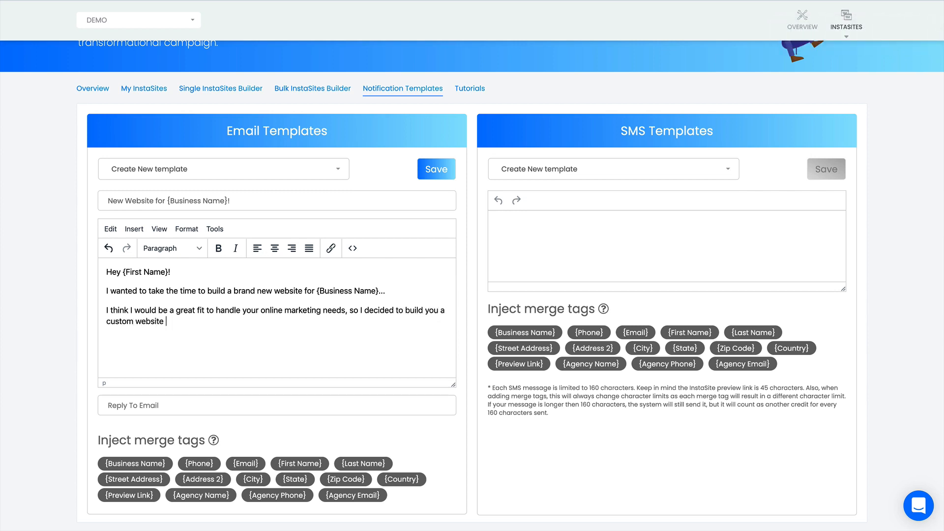
pyautogui.write('for free...')
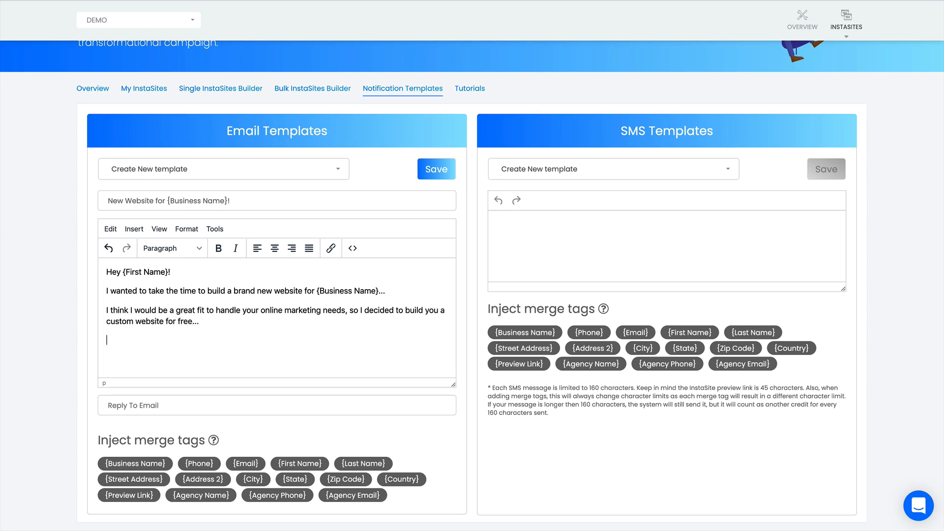
# - Write '{First Name}, here is the link to {Business Name}'s brand new website:' on a new line
pyautogui.click(299, 463)
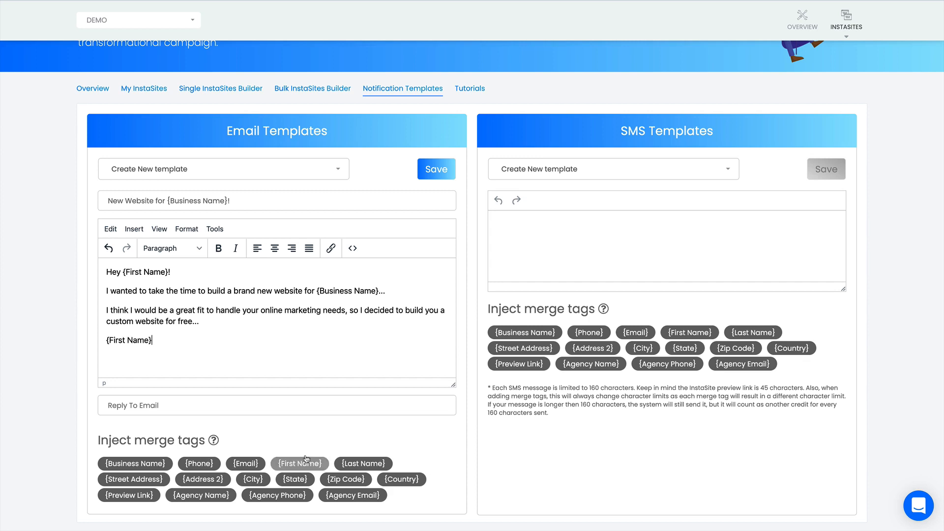
pyautogui.moveTo(213, 341)
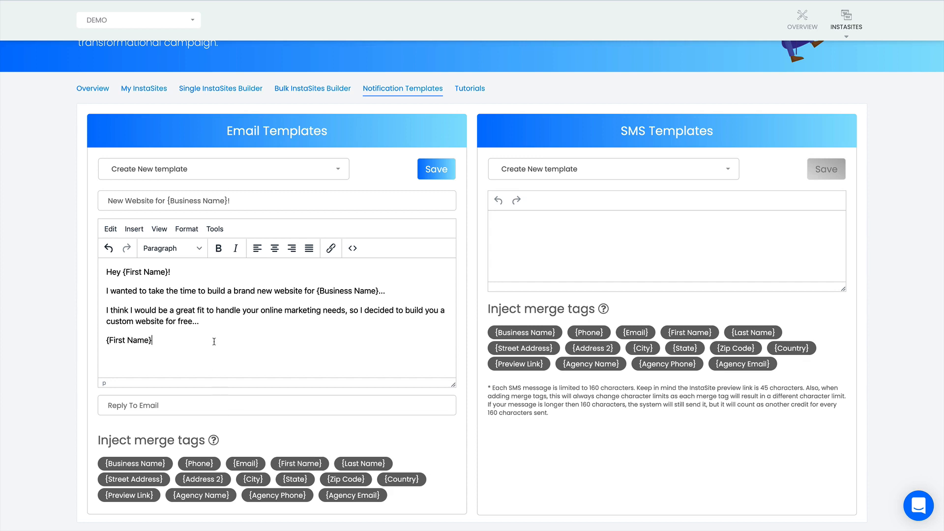
pyautogui.write(', her')
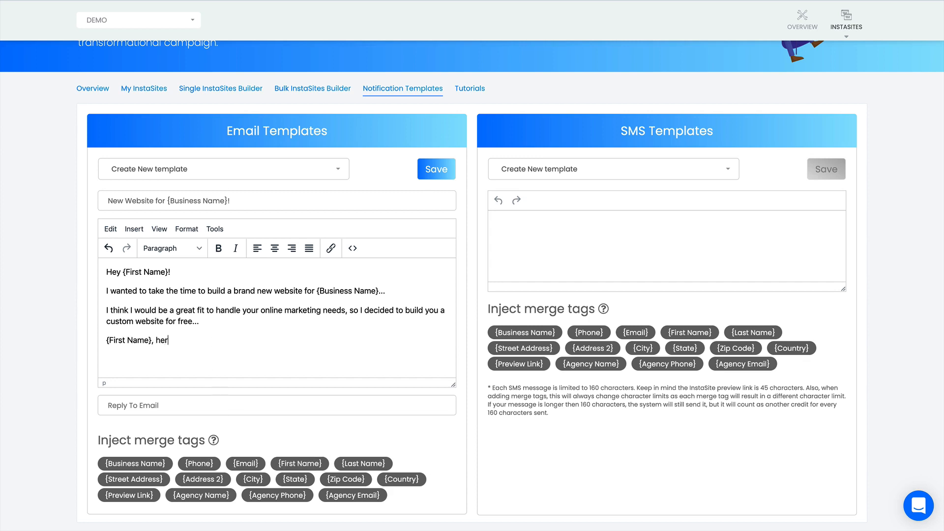
pyautogui.write('e is the link')
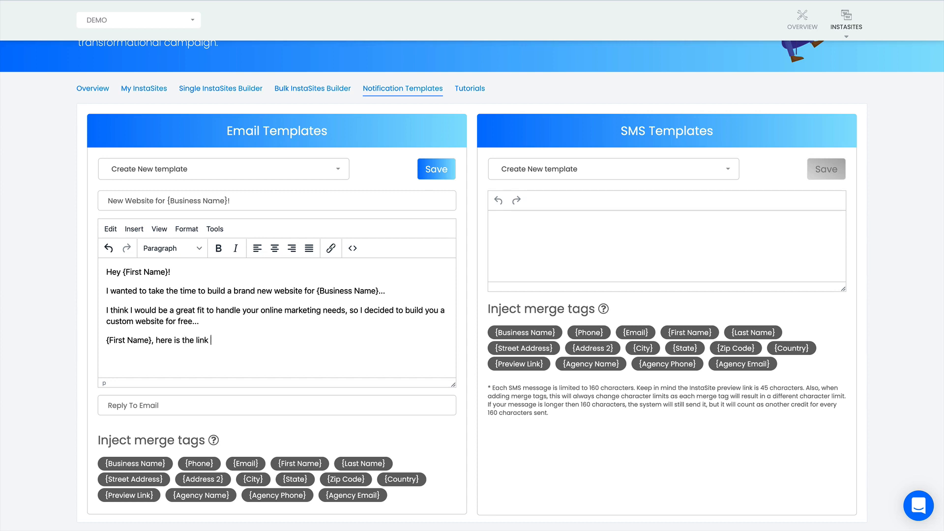
pyautogui.write('tou')
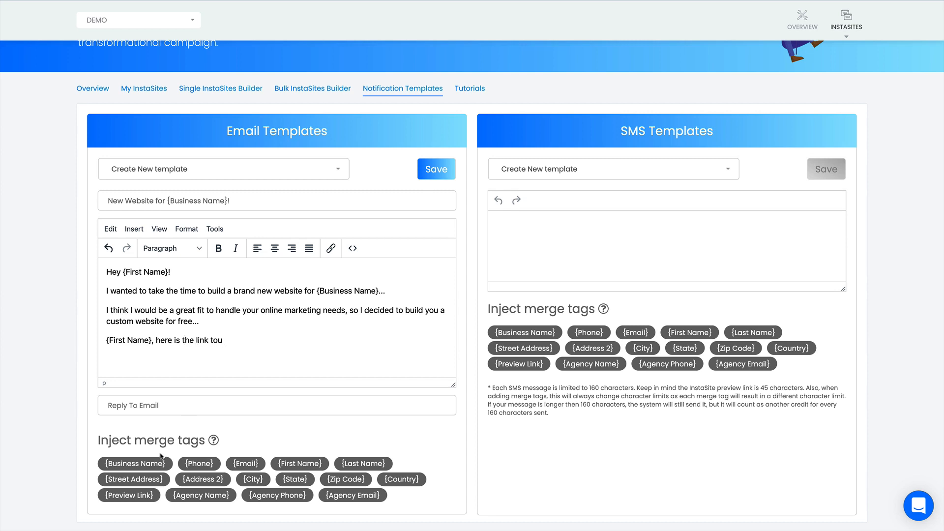
pyautogui.click(134, 463)
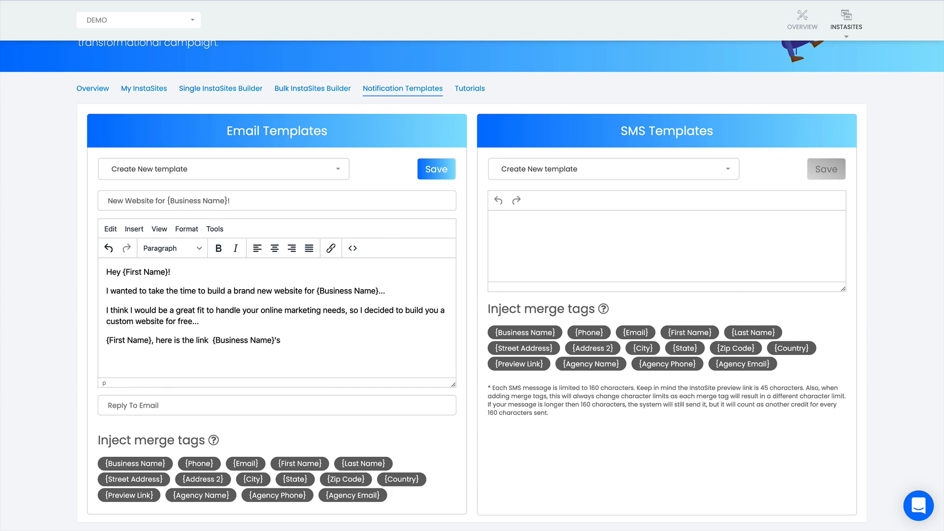
pyautogui.write('to yo')
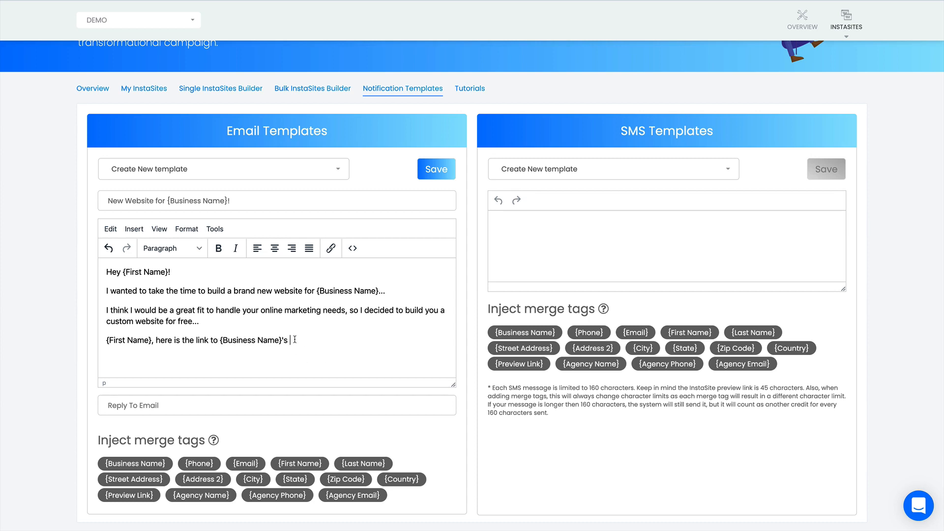
pyautogui.write('brand new we')
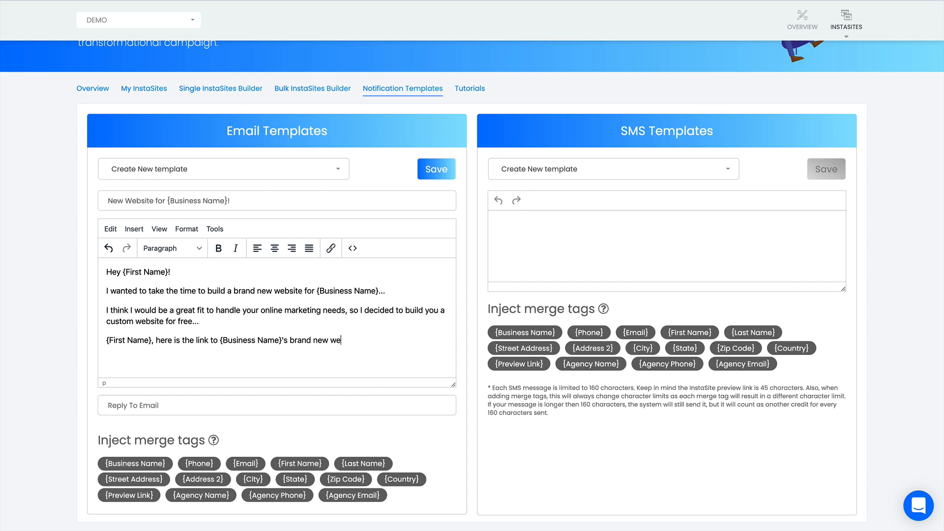
pyautogui.write('bsite:')
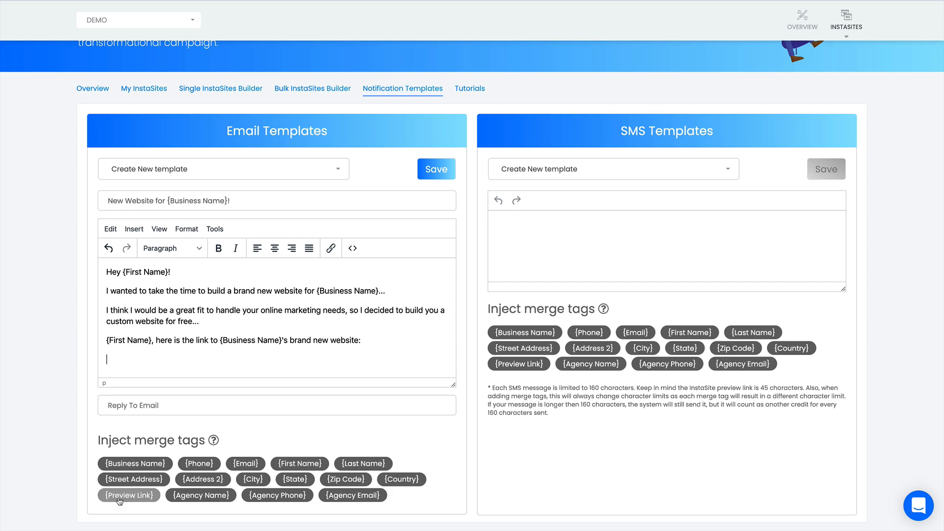
# - Insert {Preview Link}, then write 'Looking forward to potentially doing business with you {First Name}'
pyautogui.click(128, 495)
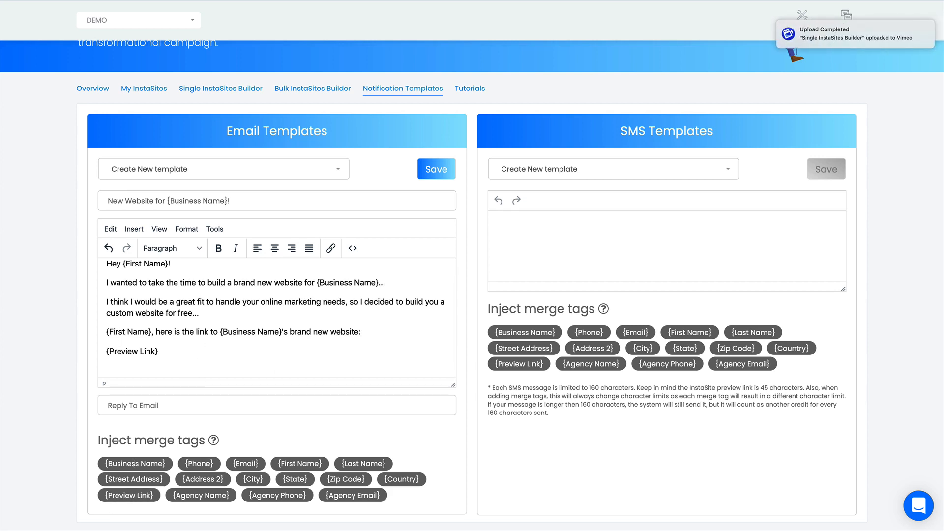
pyautogui.write('Looking forward')
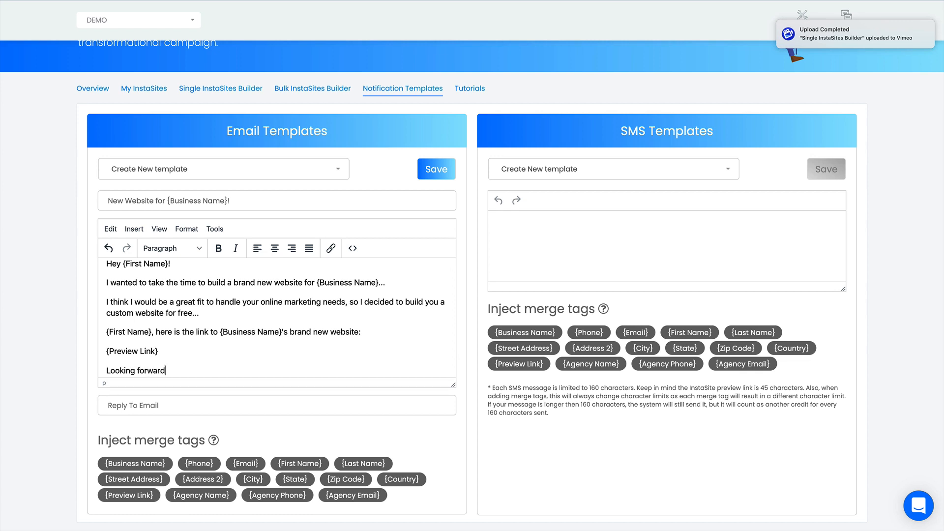
pyautogui.write('to pot')
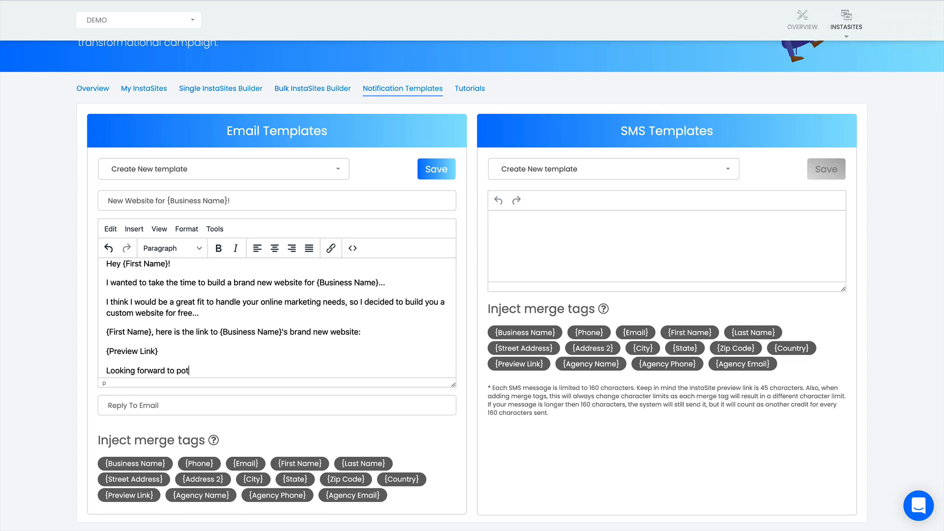
pyautogui.write('entially doing')
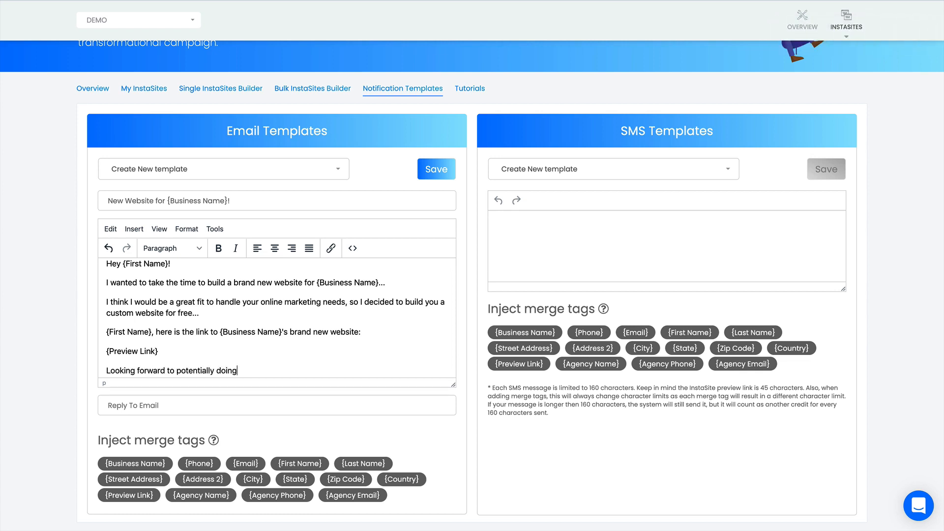
pyautogui.write('business with you')
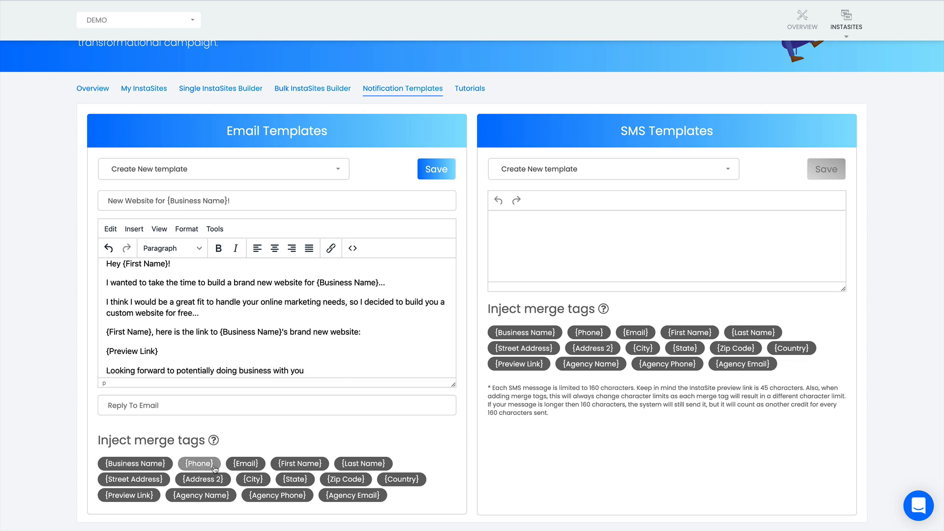
pyautogui.click(300, 463)
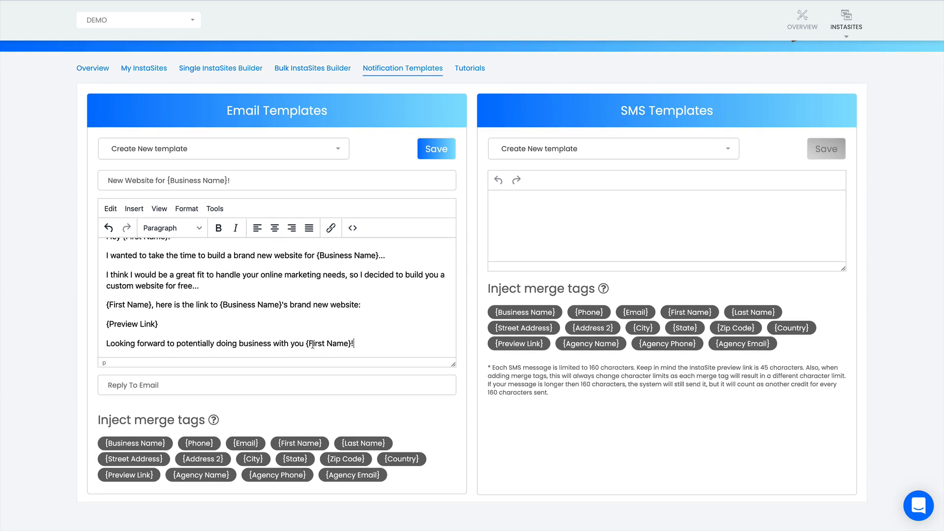
pyautogui.doubleClick(327, 343)
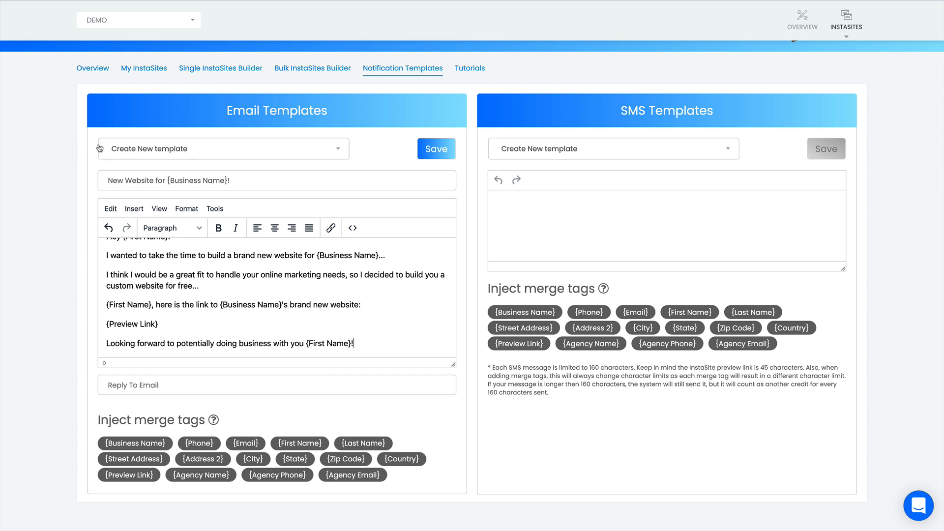
pyautogui.moveTo(257, 156)
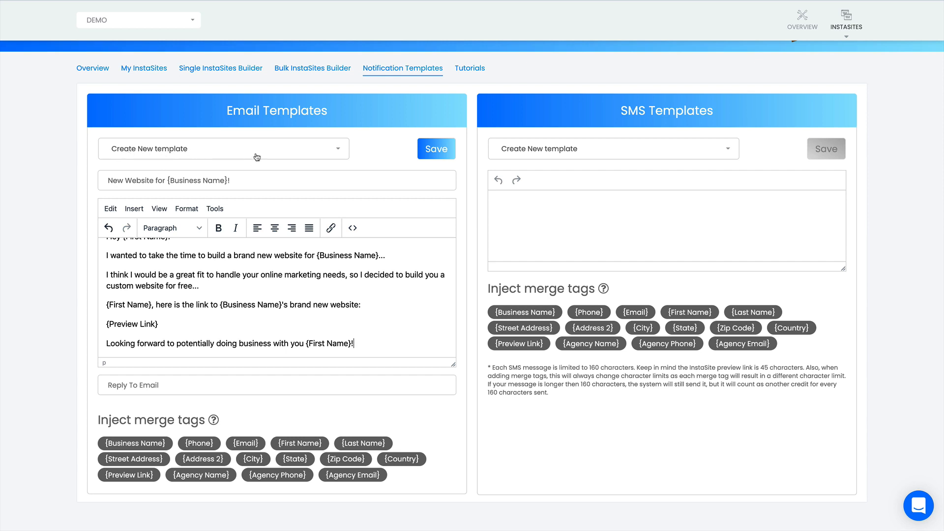
pyautogui.moveTo(277, 296)
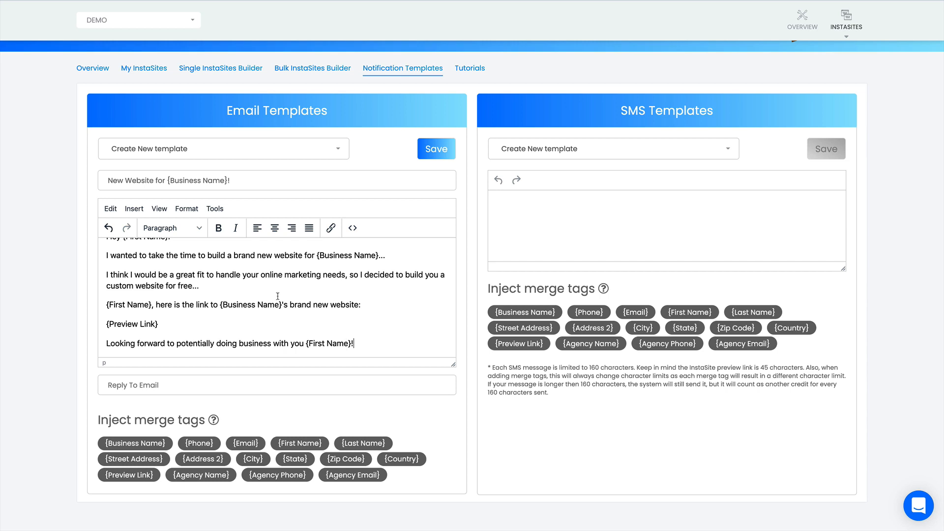
pyautogui.moveTo(198, 301)
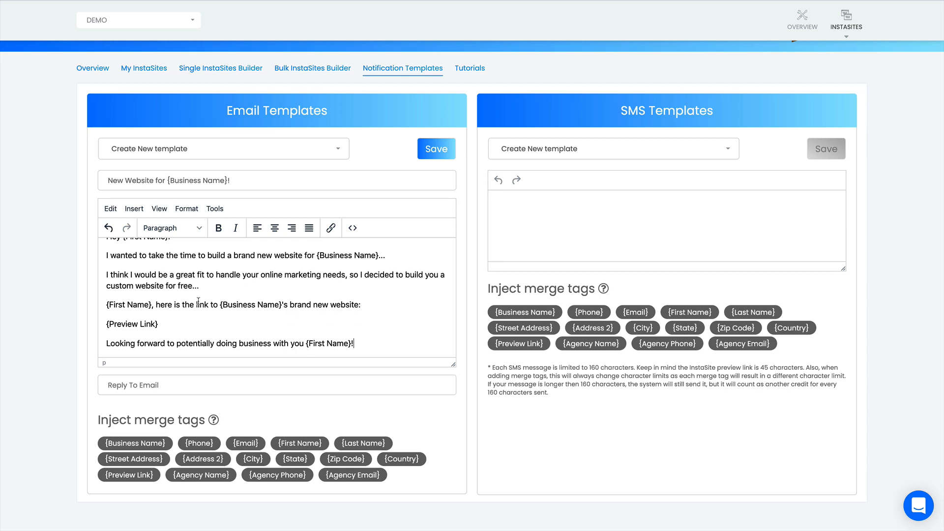
pyautogui.scroll(3)
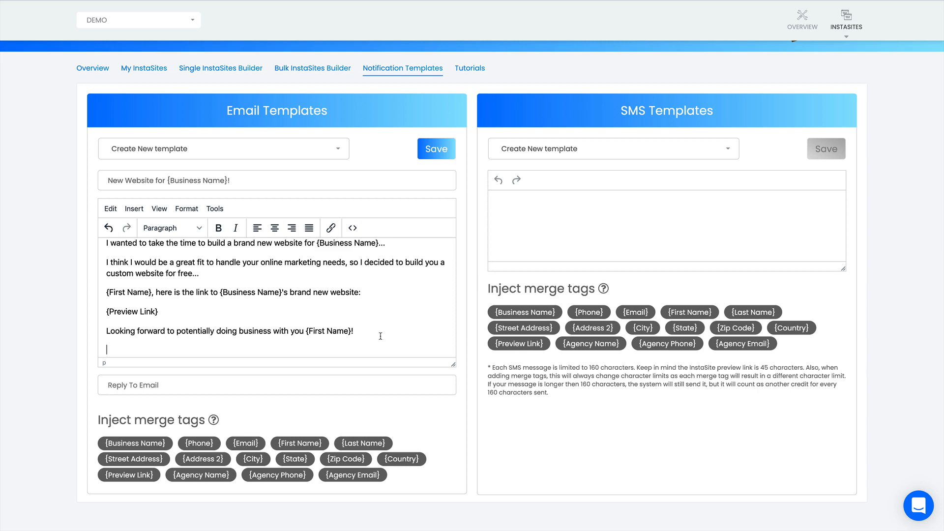
# - Add a P.S. asking the recipient to reply with what they think of their new website
pyautogui.write('P.S')
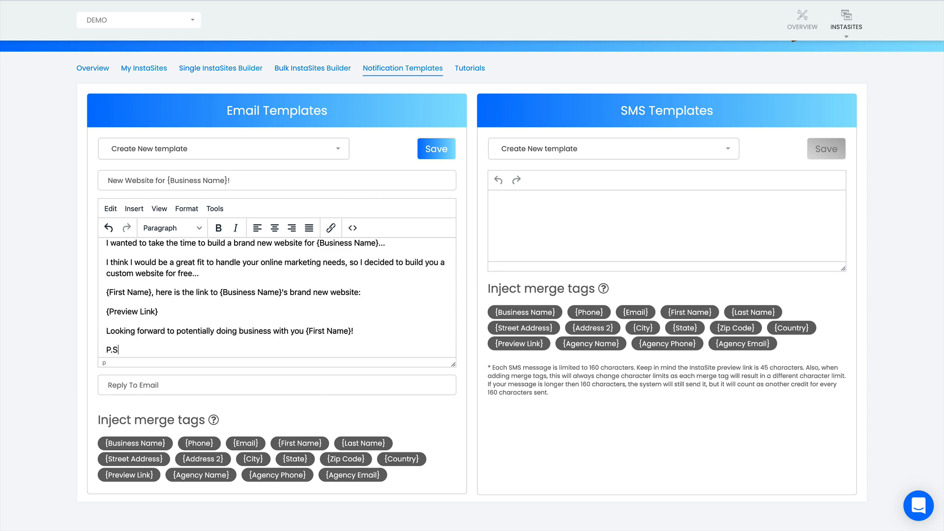
pyautogui.write('.')
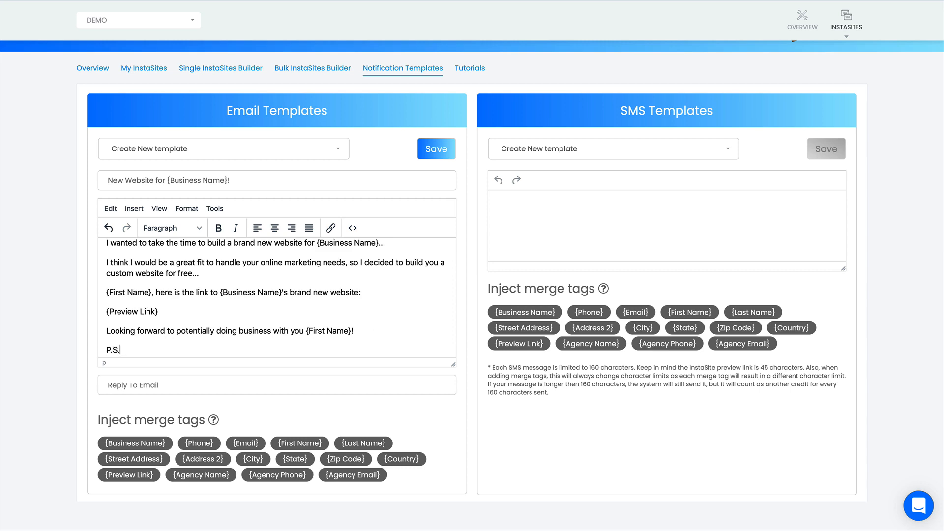
pyautogui.write('Just repl')
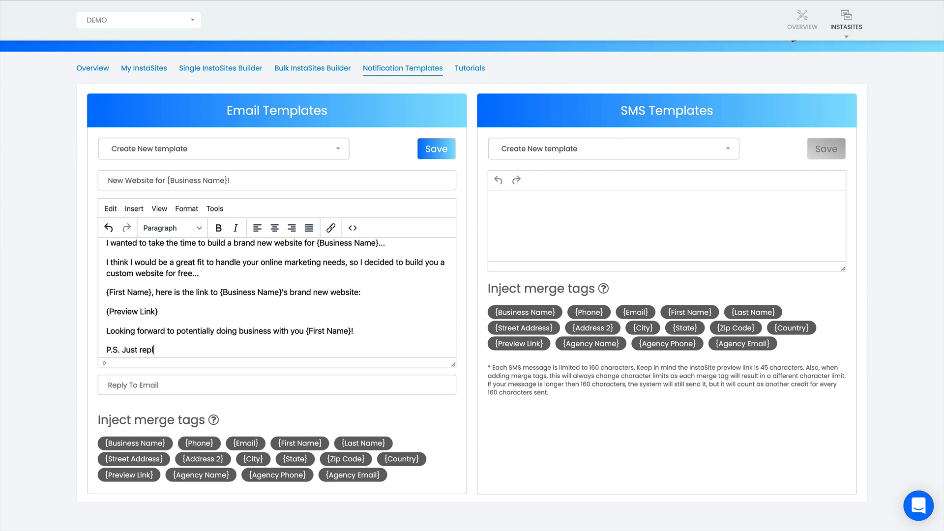
pyautogui.write('y ba')
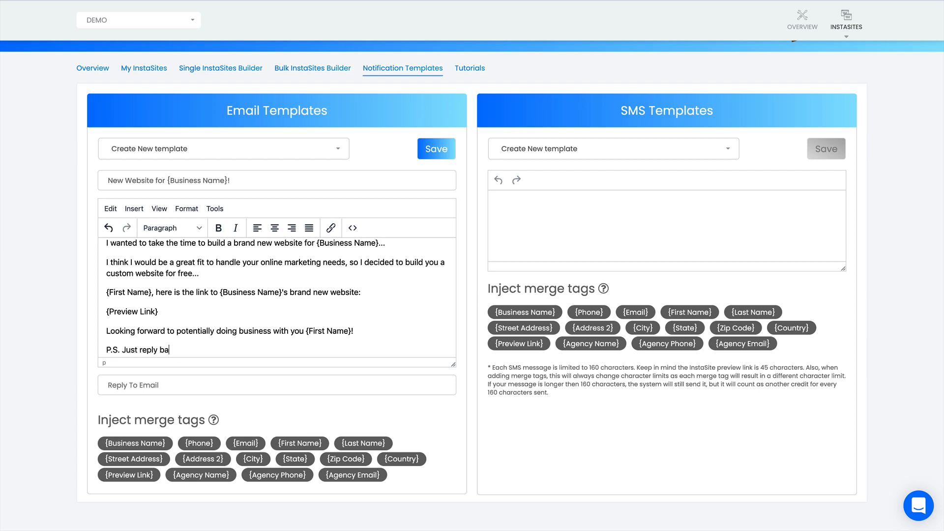
pyautogui.write('ck and let me kno')
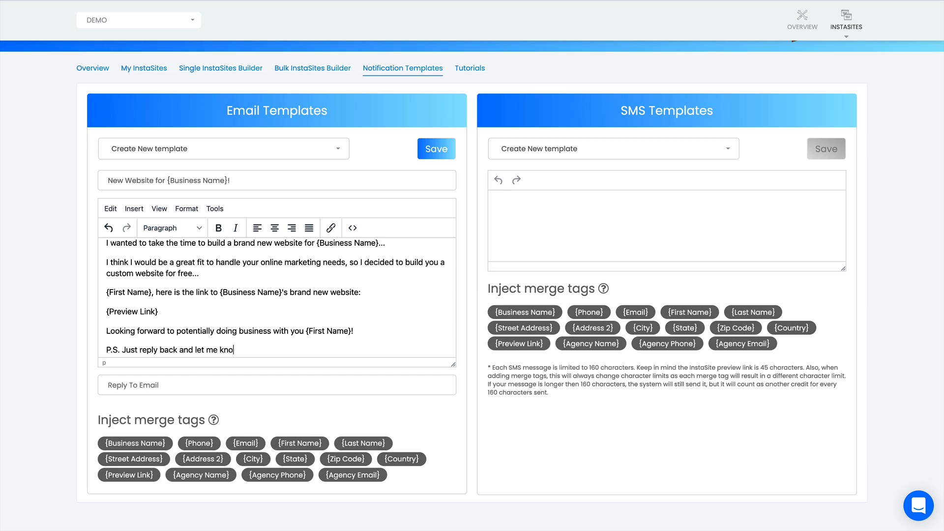
pyautogui.write('w what you th')
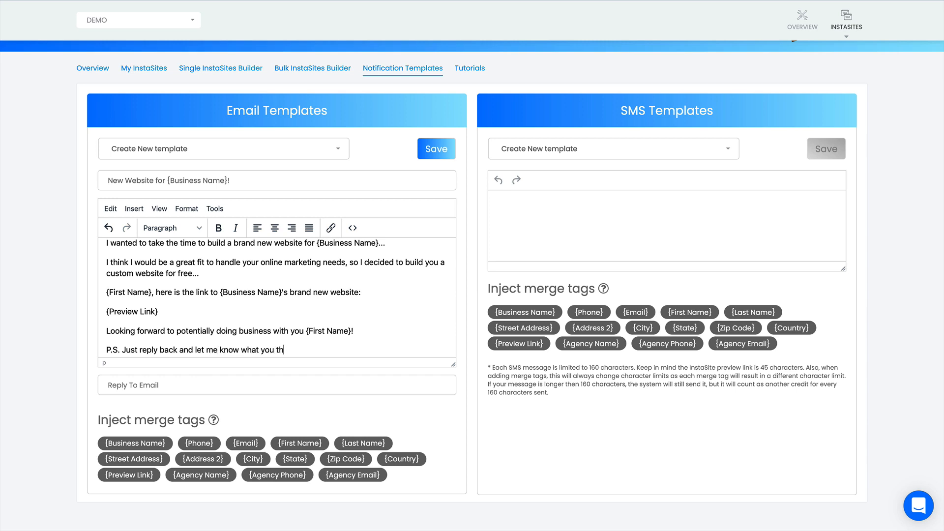
pyautogui.write('ink of the')
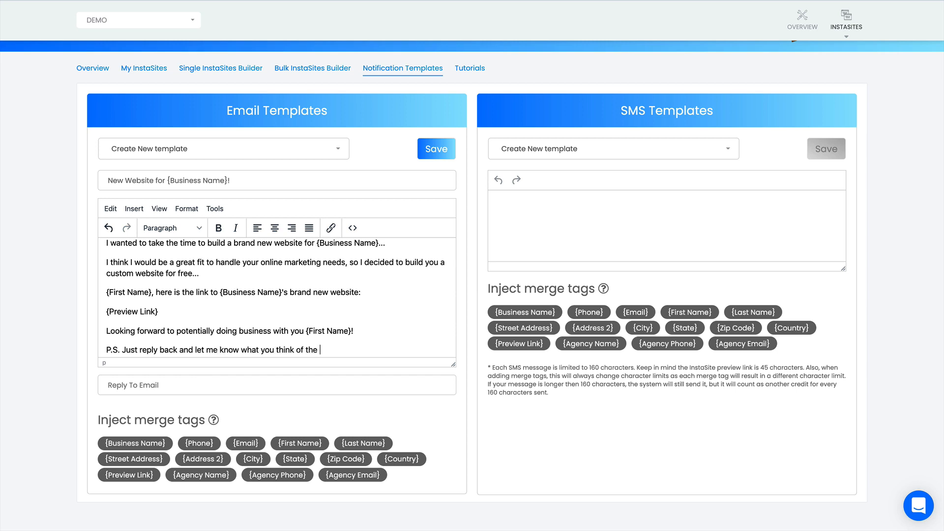
pyautogui.write('your')
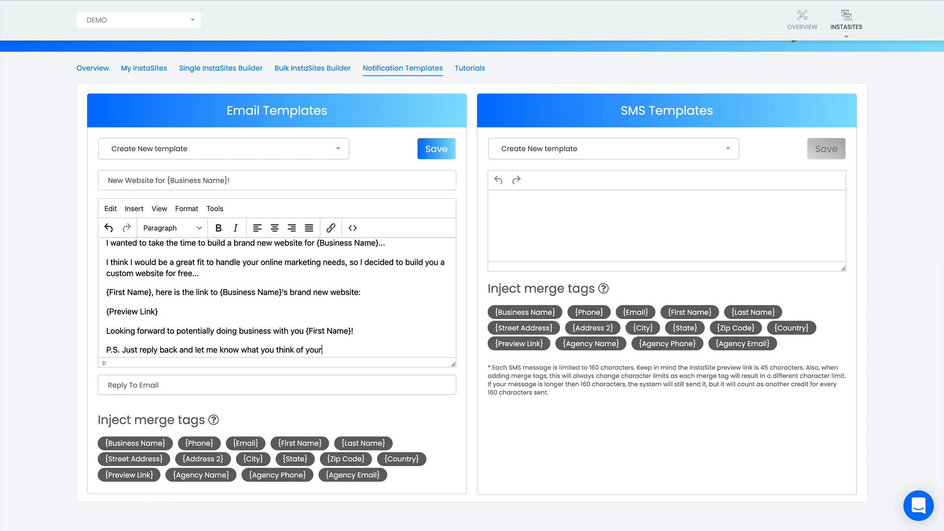
pyautogui.write('new webiste when')
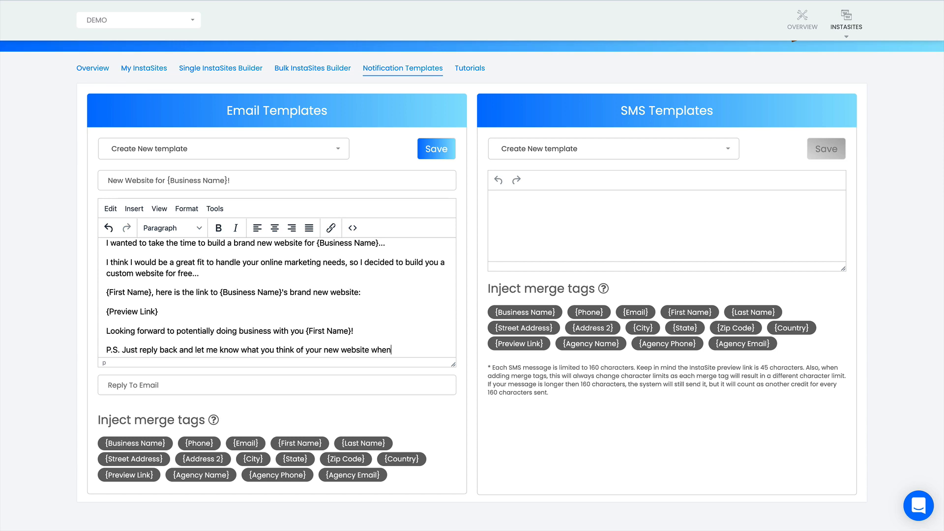
pyautogui.write('you get a sec...')
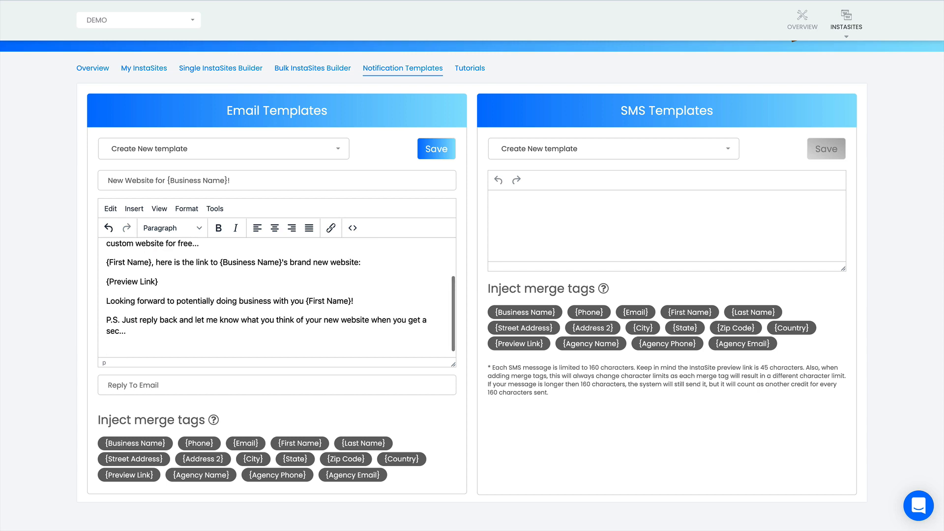
# - Sign off with 'Best Regards,' and the name Chad Koda
pyautogui.write('Best Reg')
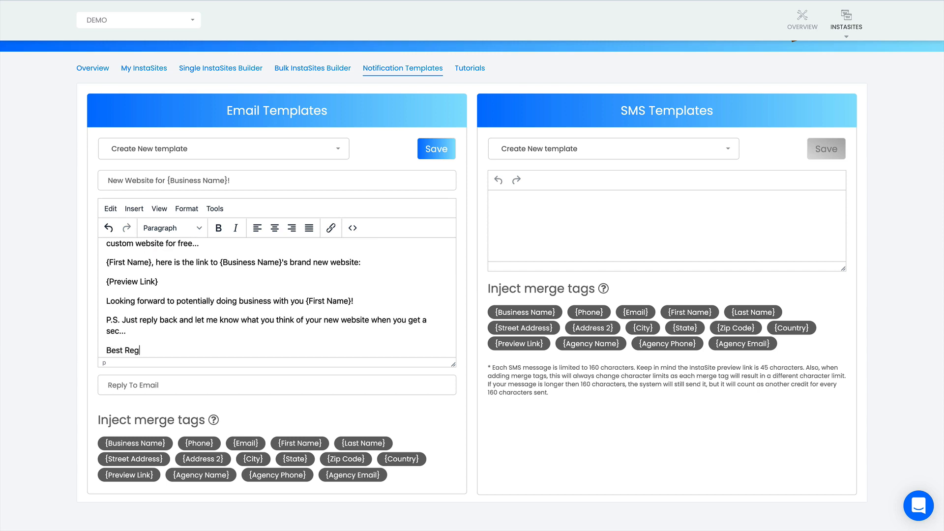
pyautogui.write('ards,')
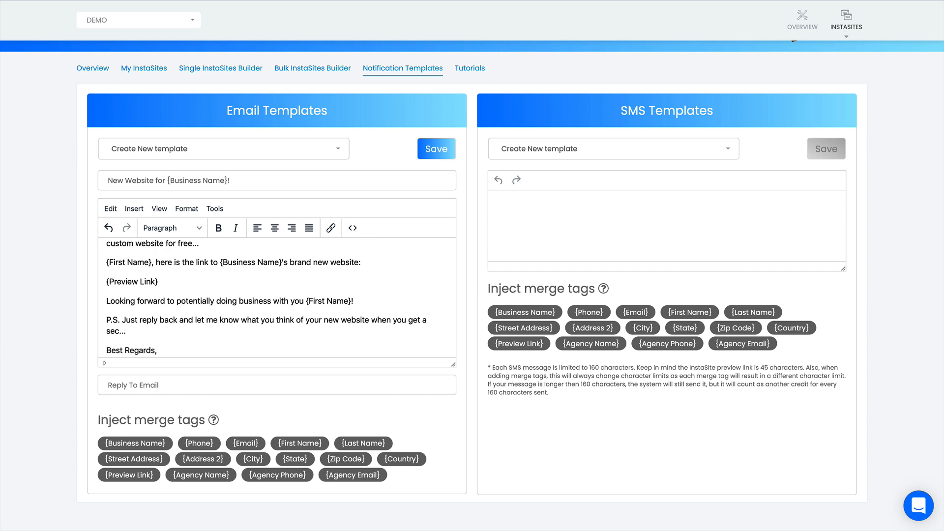
pyautogui.write('Chad Kodary')
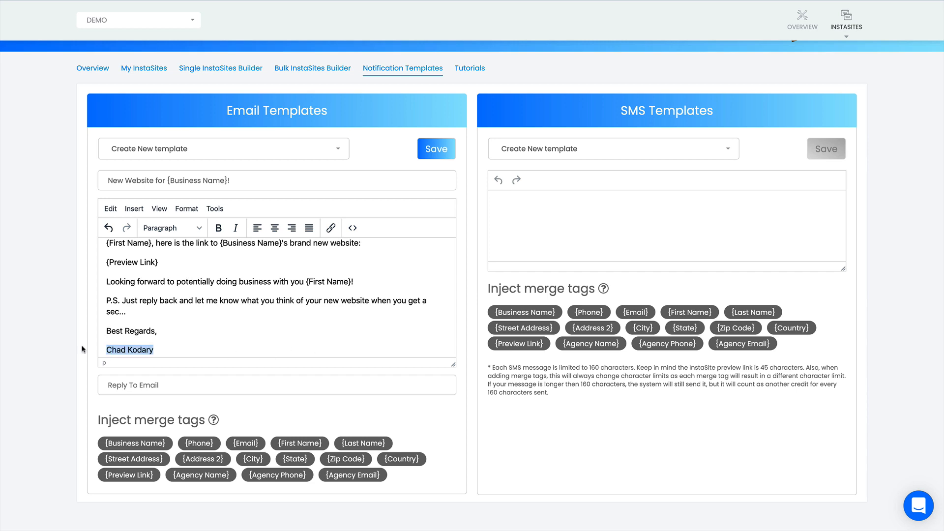
pyautogui.moveTo(285, 413)
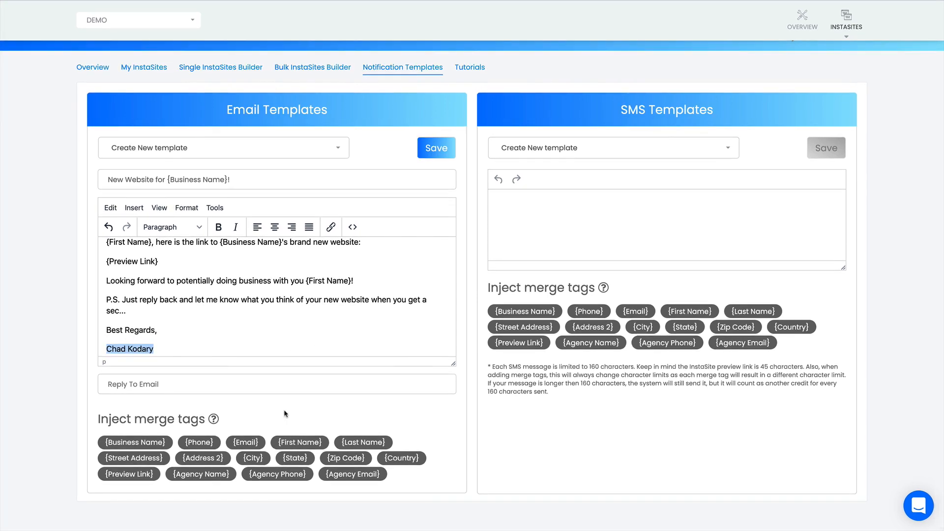
pyautogui.moveTo(417, 483)
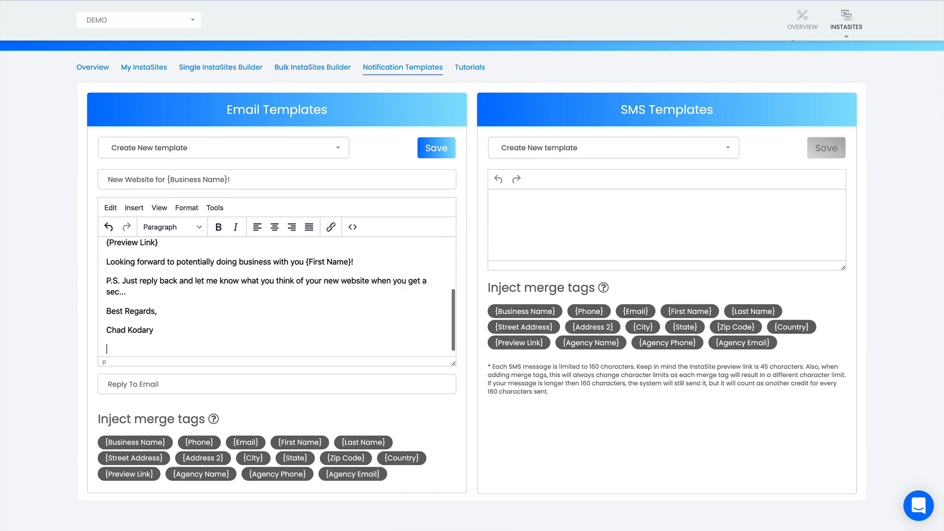
# - Insert the {Agency Name}, {Agency Phone} and {Agency Email} tags under the signature, then review them
pyautogui.click(200, 474)
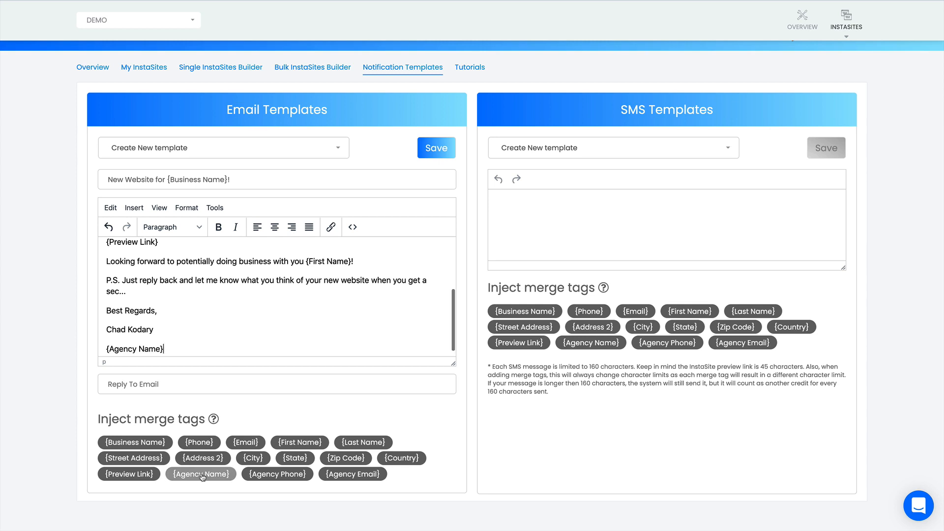
pyautogui.click(276, 474)
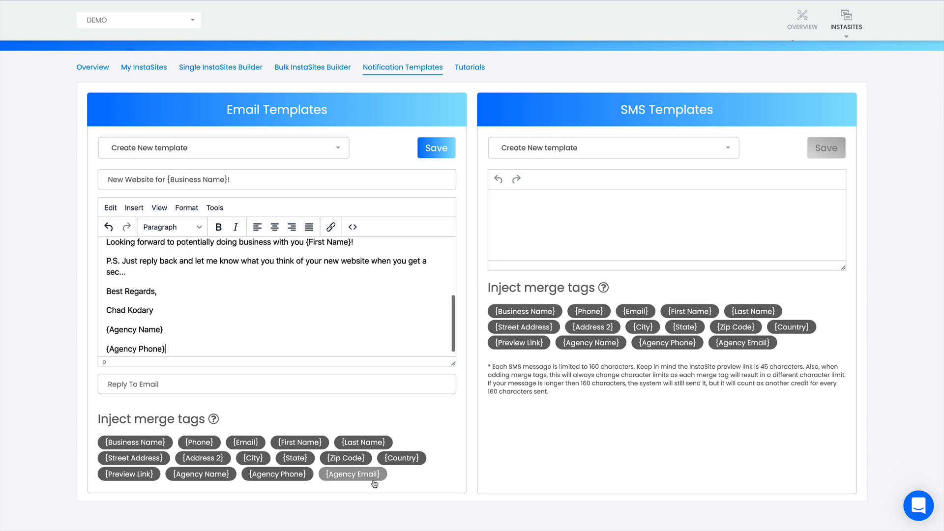
pyautogui.click(352, 474)
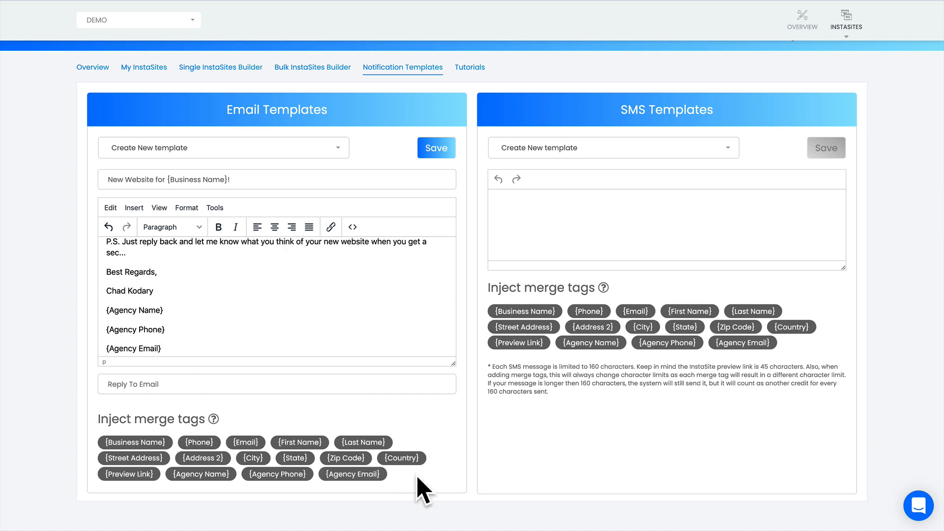
pyautogui.moveTo(407, 485)
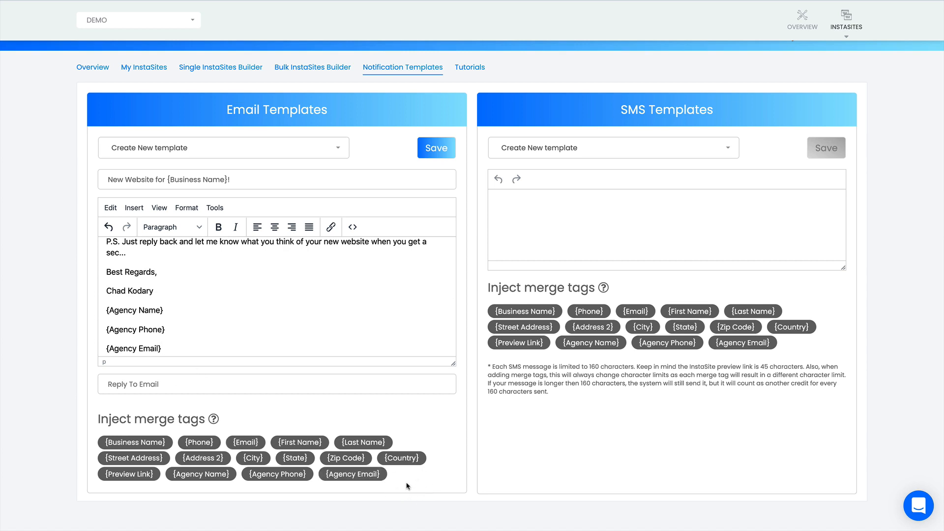
pyautogui.moveTo(176, 345)
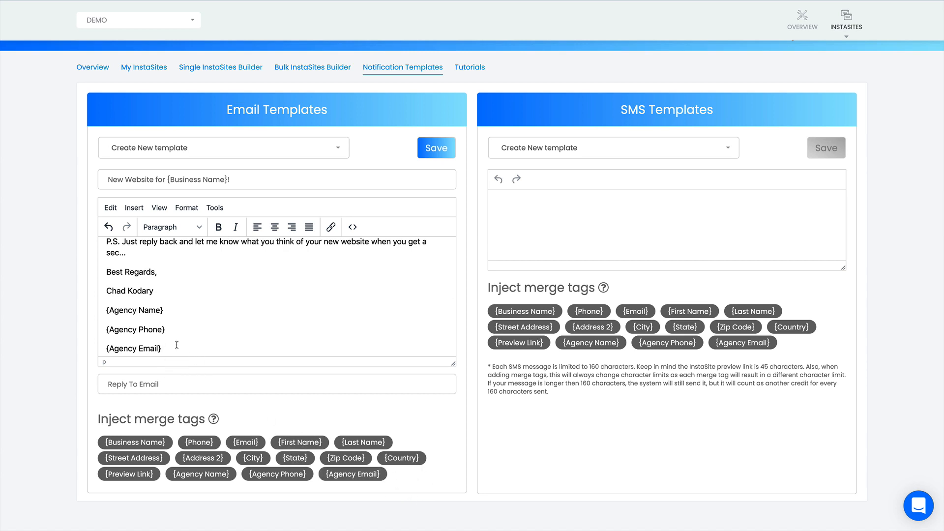
pyautogui.moveTo(215, 357)
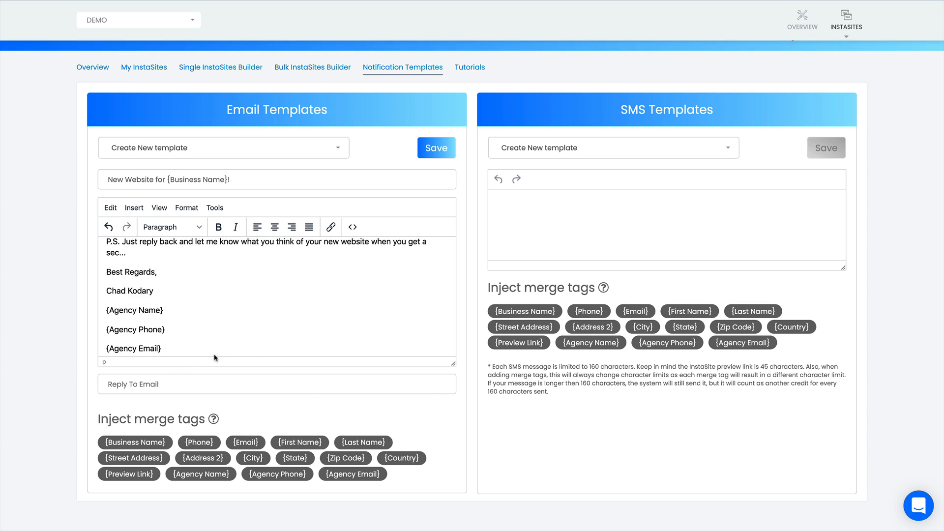
pyautogui.scroll(3)
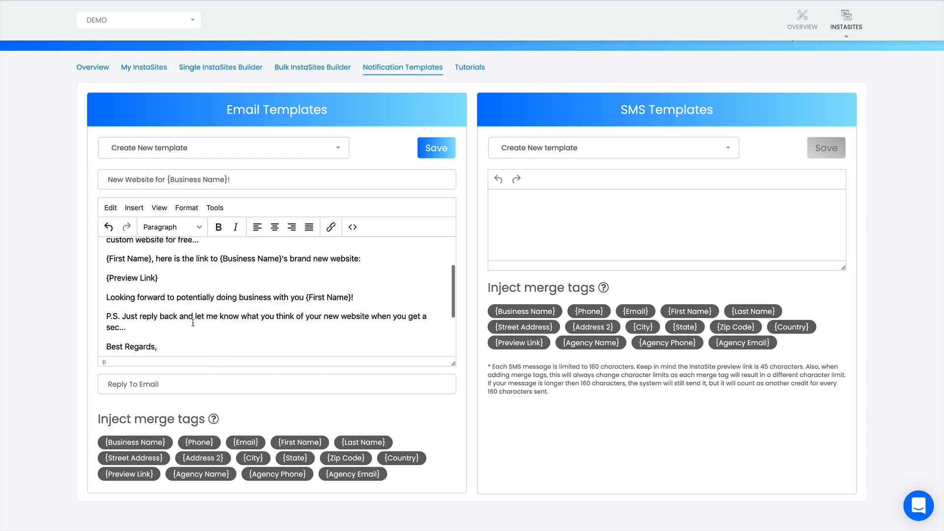
pyautogui.scroll(-3)
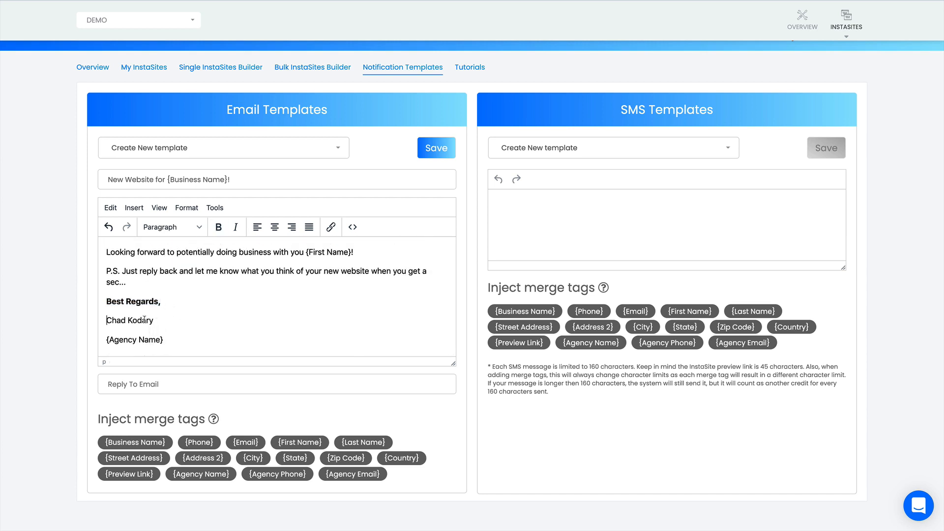
pyautogui.scroll(-3)
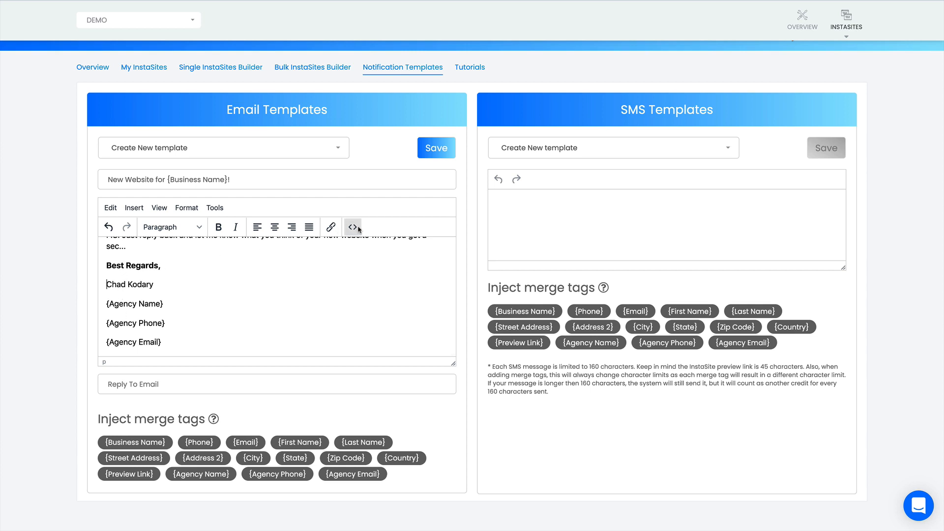
# - In the HTML source, join the signature lines with <br> tags and save
pyautogui.click(352, 227)
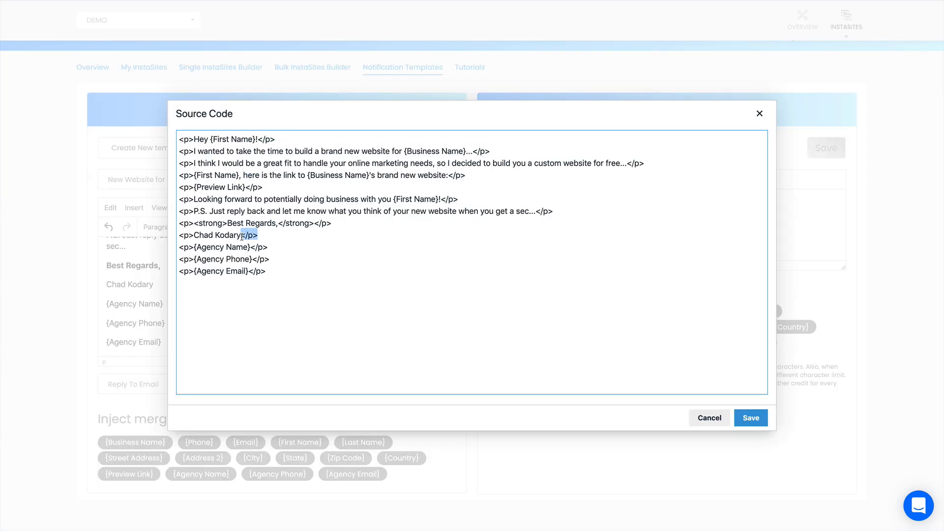
pyautogui.write('<br')
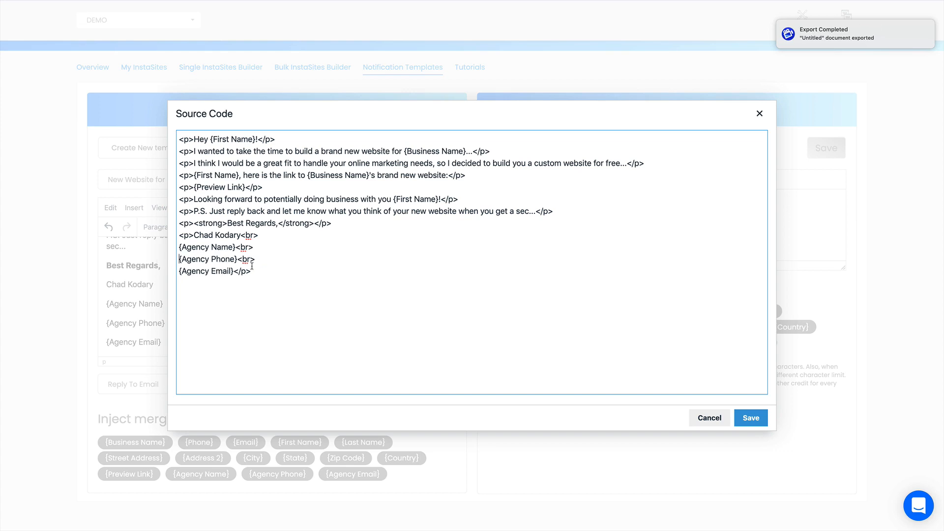
pyautogui.moveTo(733, 427)
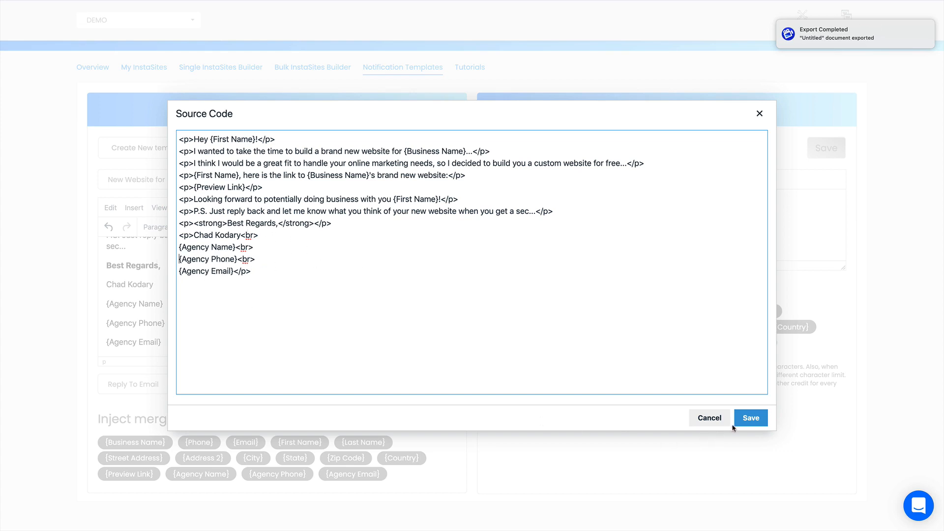
pyautogui.click(750, 417)
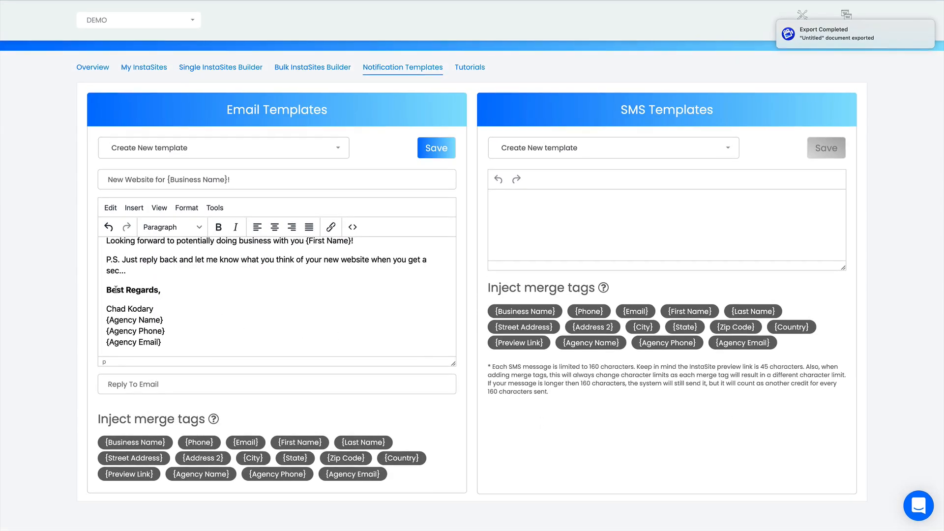
pyautogui.scroll(3)
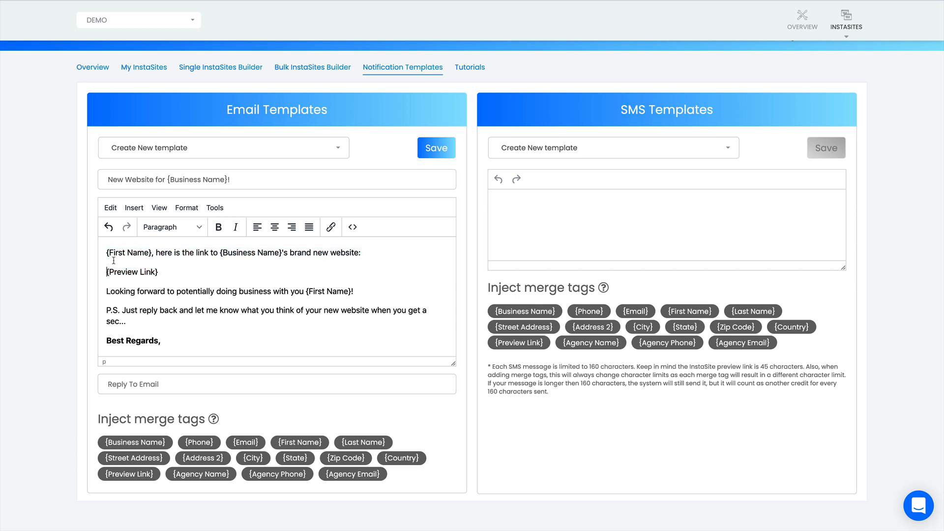
pyautogui.doubleClick(131, 271)
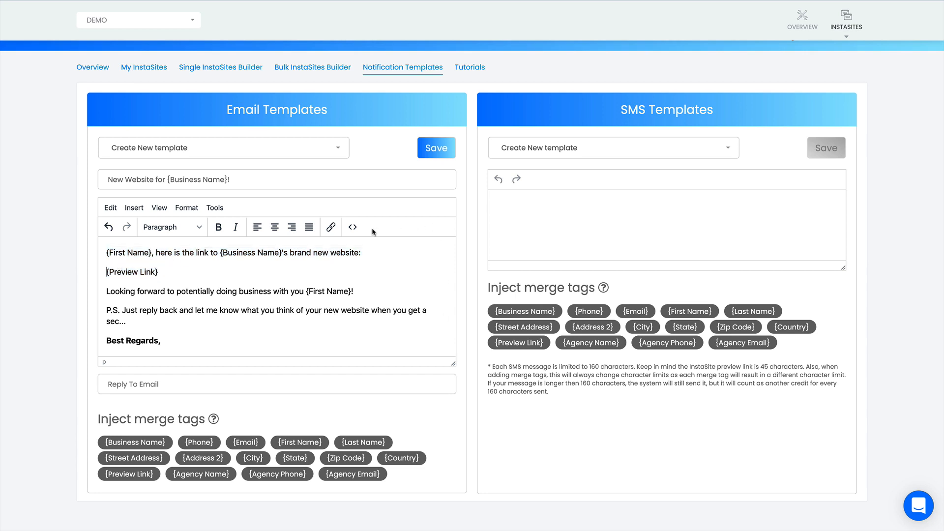
# - In the HTML source, replace the paragraph break before {Preview Link} with <br>
pyautogui.click(352, 227)
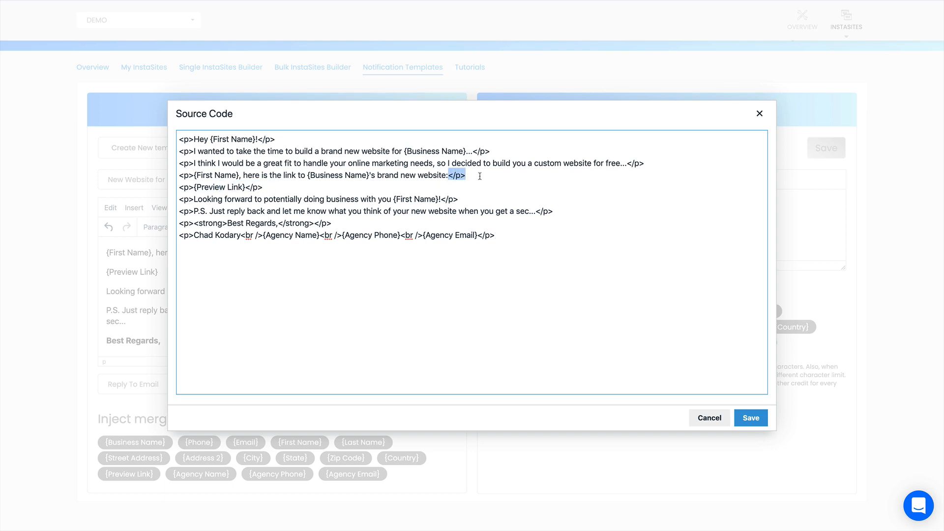
pyautogui.write('<br>')
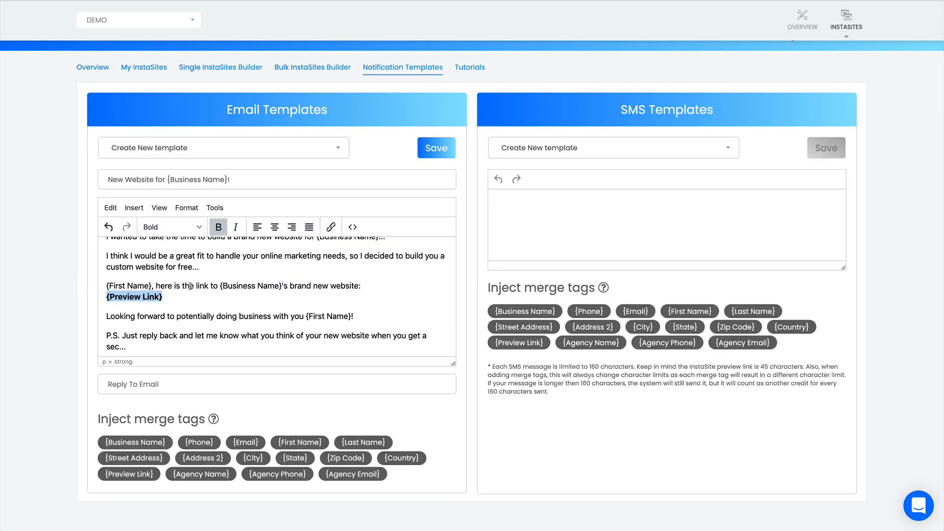
pyautogui.scroll(3)
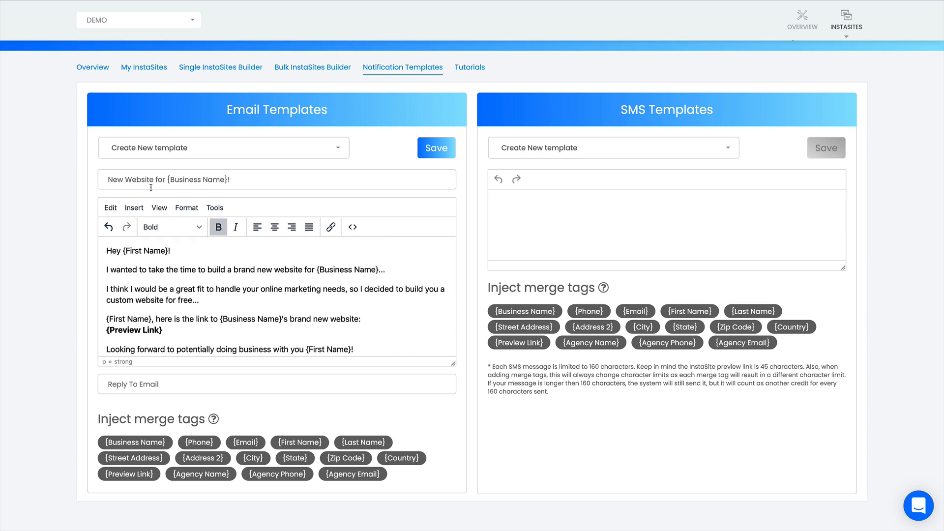
pyautogui.doubleClick(197, 179)
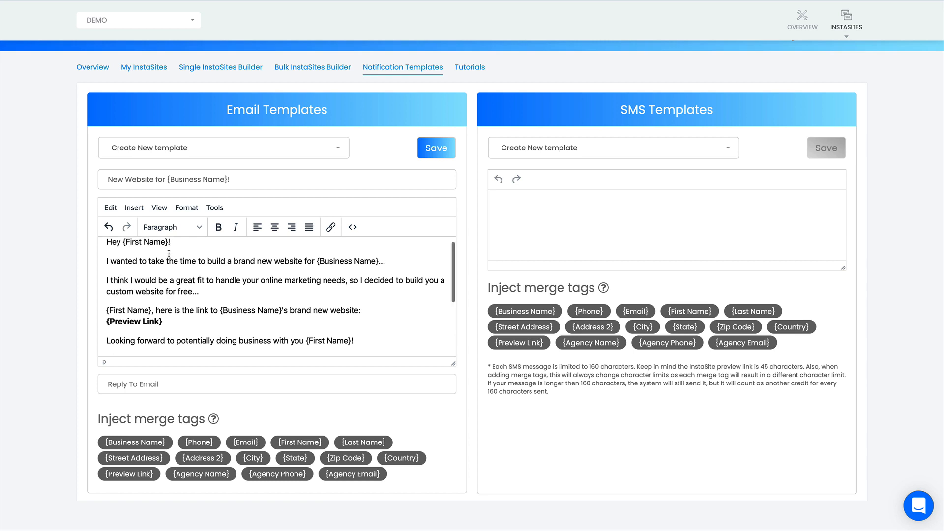
pyautogui.scroll(-3)
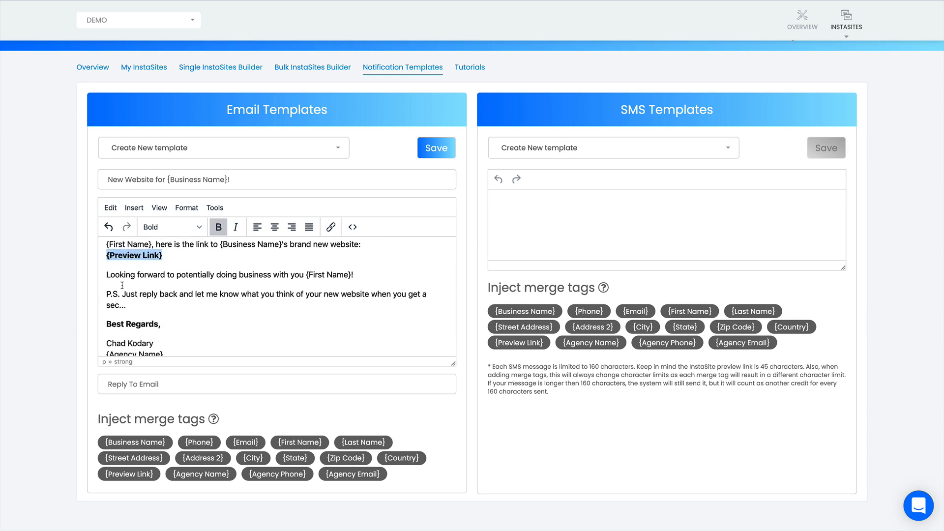
pyautogui.moveTo(174, 274)
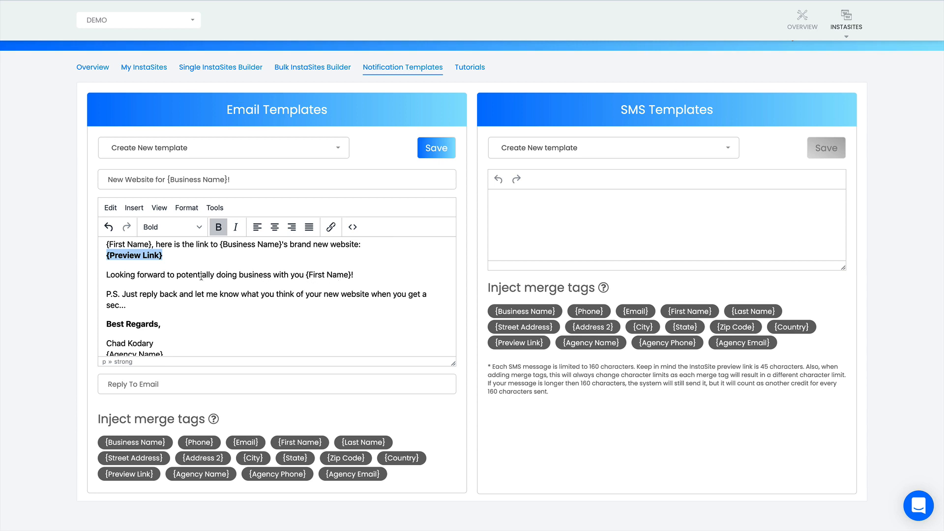
pyautogui.moveTo(265, 279)
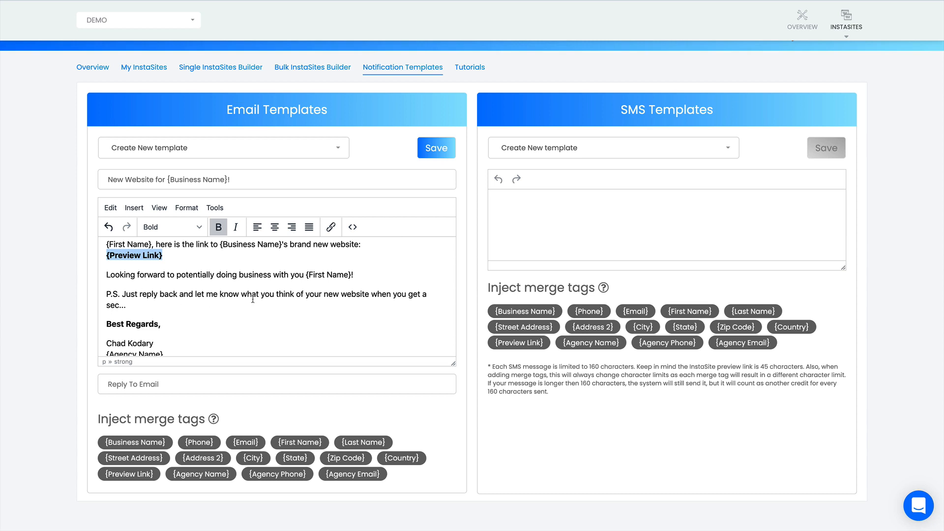
pyautogui.moveTo(158, 307)
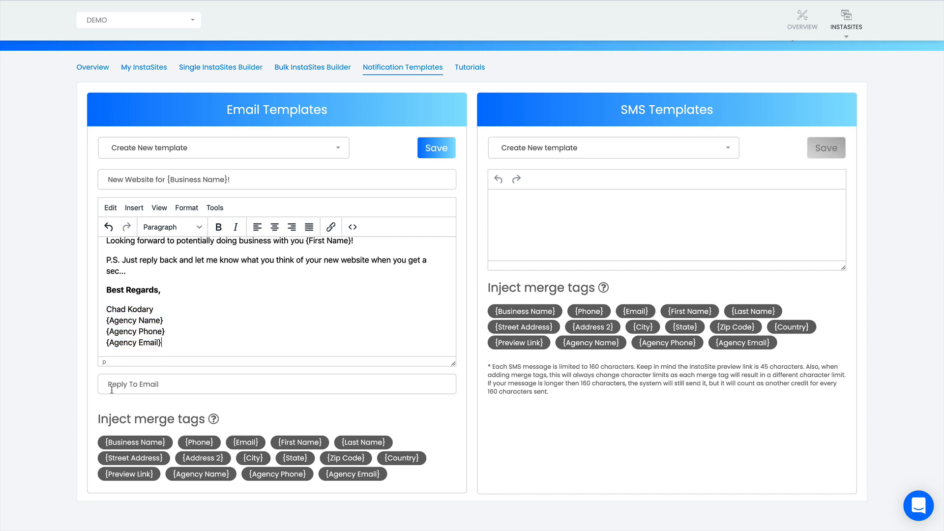
pyautogui.click(277, 384)
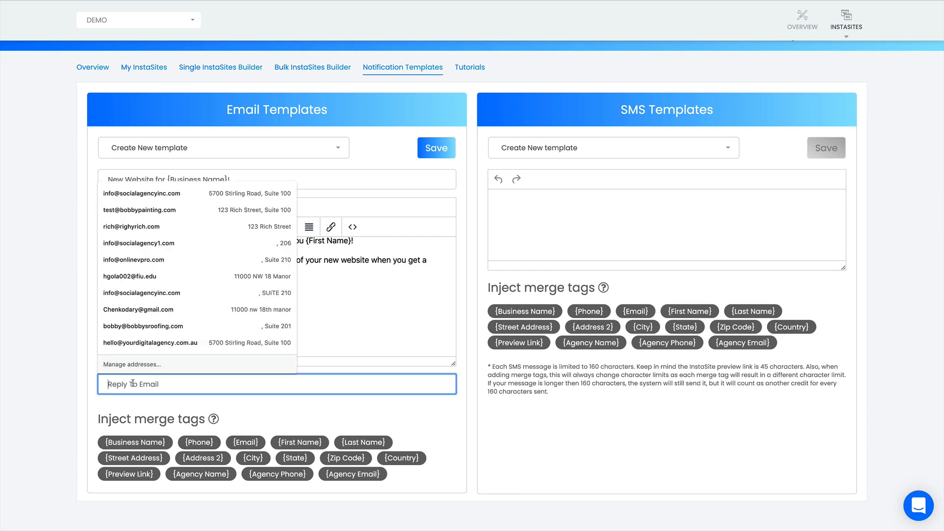
pyautogui.write('my@')
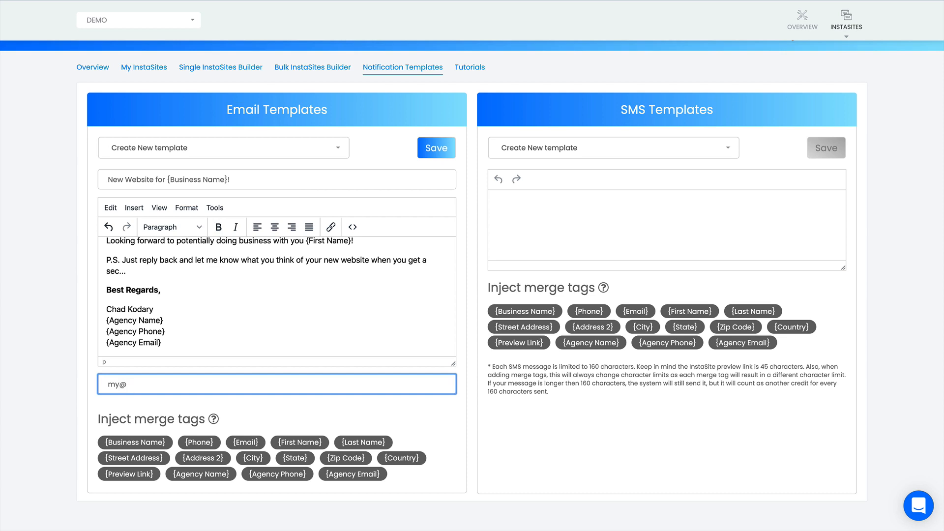
pyautogui.moveTo(186, 289)
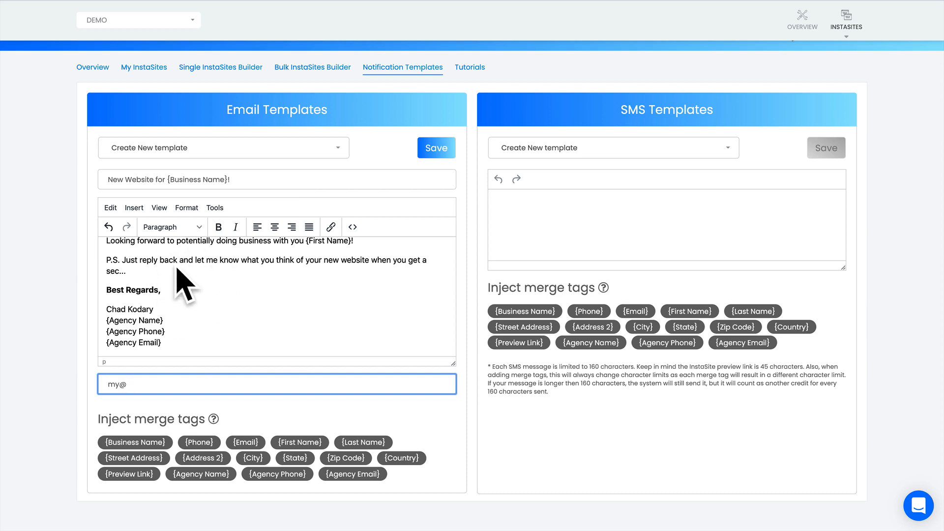
pyautogui.moveTo(163, 397)
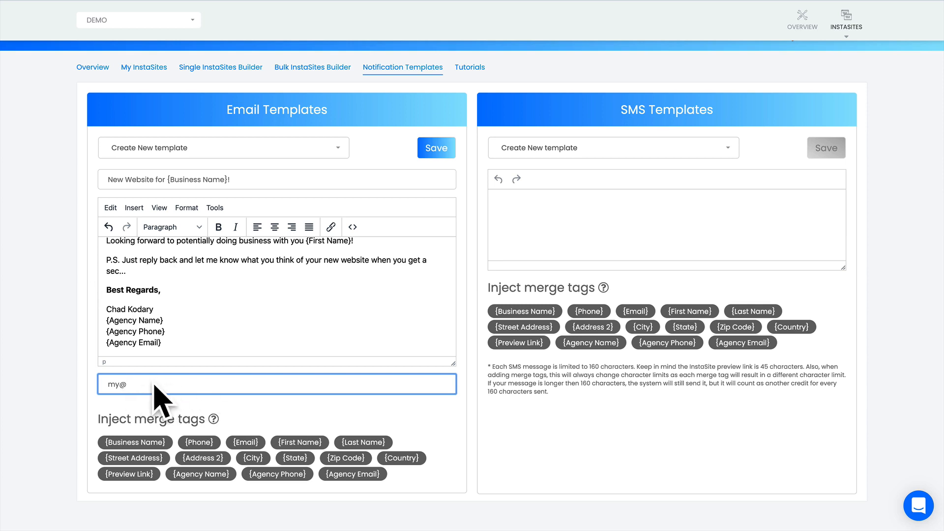
pyautogui.write('myagencyemail.com')
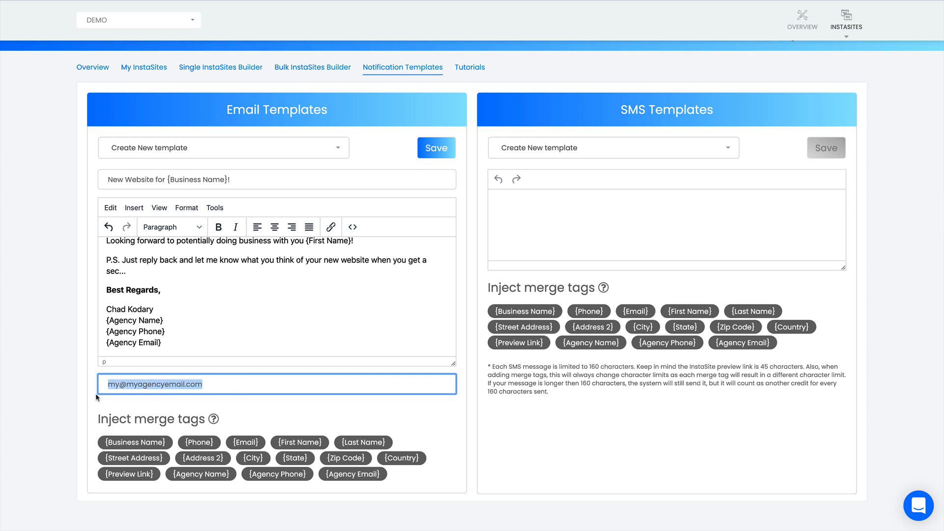
pyautogui.moveTo(268, 216)
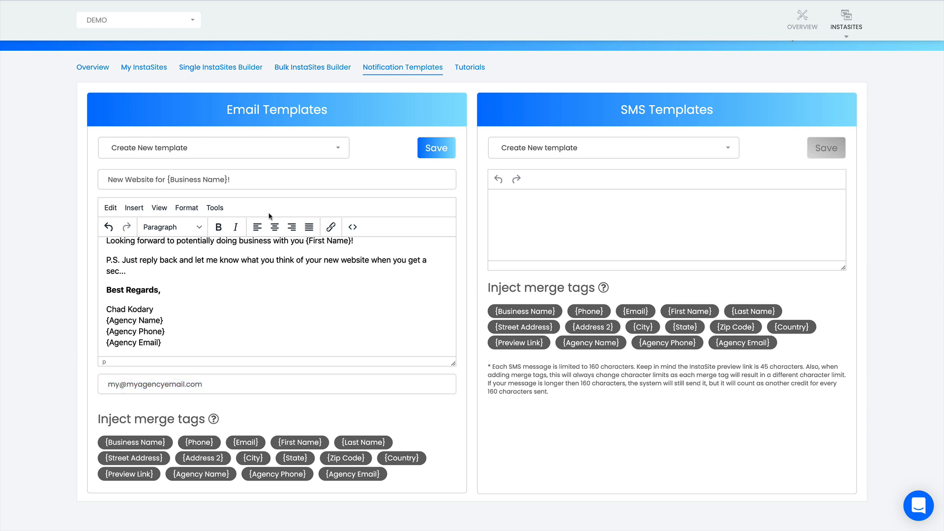
# - Save the email as a new template, typing the name 'First Name Template'
pyautogui.click(435, 148)
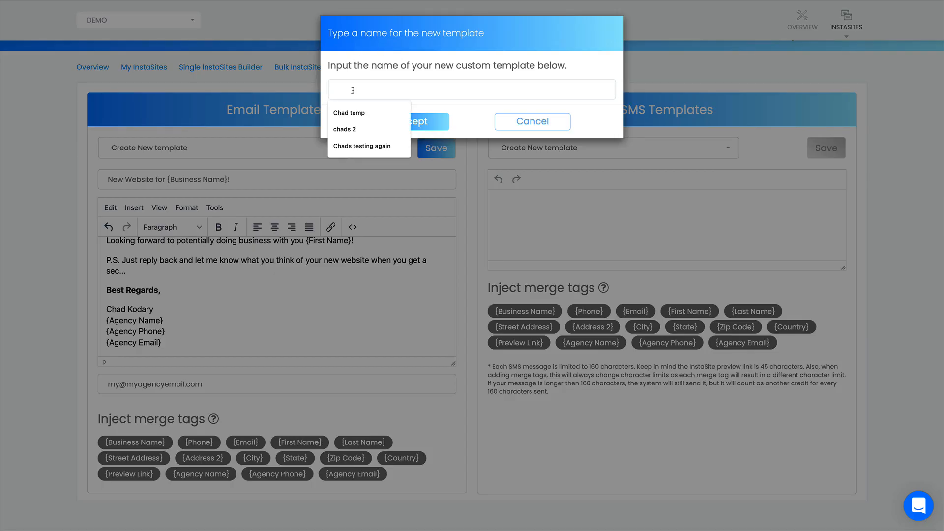
pyautogui.write('First Name Template')
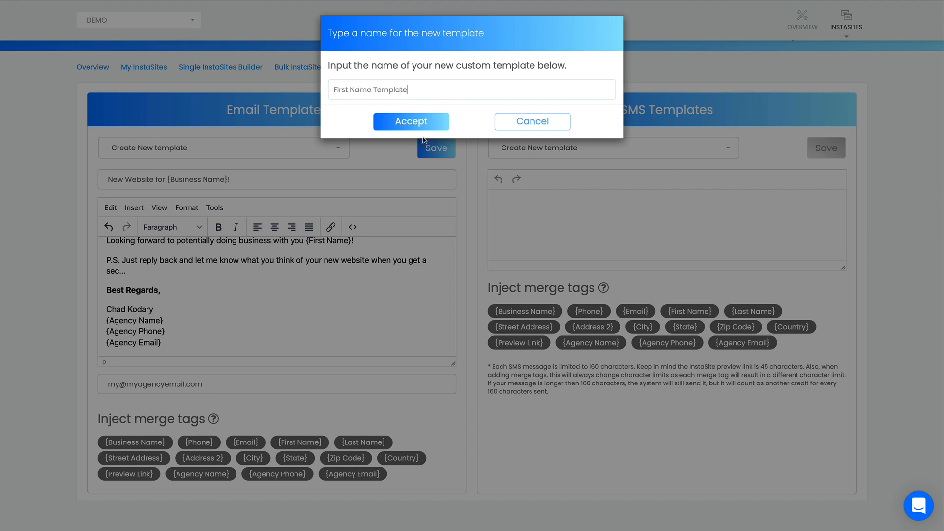
# - Confirm saving the email as 'First Name Template', then switch to a blank template
pyautogui.click(411, 121)
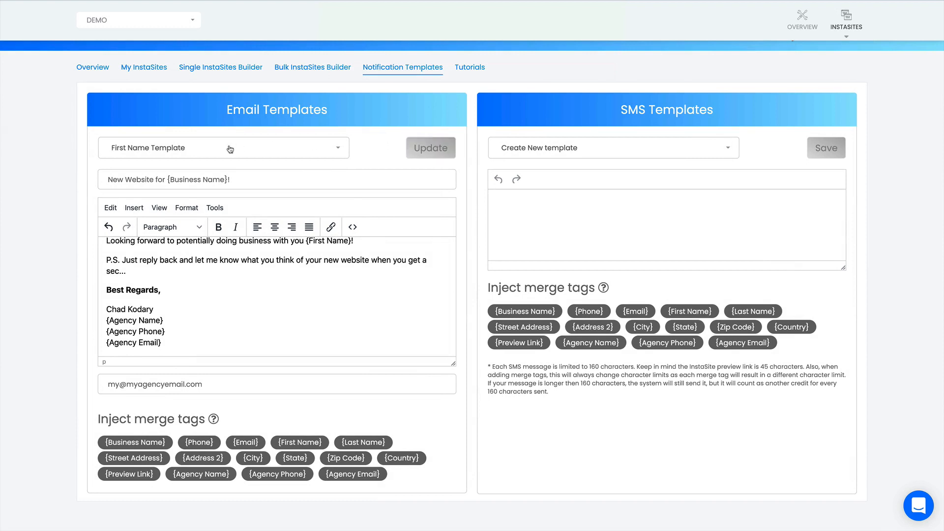
pyautogui.click(223, 147)
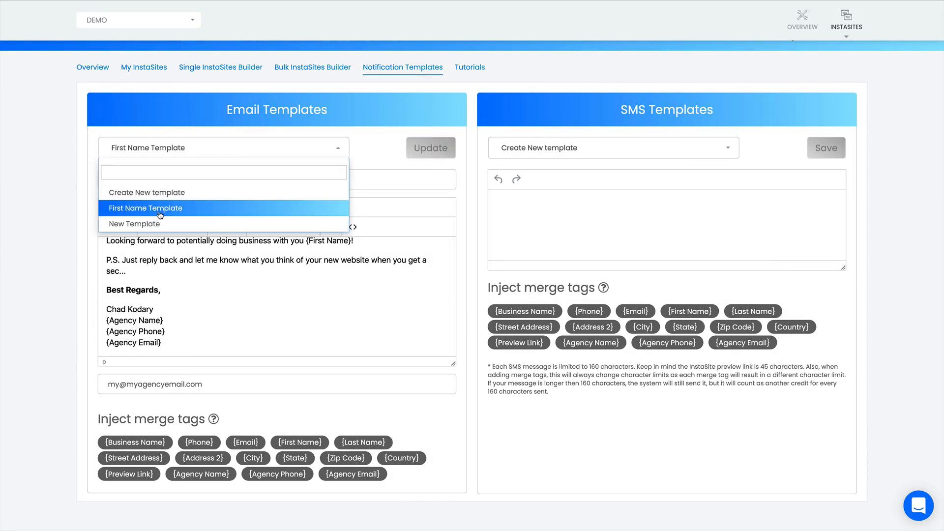
pyautogui.moveTo(157, 192)
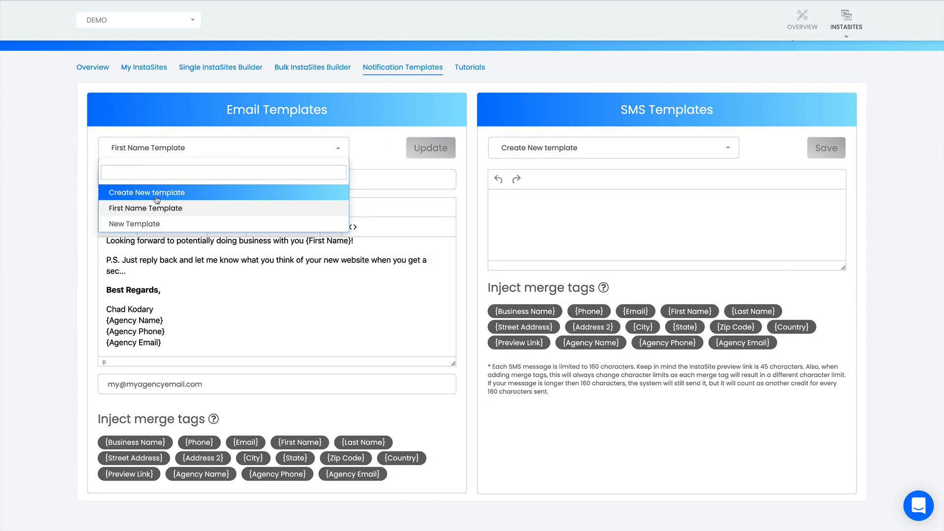
pyautogui.click(147, 192)
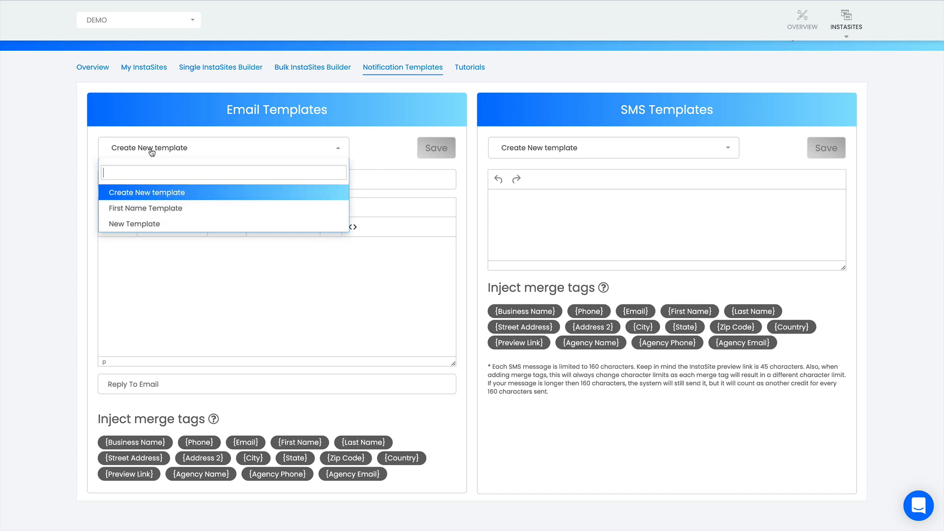
# - Reload First Name Template with the revised greeting and 'for free!' wording, and confirm the update
pyautogui.click(146, 208)
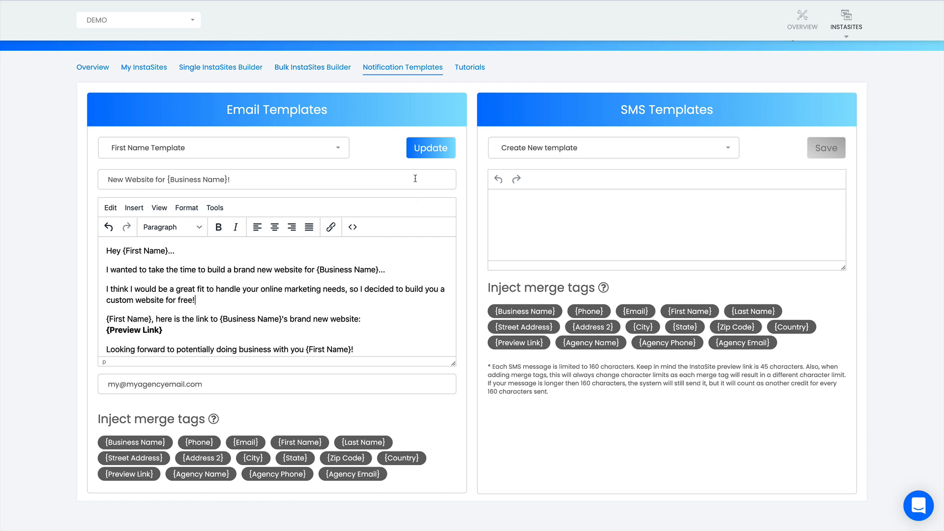
pyautogui.click(430, 147)
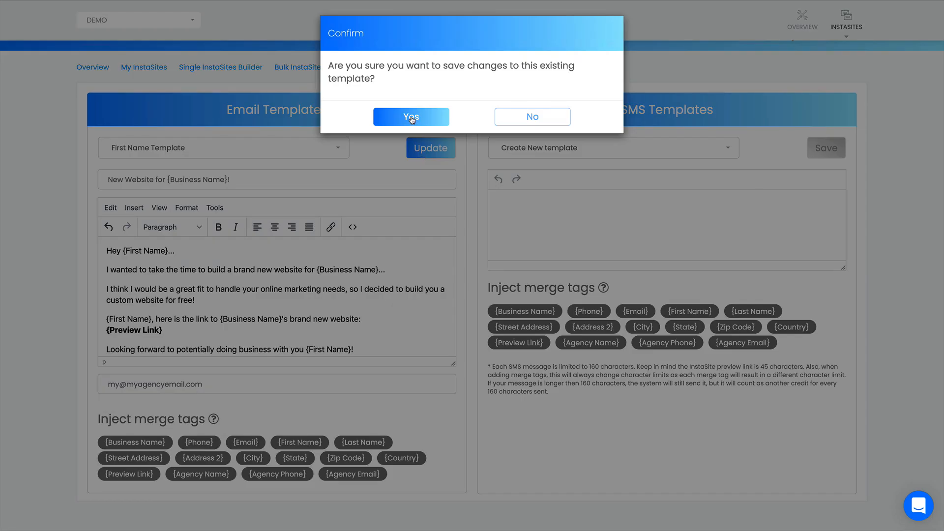
pyautogui.click(411, 116)
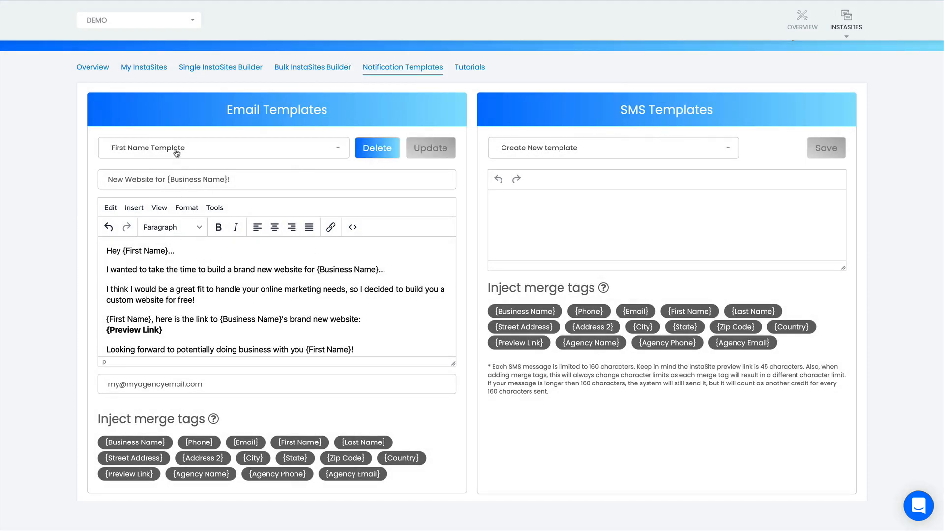
pyautogui.moveTo(274, 171)
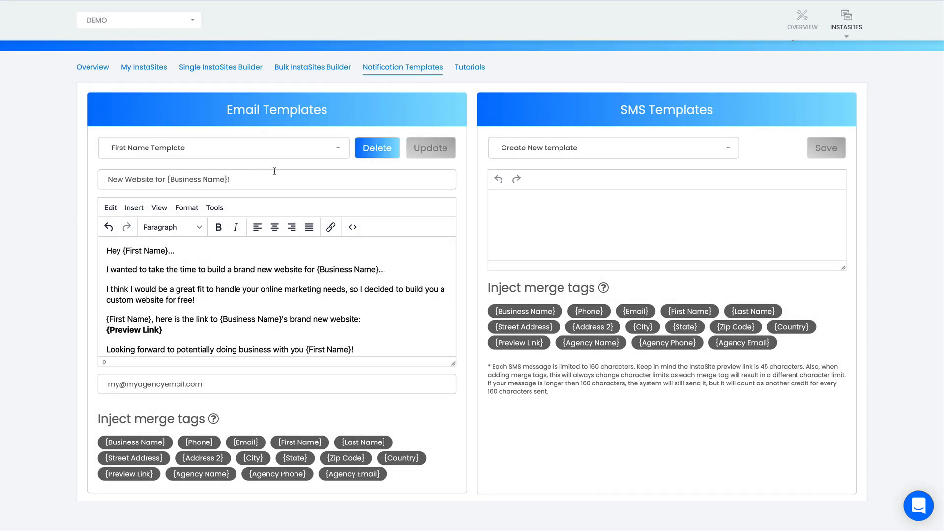
pyautogui.click(338, 148)
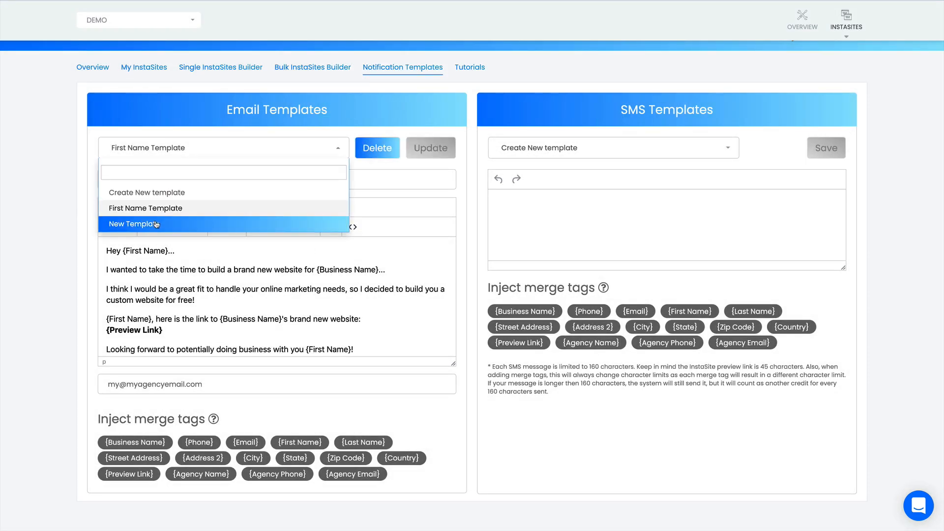
pyautogui.click(131, 224)
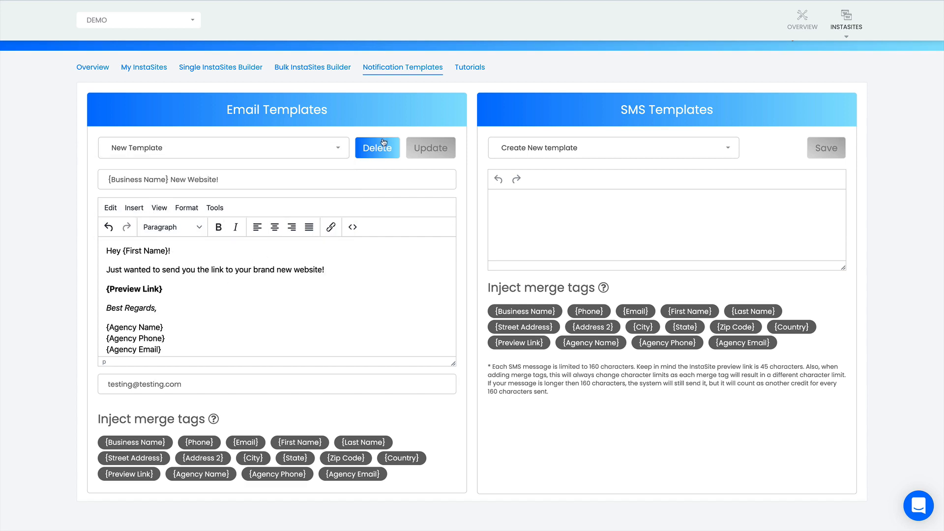
pyautogui.click(378, 148)
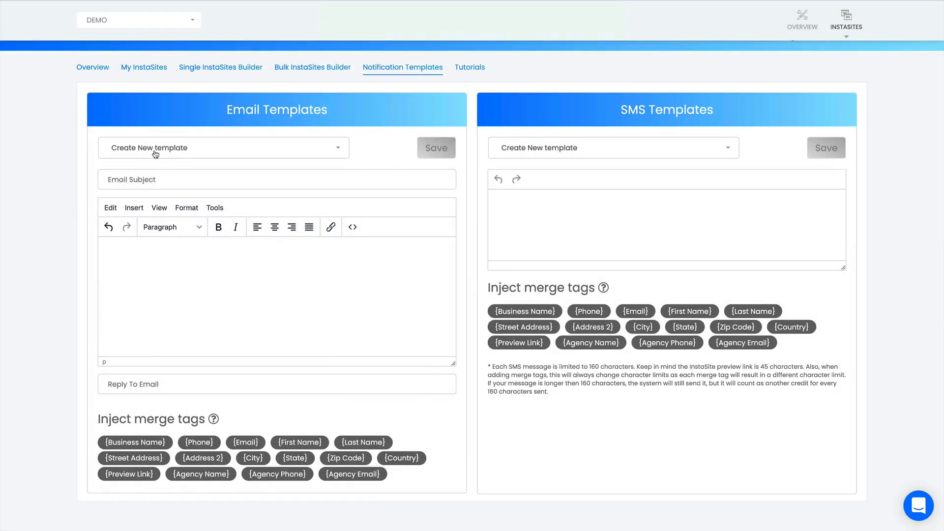
pyautogui.click(223, 147)
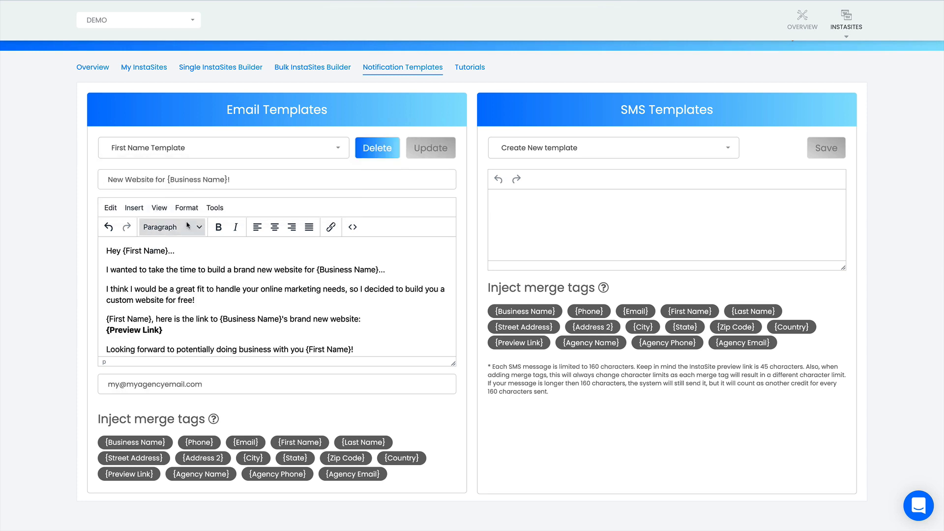
pyautogui.moveTo(667, 159)
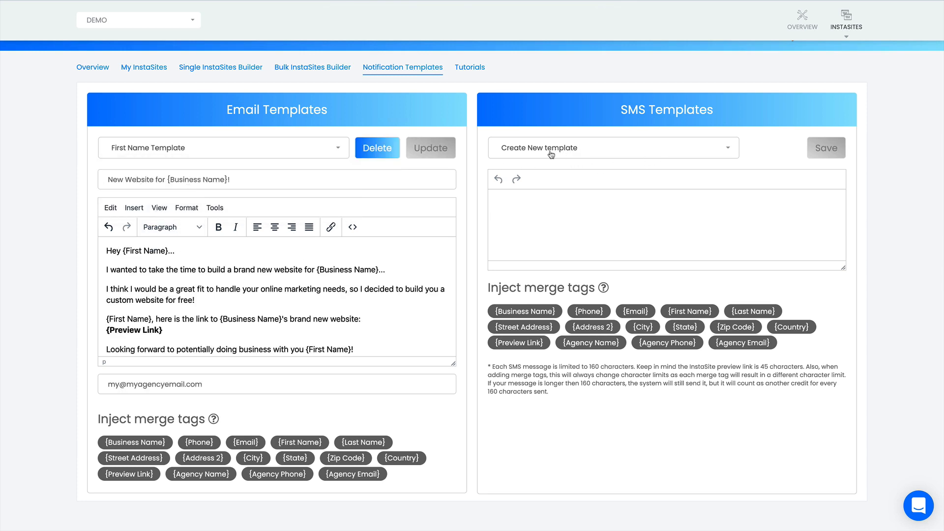
# - Write the SMS 'Hey {First Name}! Here's the link to your new website!' and add {Preview Link}
pyautogui.click(611, 147)
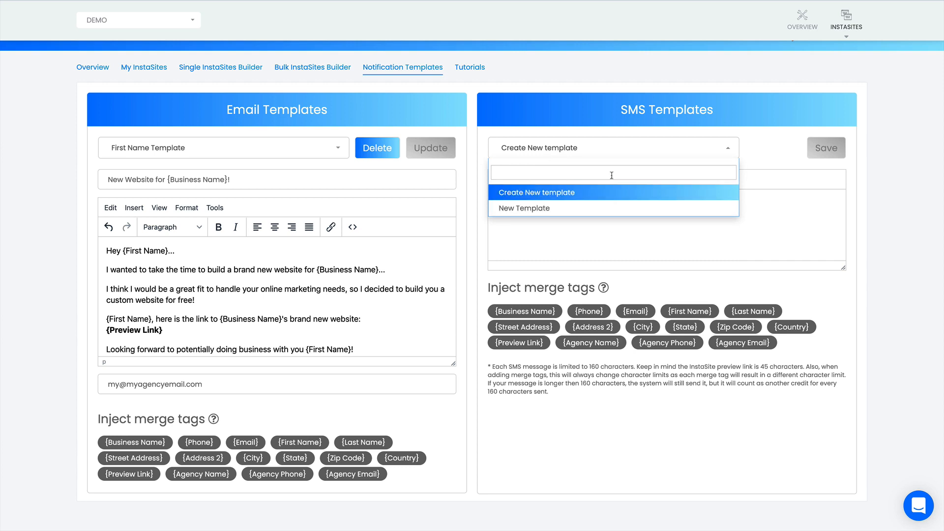
pyautogui.click(536, 192)
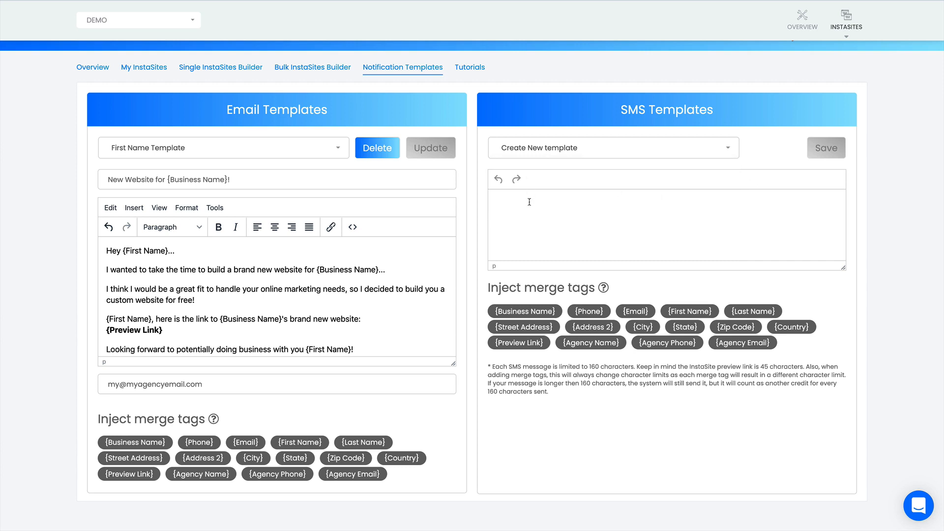
pyautogui.write('Hey')
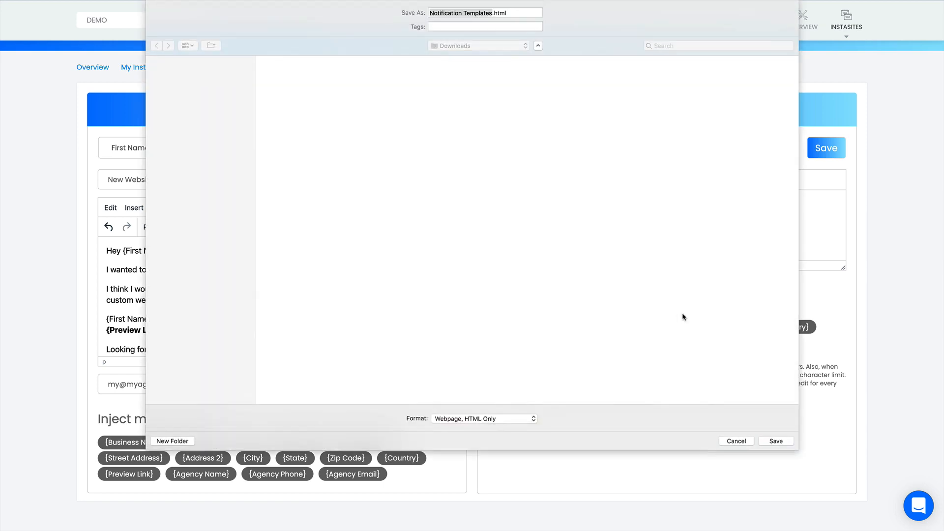
pyautogui.click(776, 440)
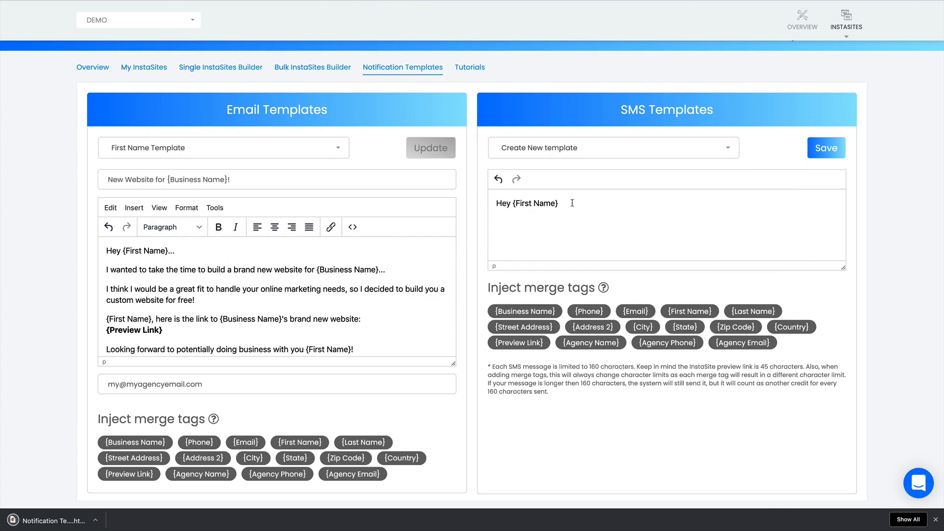
pyautogui.write("! Here's the link to y")
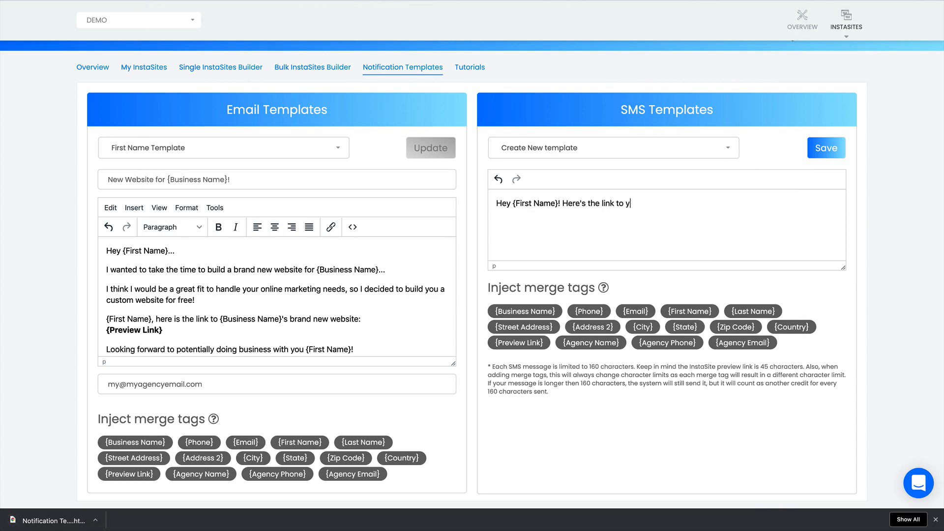
pyautogui.write('our new wbeiste!')
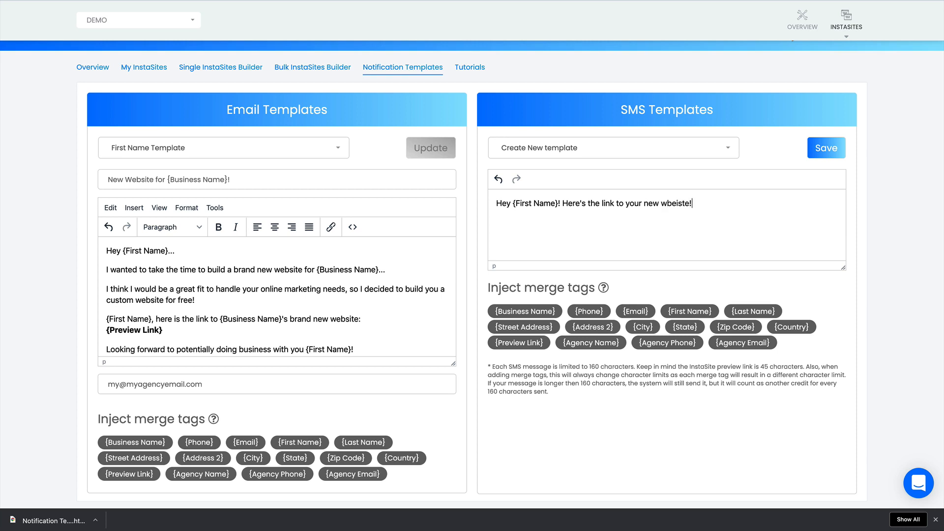
pyautogui.press('Backspace')
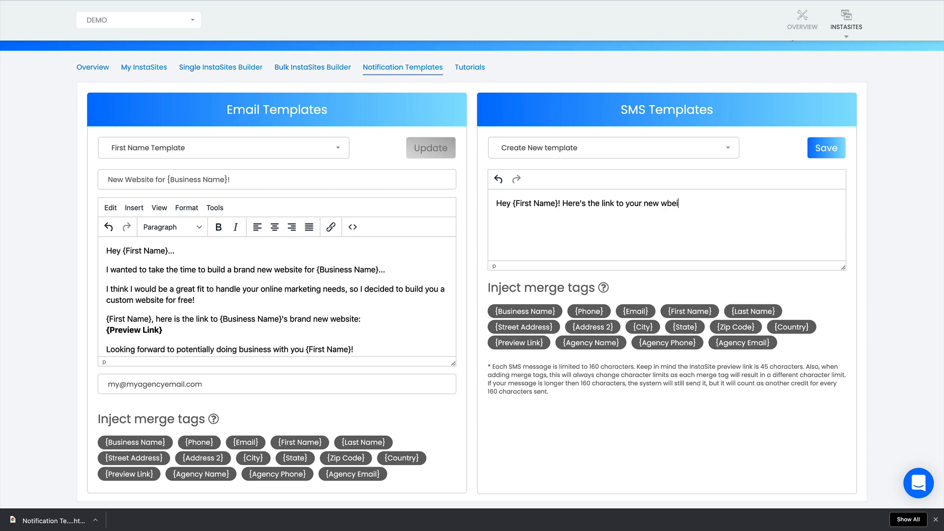
pyautogui.write('website!')
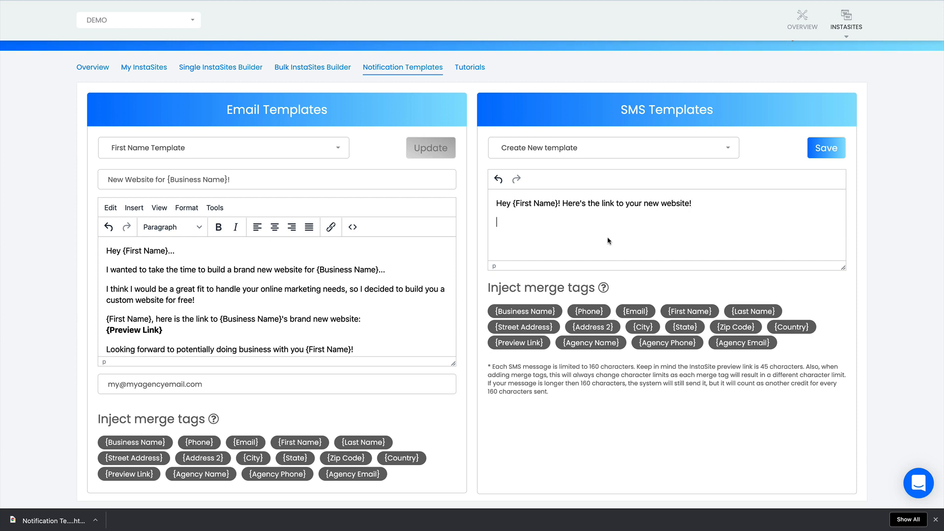
pyautogui.click(517, 343)
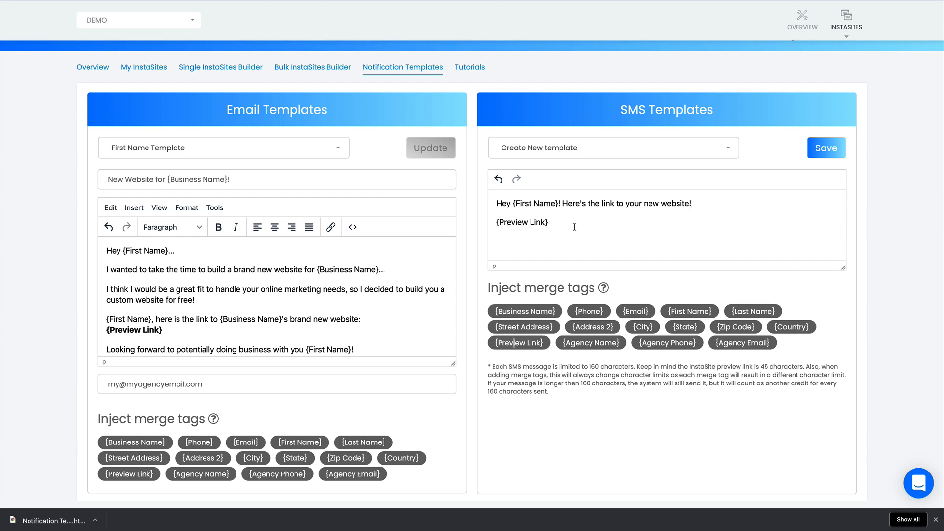
pyautogui.moveTo(578, 231)
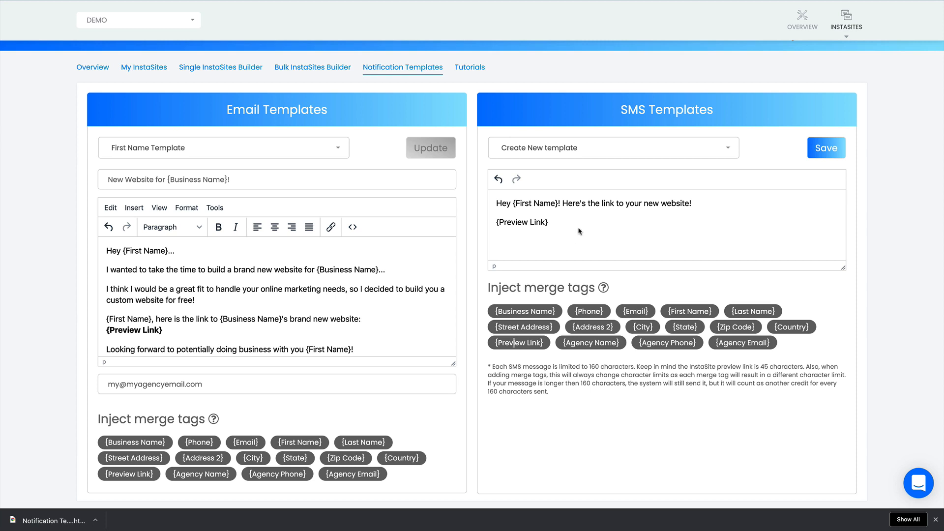
pyautogui.moveTo(557, 396)
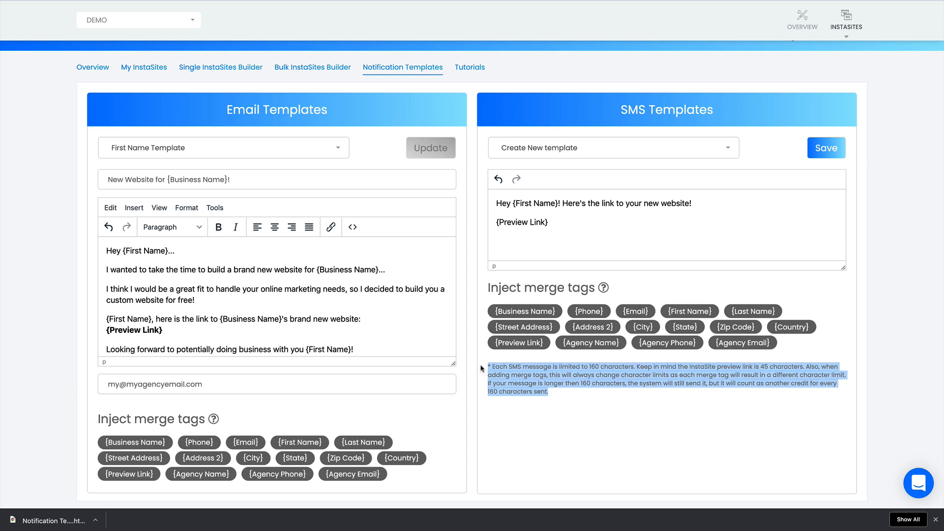
pyautogui.click(558, 375)
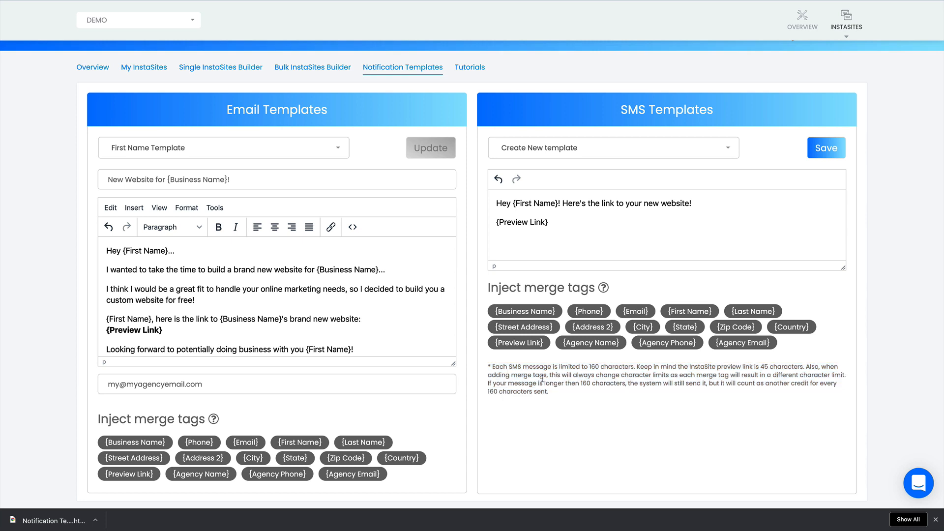
pyautogui.doubleClick(521, 221)
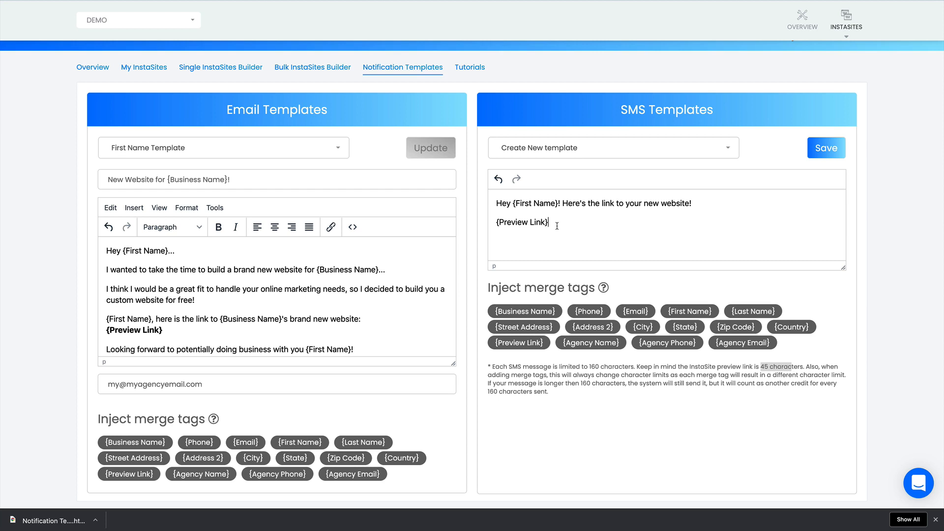
pyautogui.moveTo(498, 362)
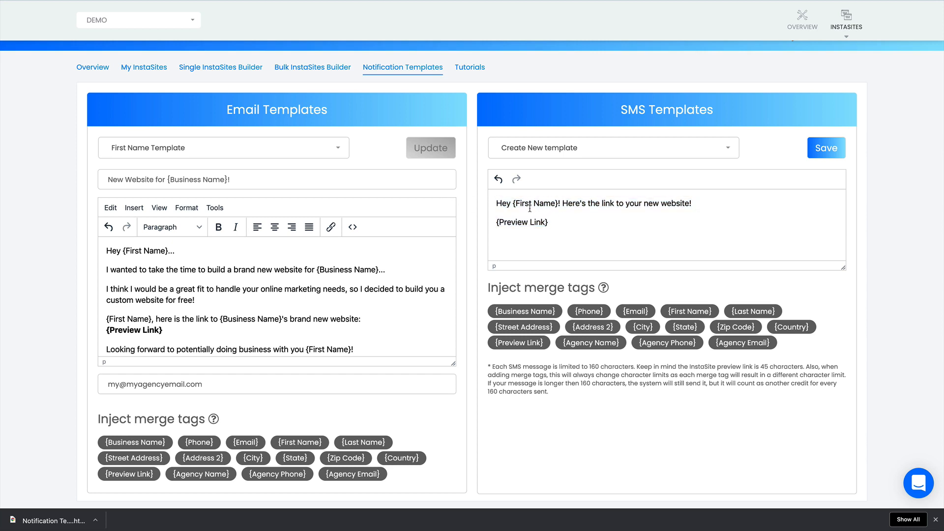
pyautogui.doubleClick(532, 203)
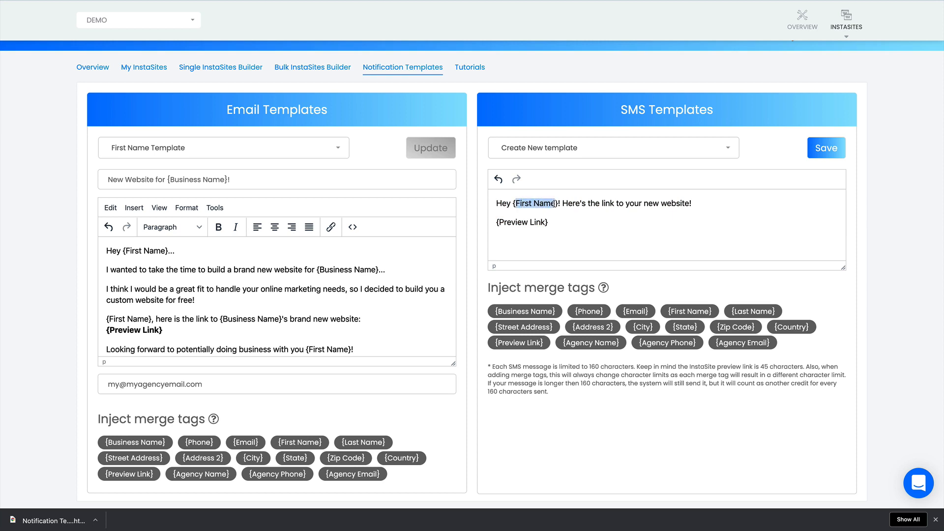
pyautogui.moveTo(697, 203)
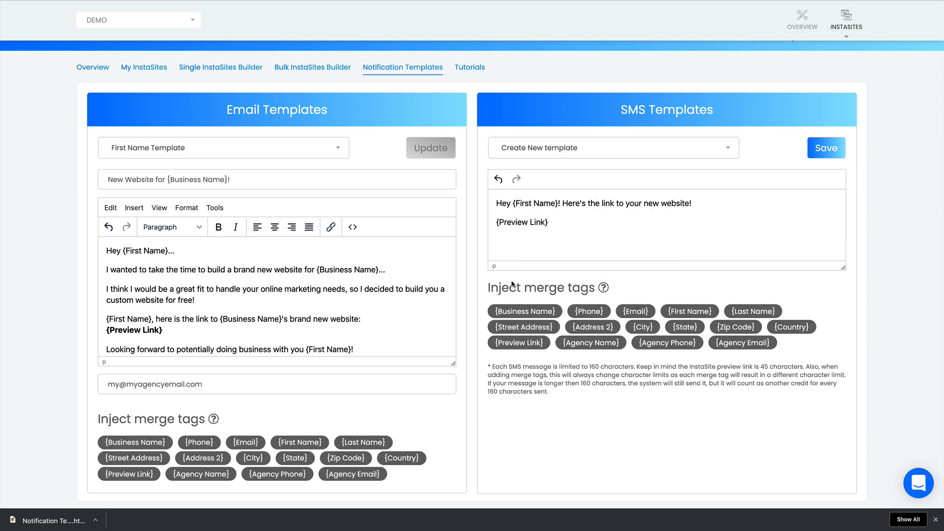
pyautogui.click(524, 310)
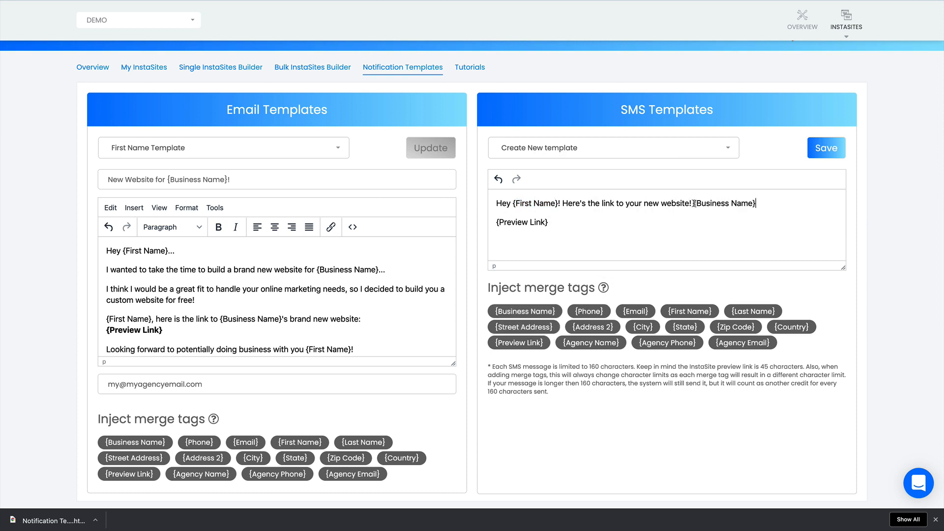
pyautogui.doubleClick(724, 203)
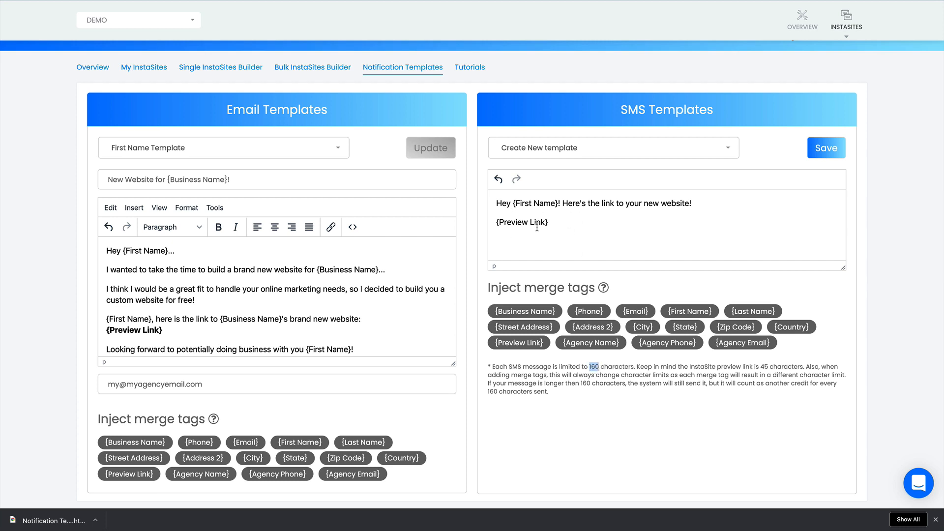
pyautogui.moveTo(566, 219)
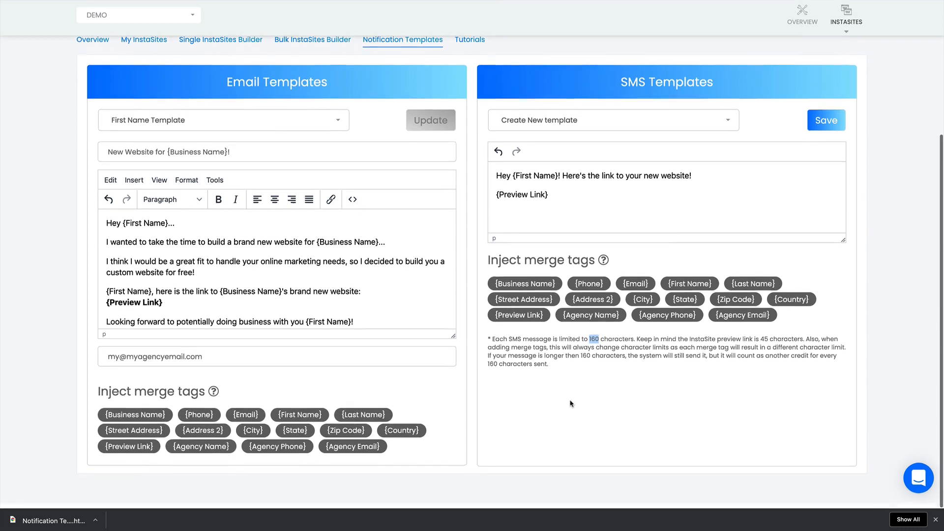
pyautogui.scroll(3)
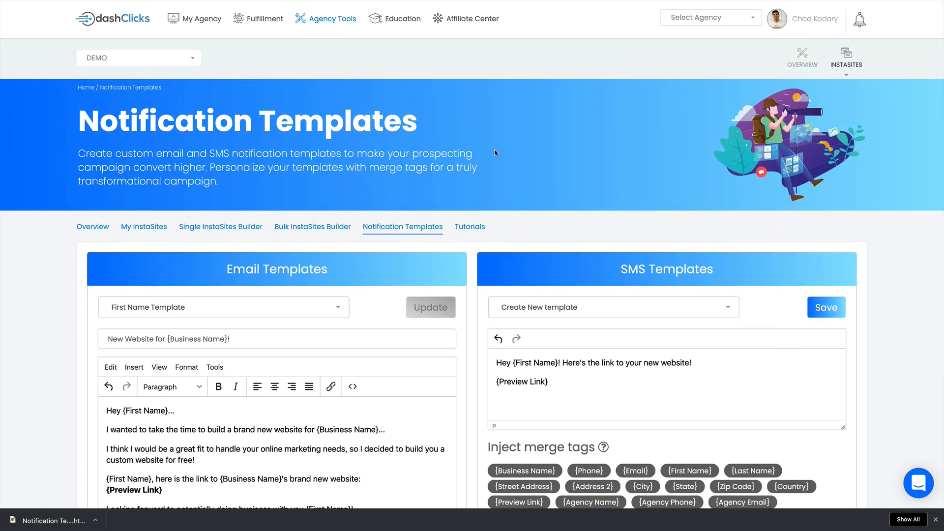
pyautogui.scroll(-3)
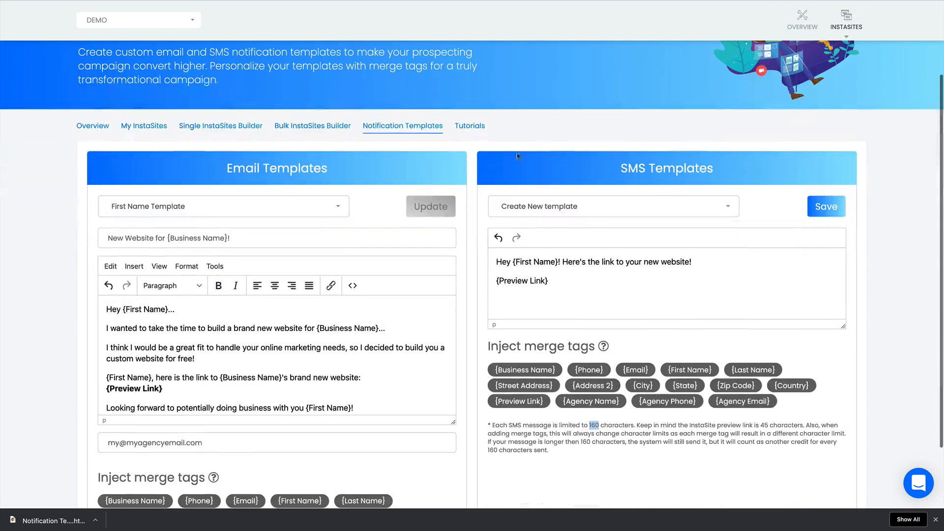
pyautogui.moveTo(224, 175)
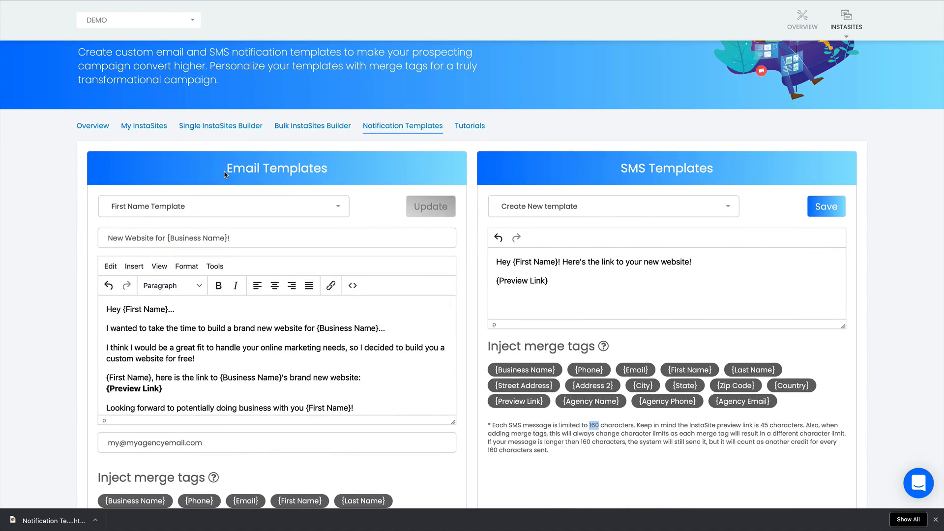
pyautogui.moveTo(667, 172)
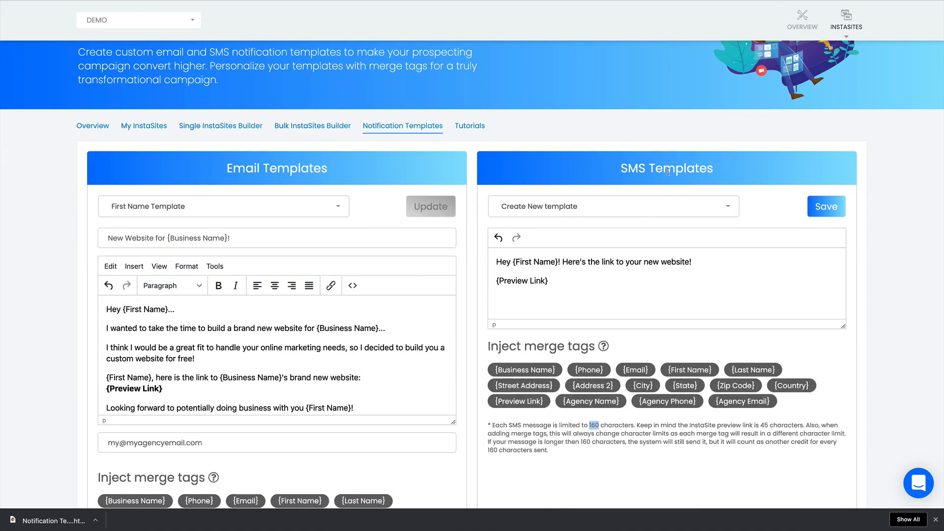
pyautogui.scroll(3)
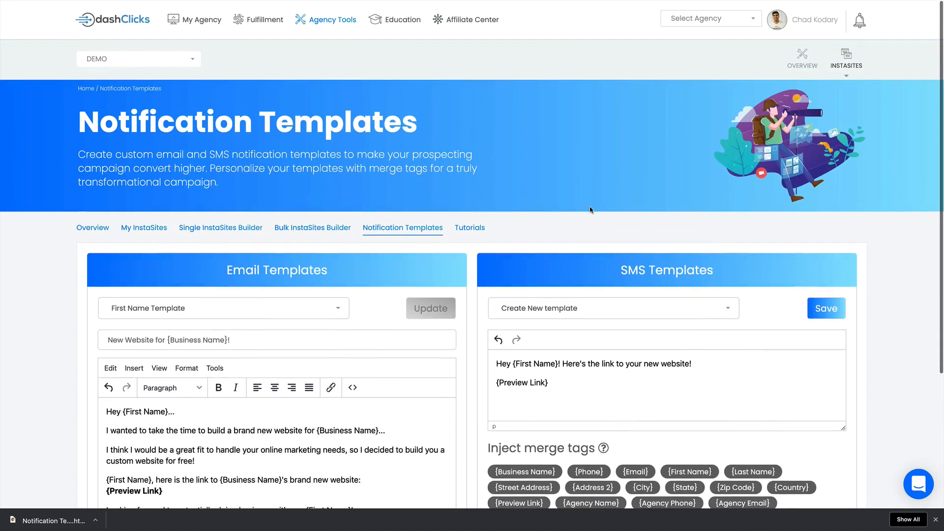